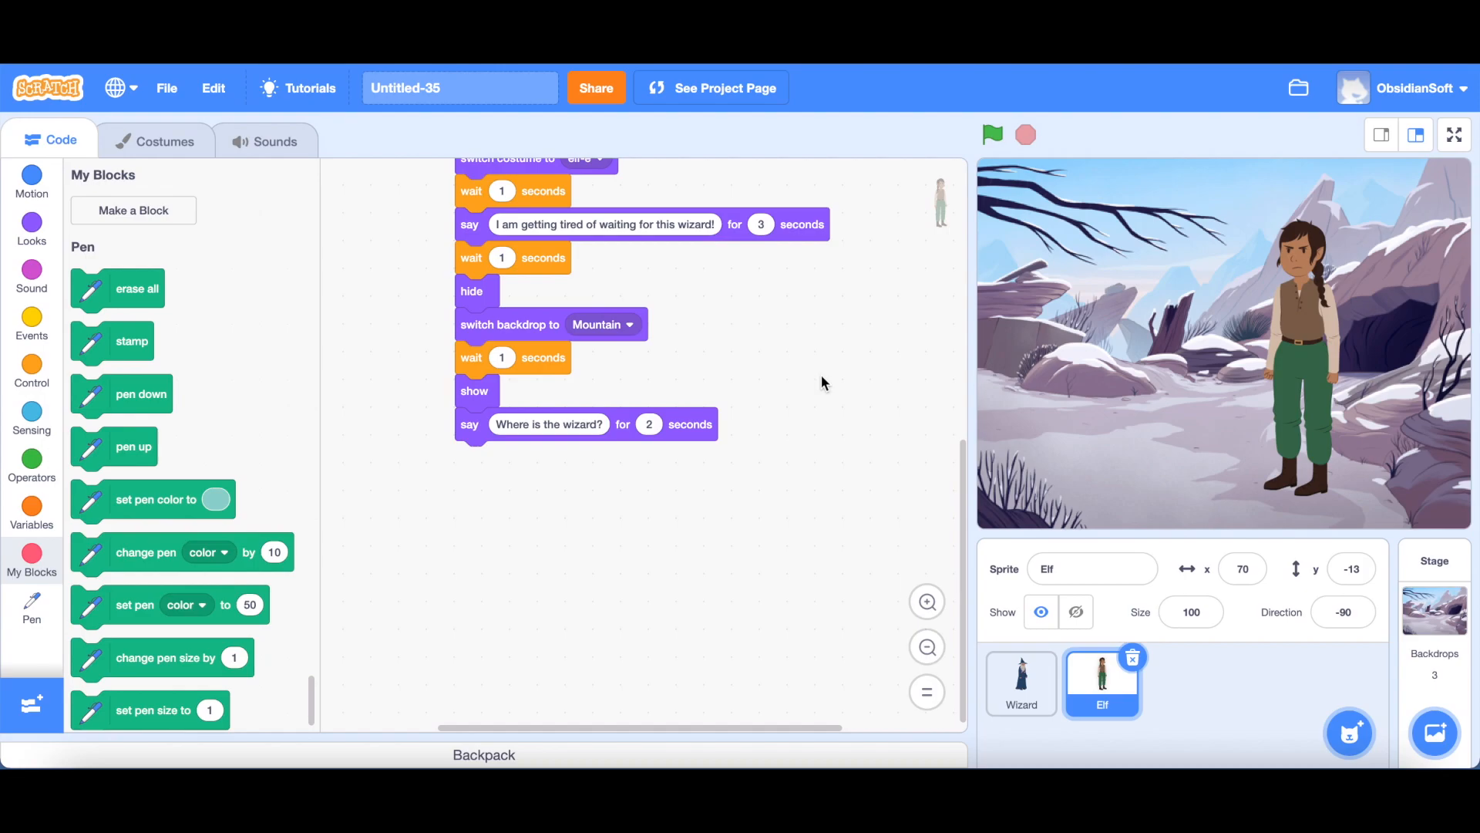
pyautogui.moveTo(966, 414)
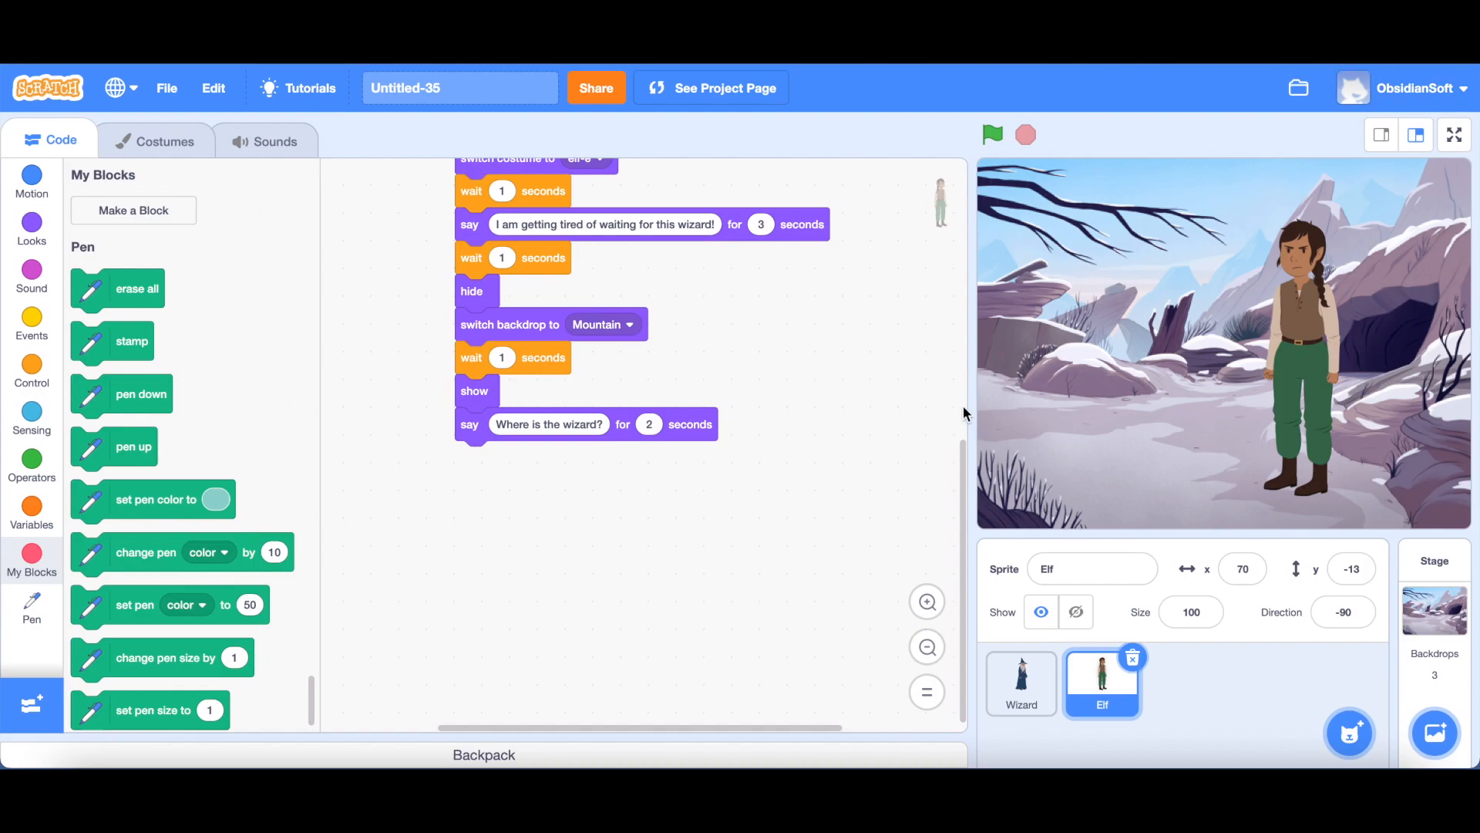
pyautogui.moveTo(566, 510)
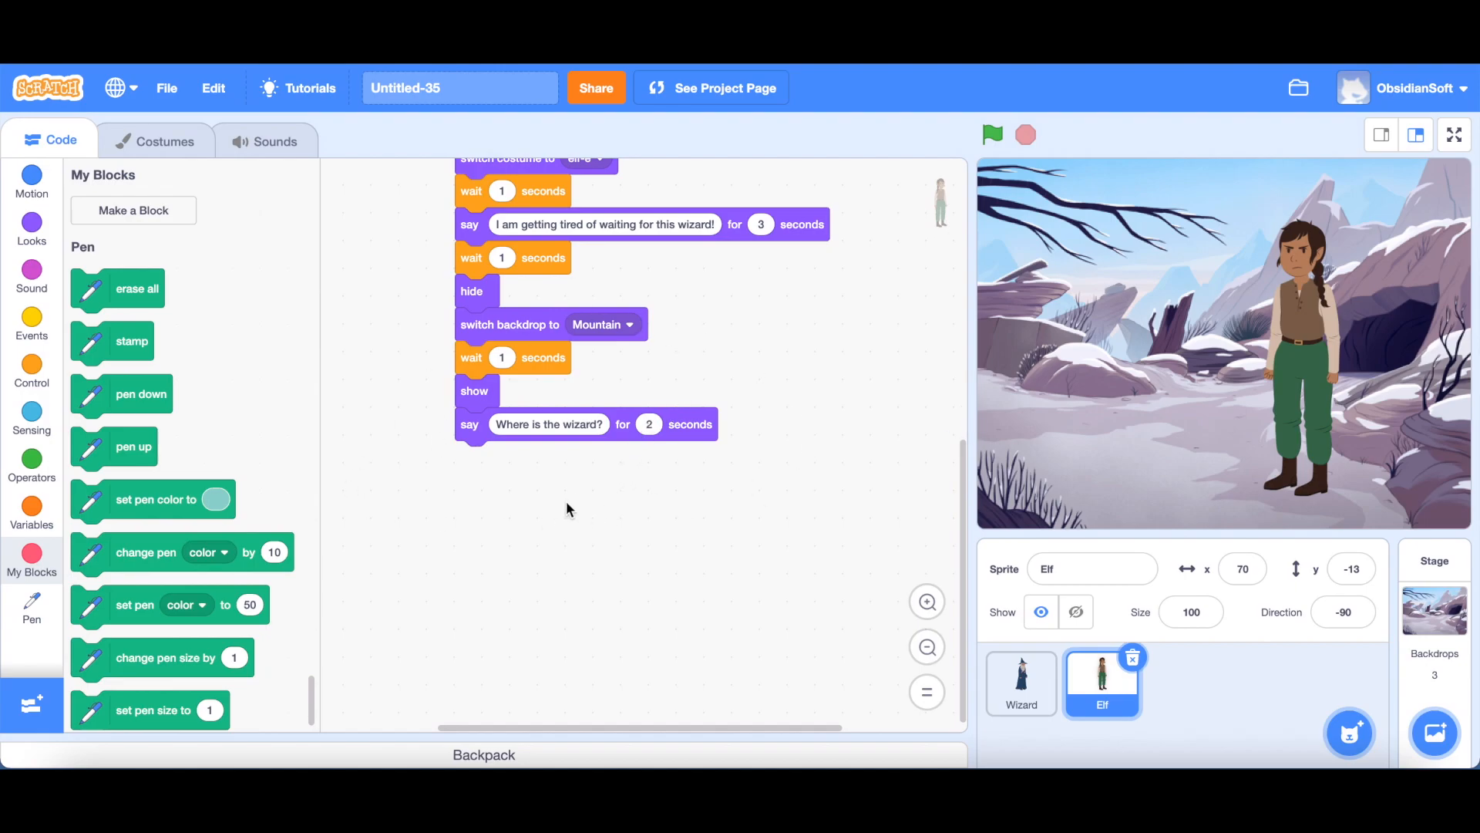
pyautogui.moveTo(1119, 328)
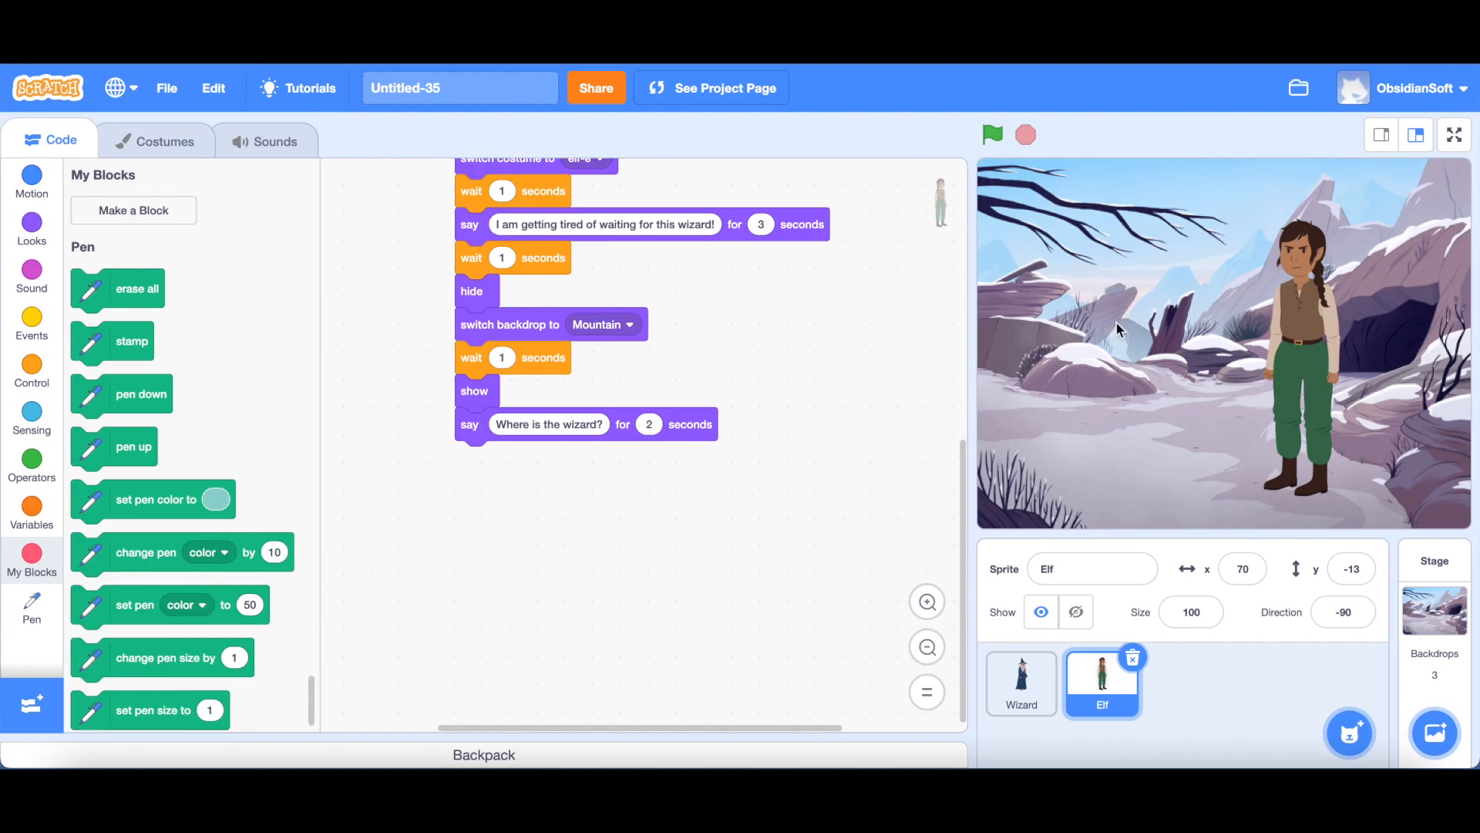
pyautogui.moveTo(1104, 458)
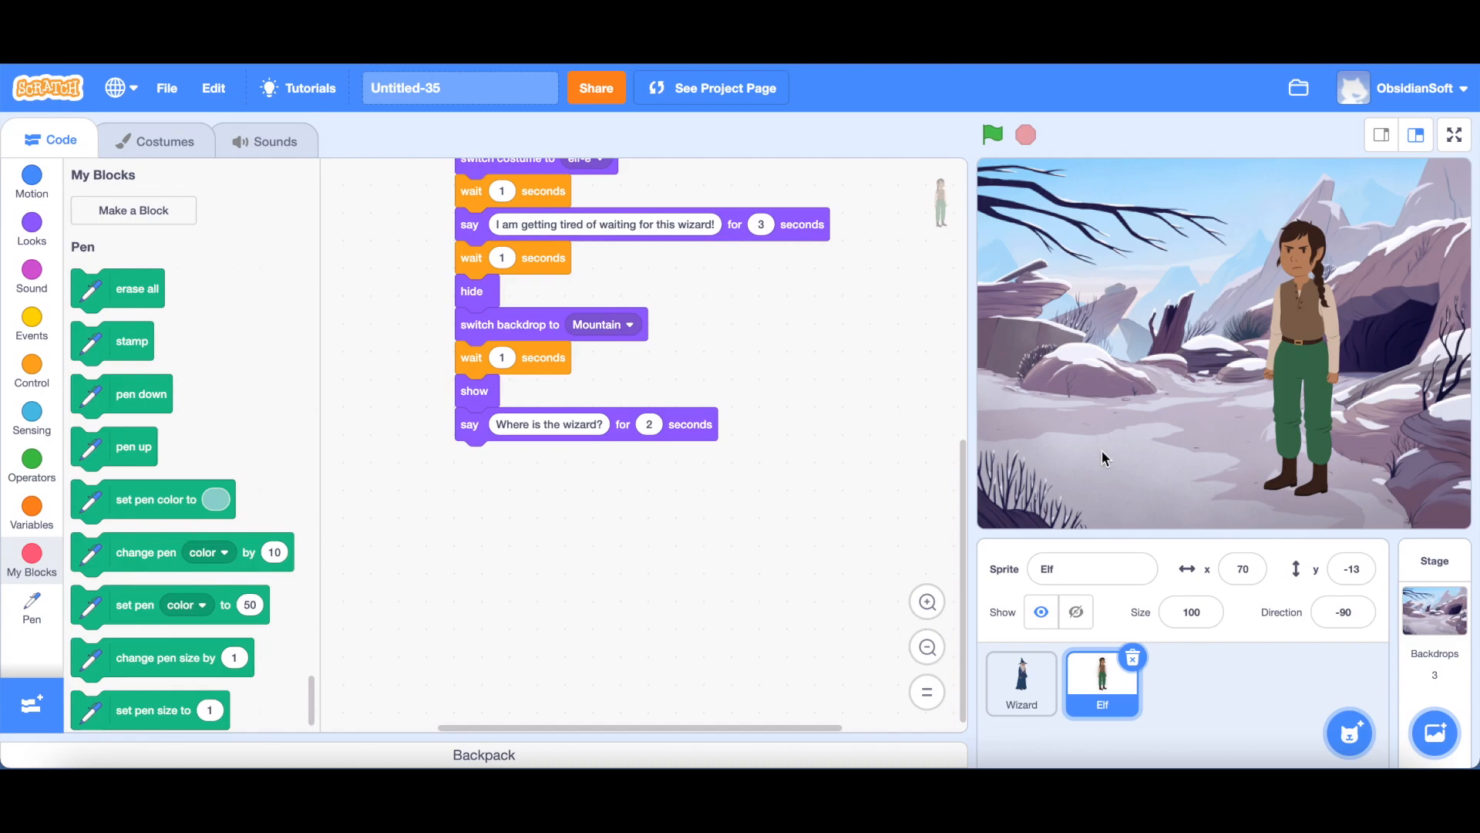
# Step: Switch the stage into full-screen mode
pyautogui.click(1453, 135)
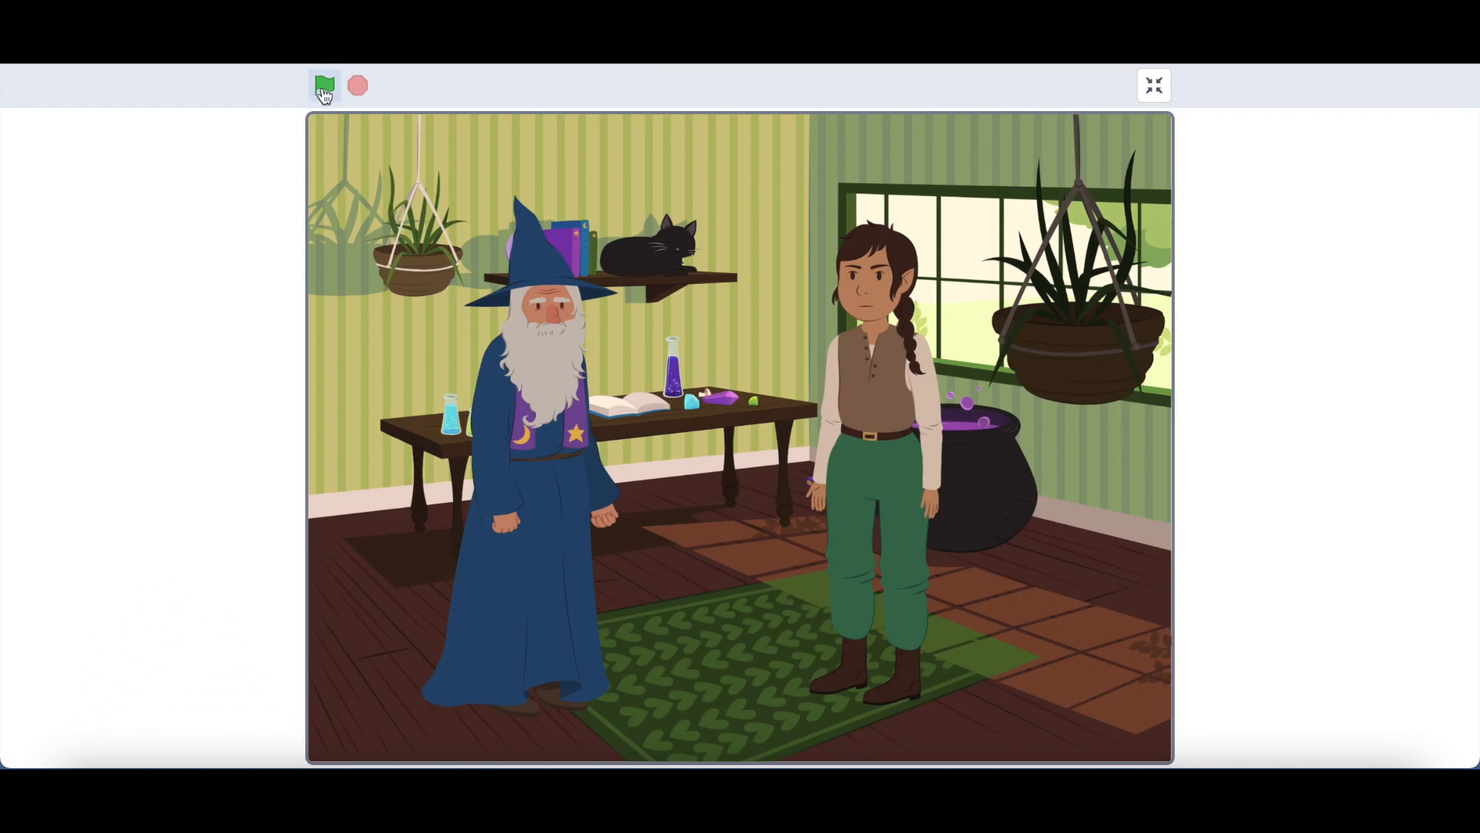
# Step: Start the story with the green flag and watch it play to the snowy mountain scene
pyautogui.click(324, 85)
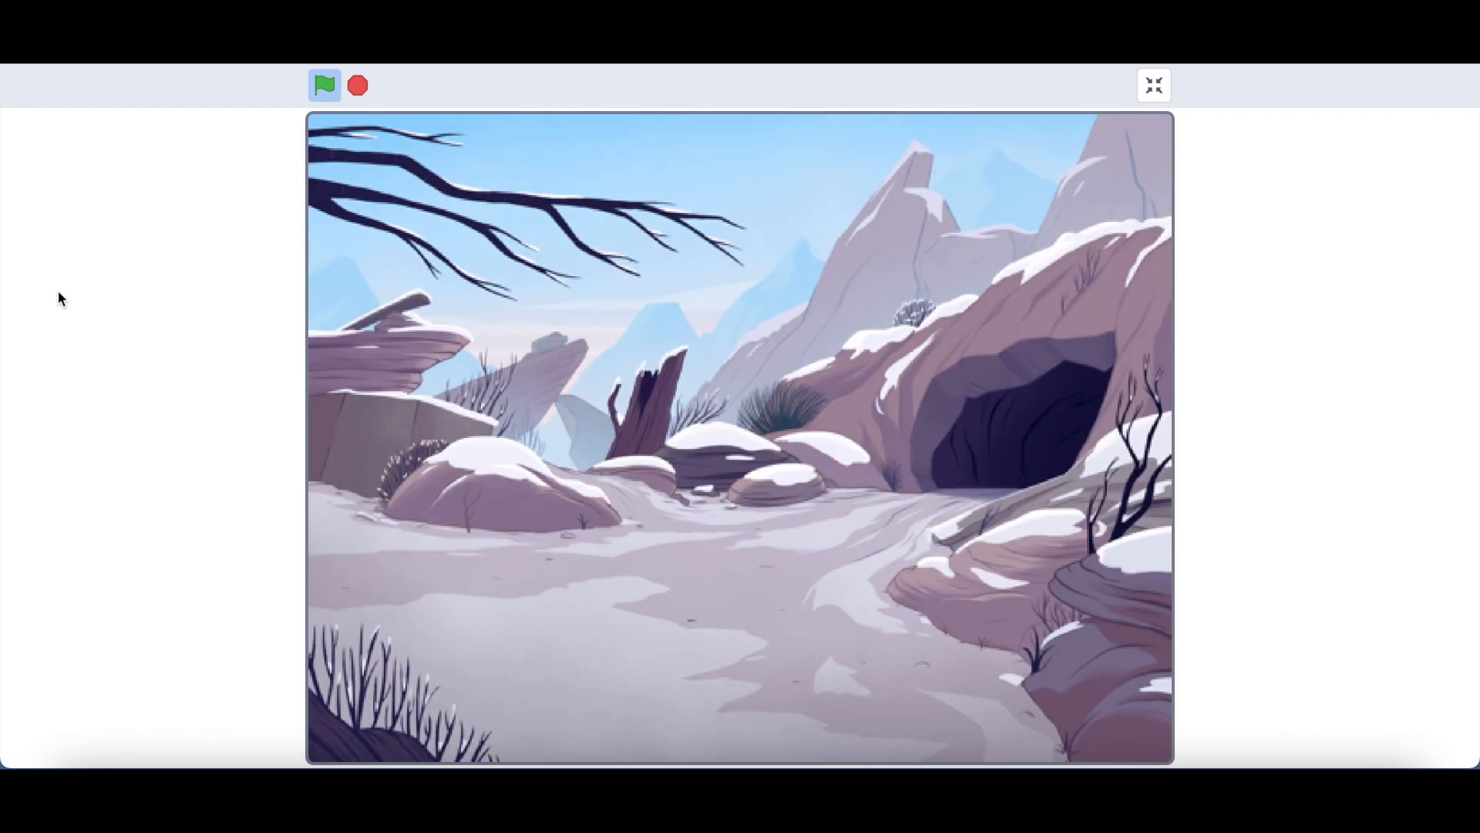
pyautogui.click(326, 85)
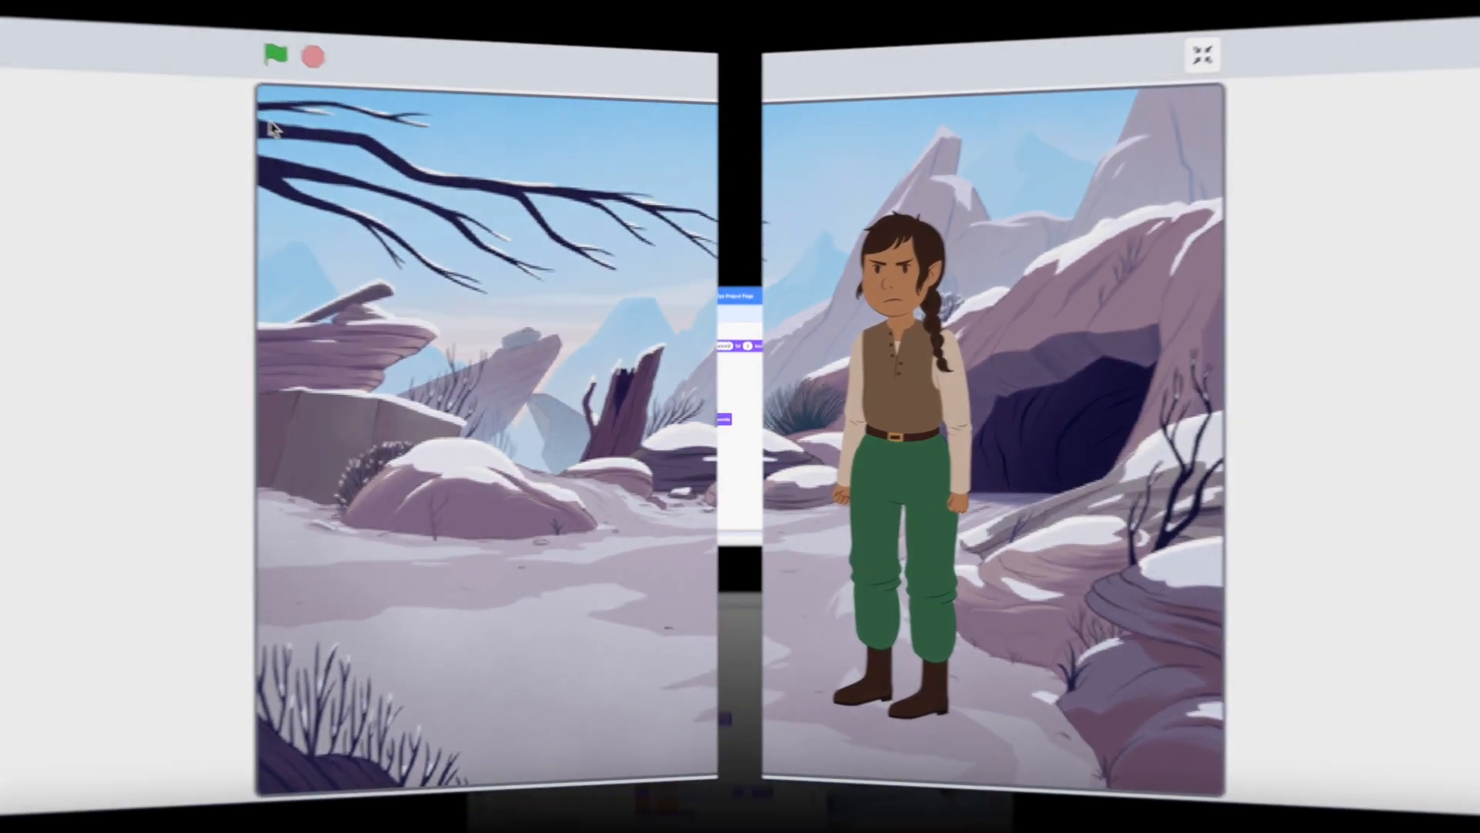
# Step: Return to the editor and review the Wizard sprite's script of fade-ins, lines and Magic Spell sounds
pyautogui.click(1203, 54)
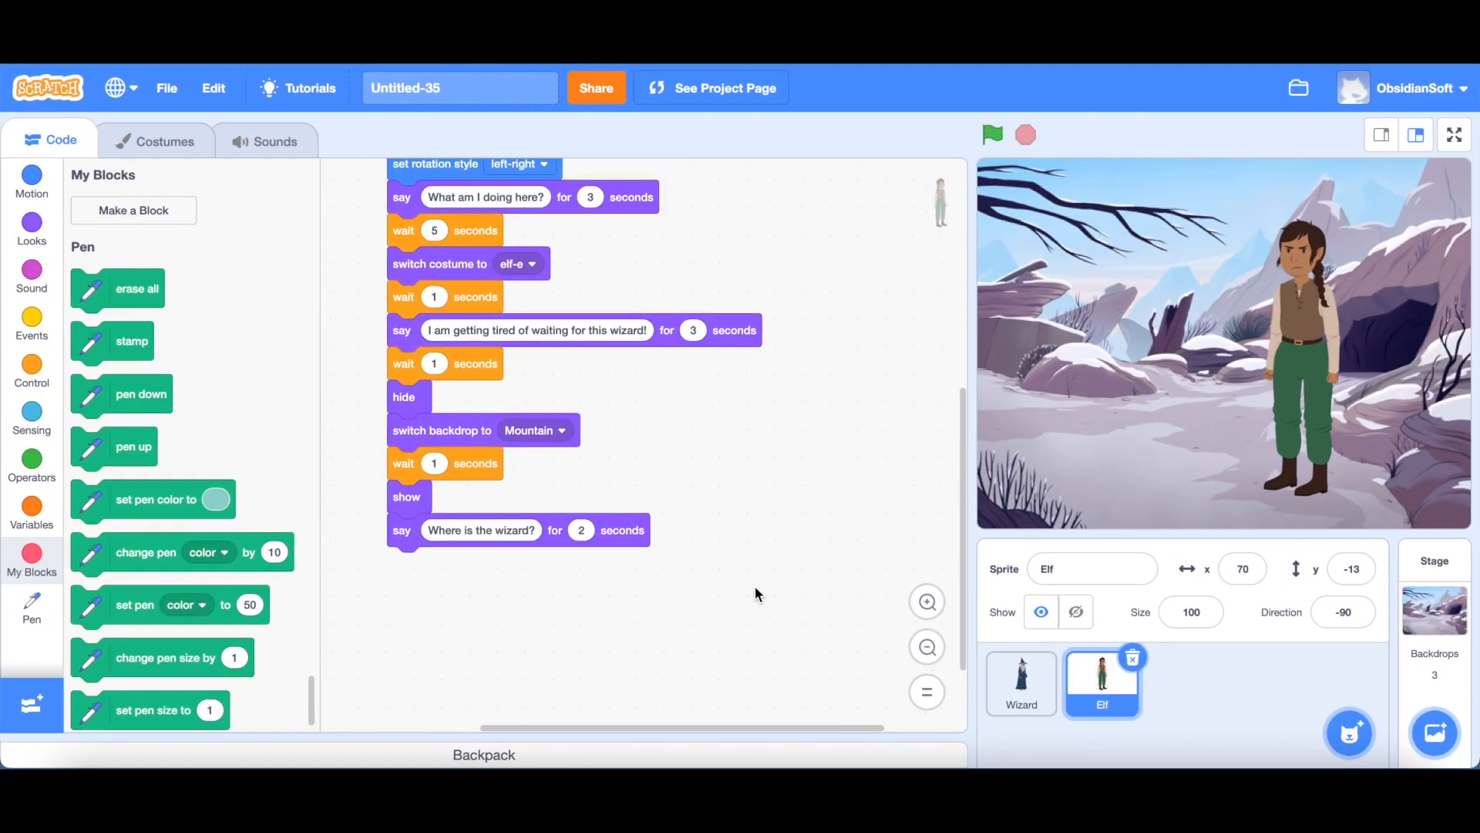
pyautogui.click(1021, 681)
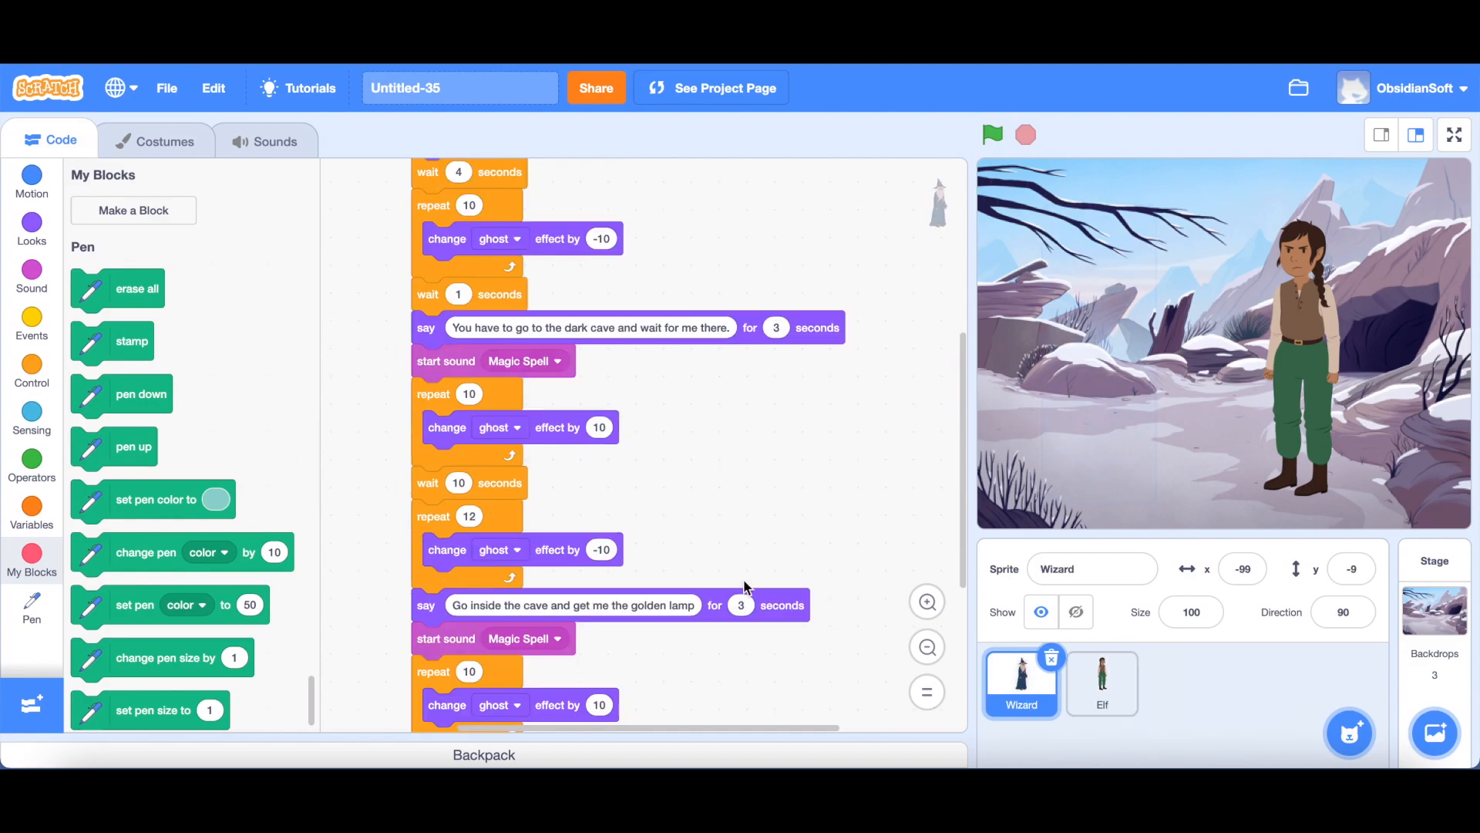
pyautogui.scroll(3)
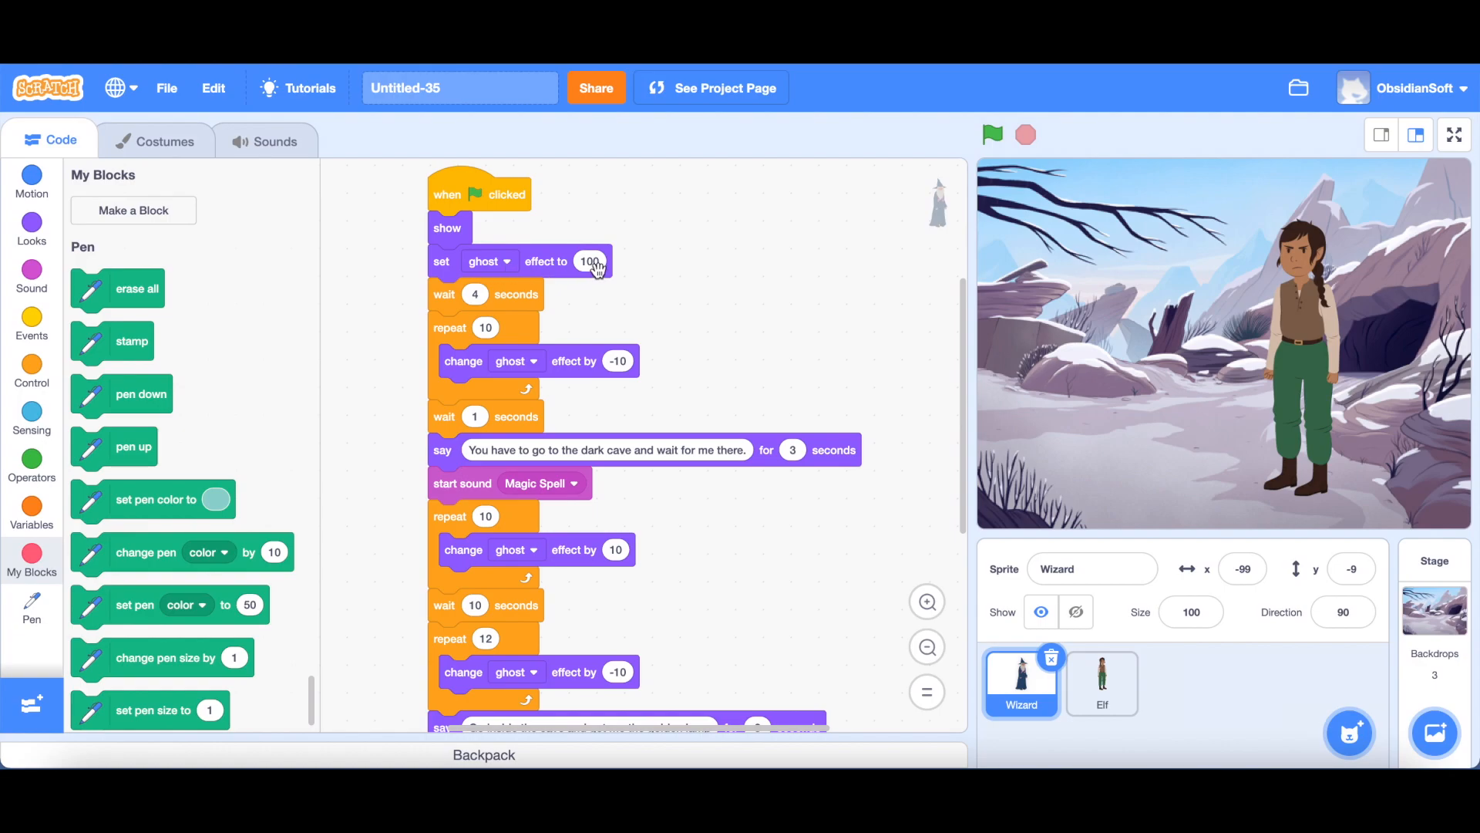
pyautogui.moveTo(448, 297)
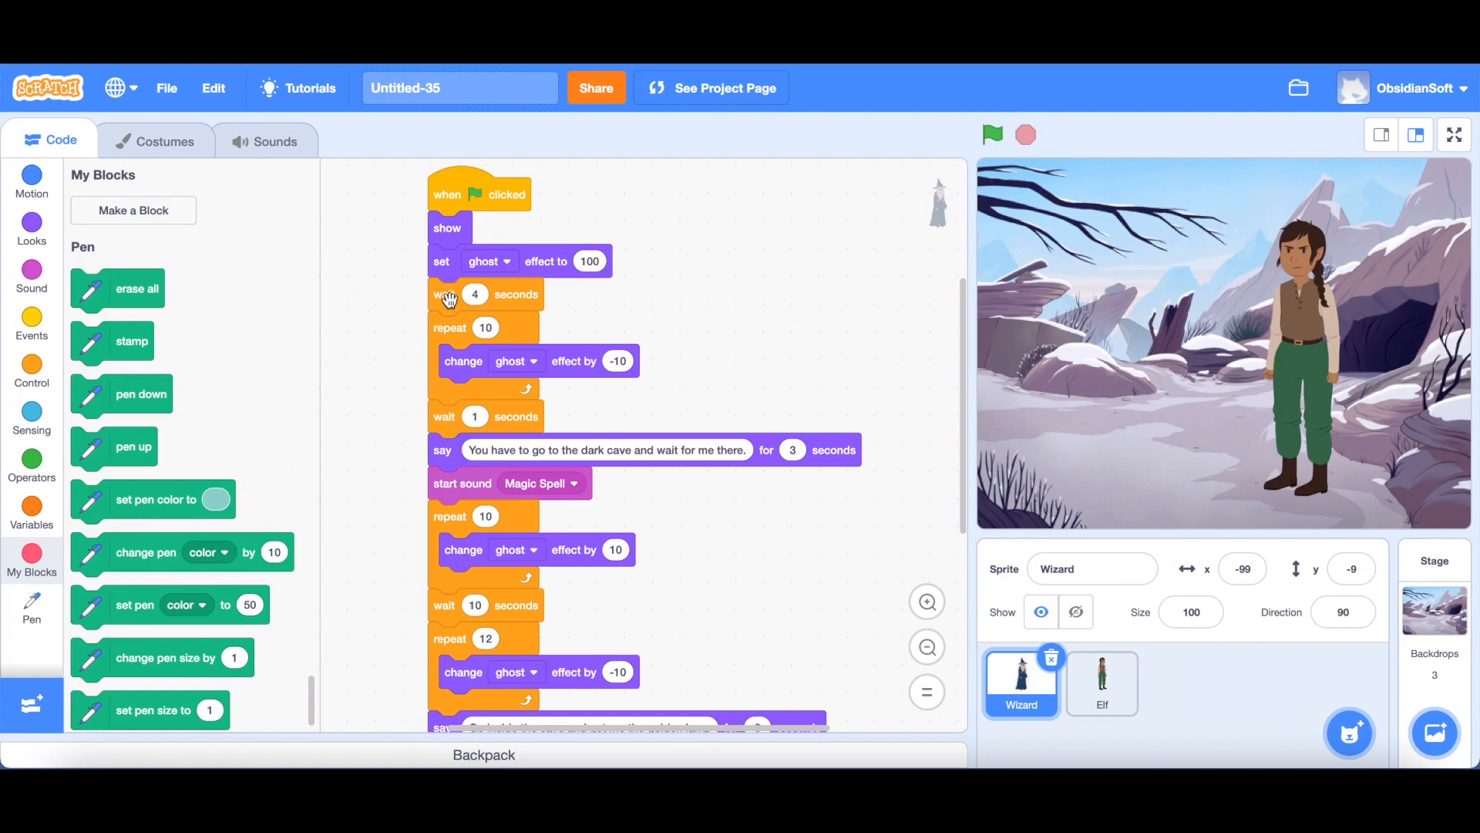
pyautogui.moveTo(501, 303)
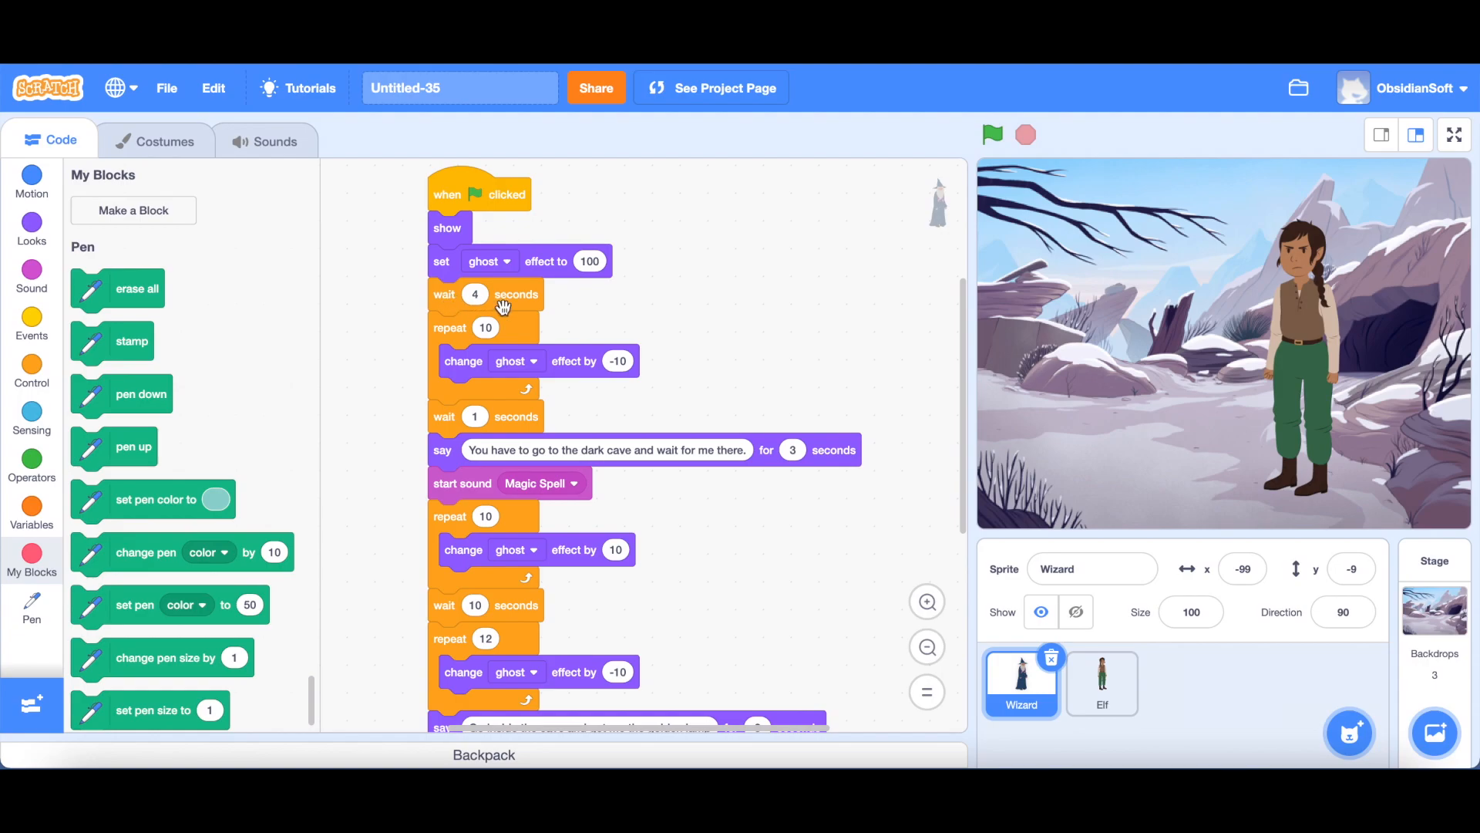
pyautogui.moveTo(457, 383)
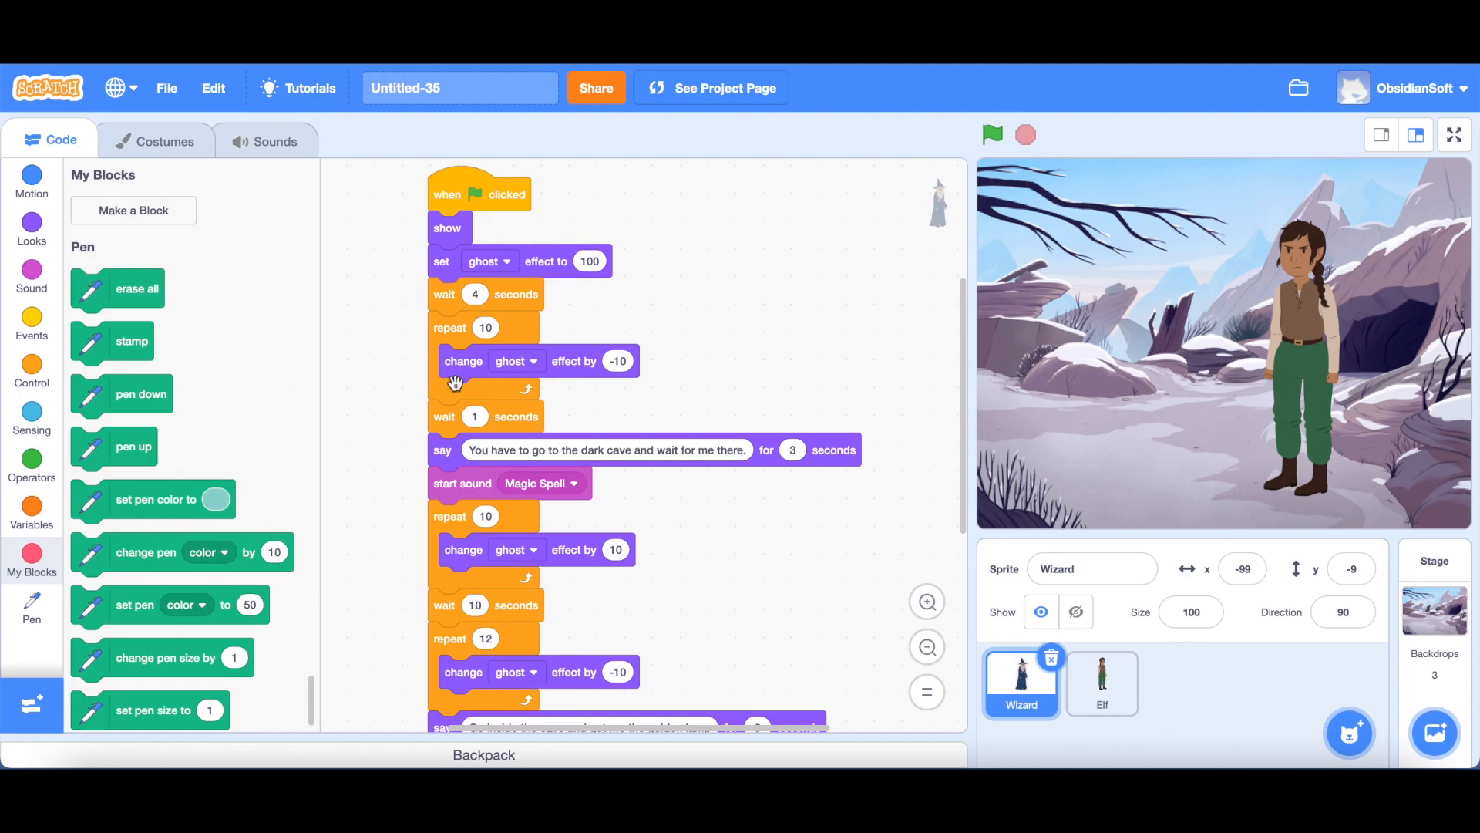
pyautogui.moveTo(444, 342)
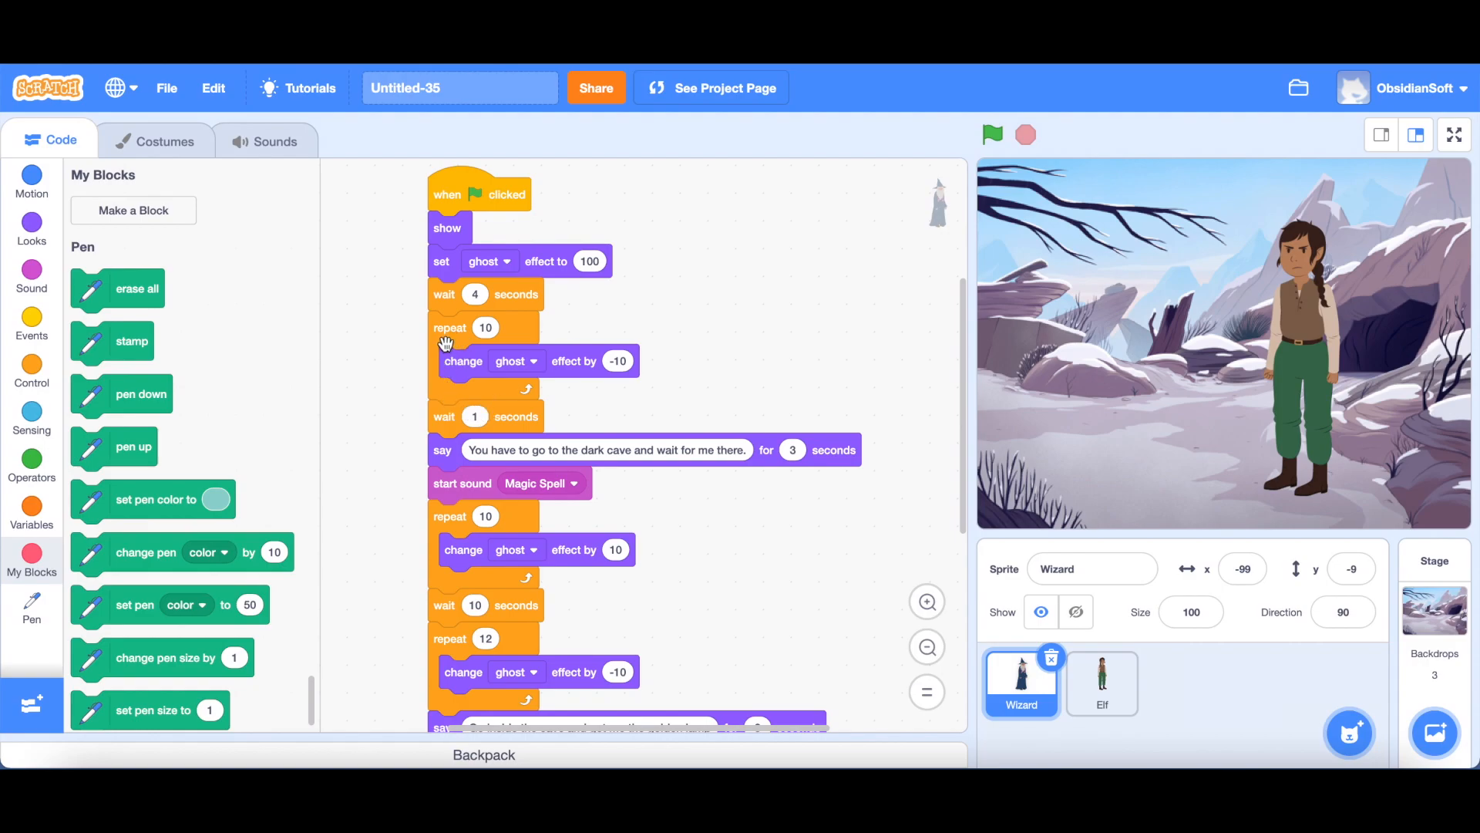
pyautogui.moveTo(461, 367)
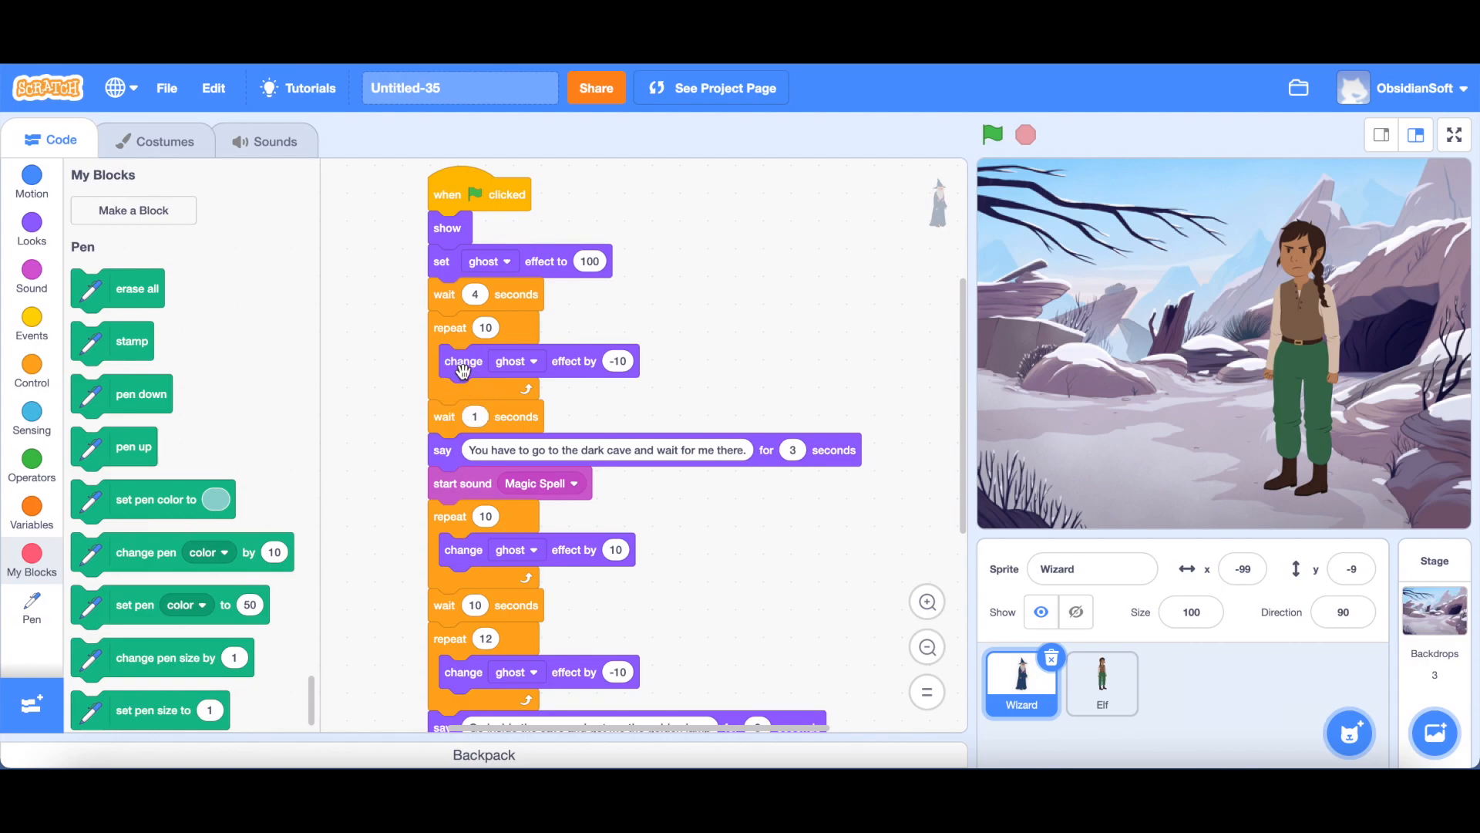
pyautogui.moveTo(622, 367)
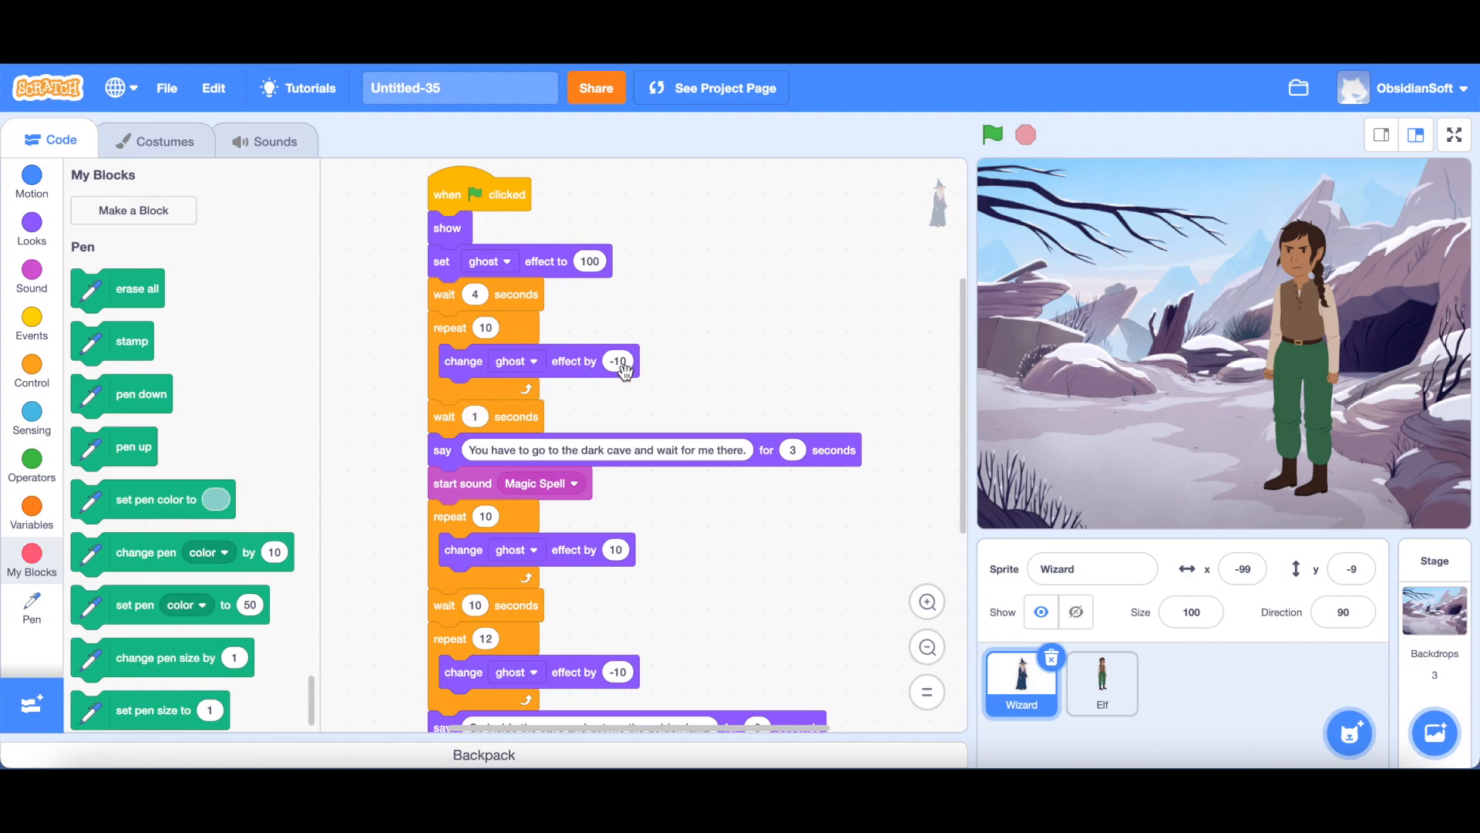
pyautogui.moveTo(618, 394)
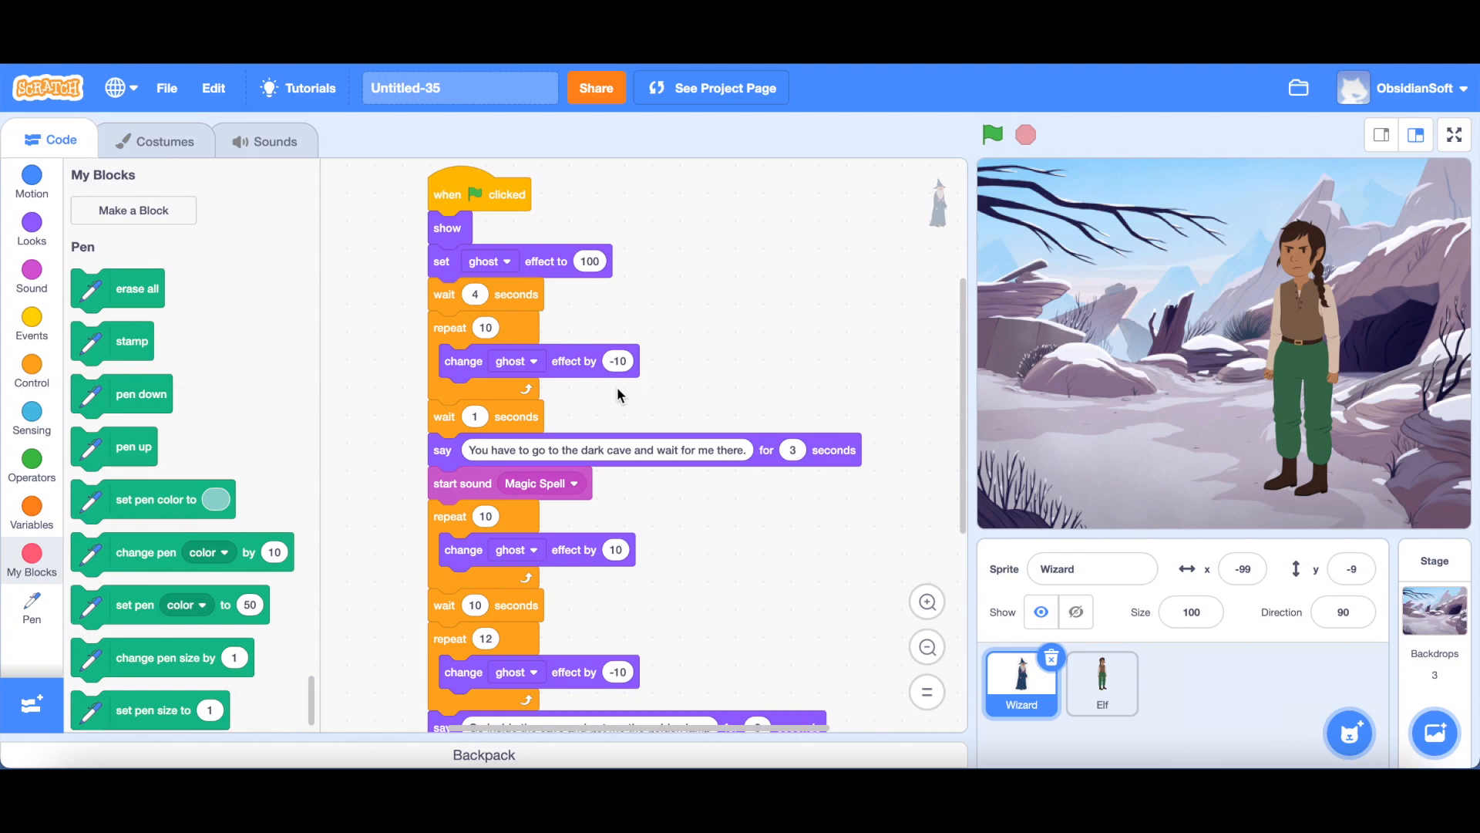
pyautogui.scroll(-3)
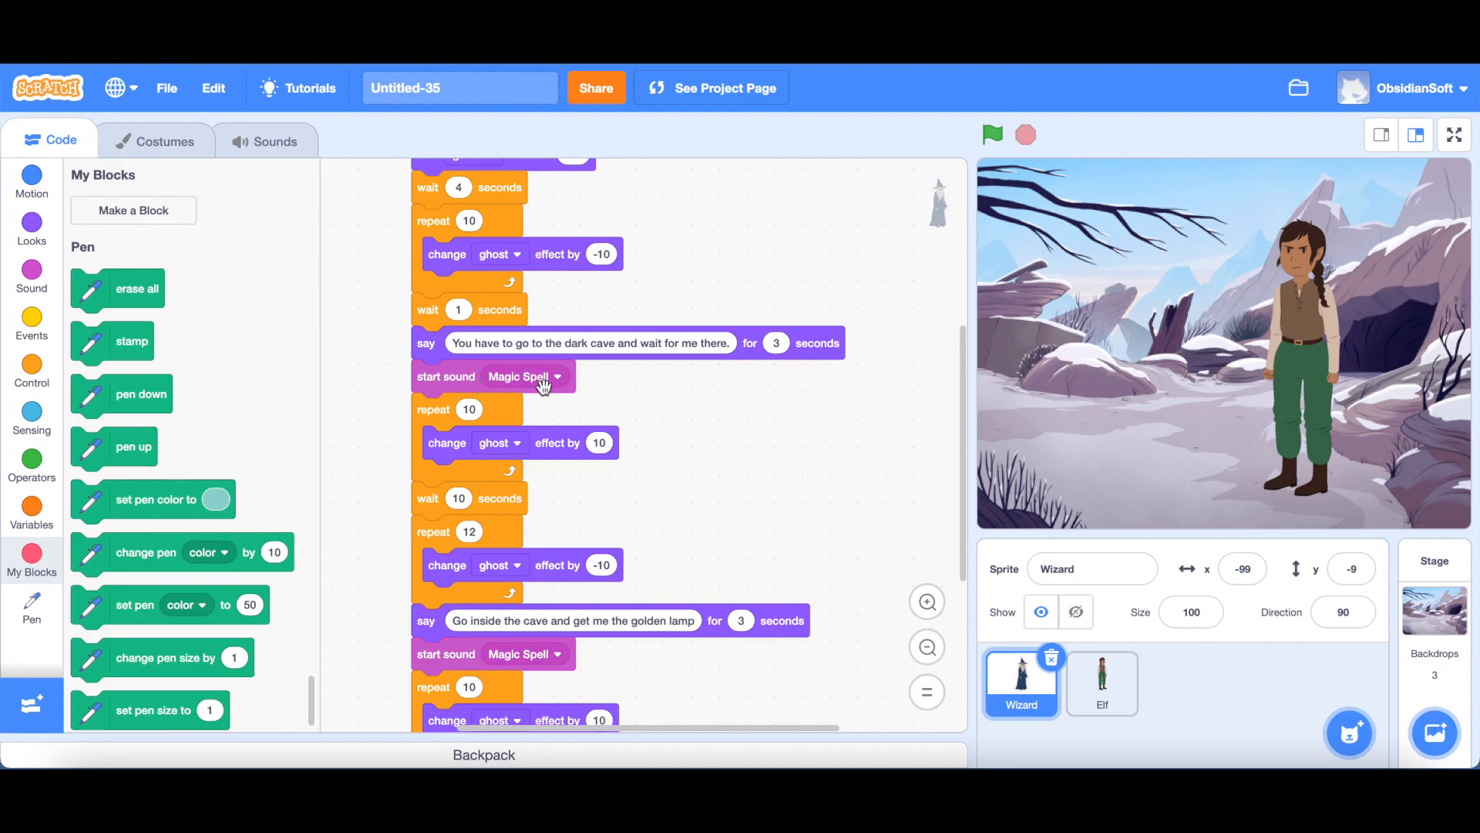
pyautogui.moveTo(485, 484)
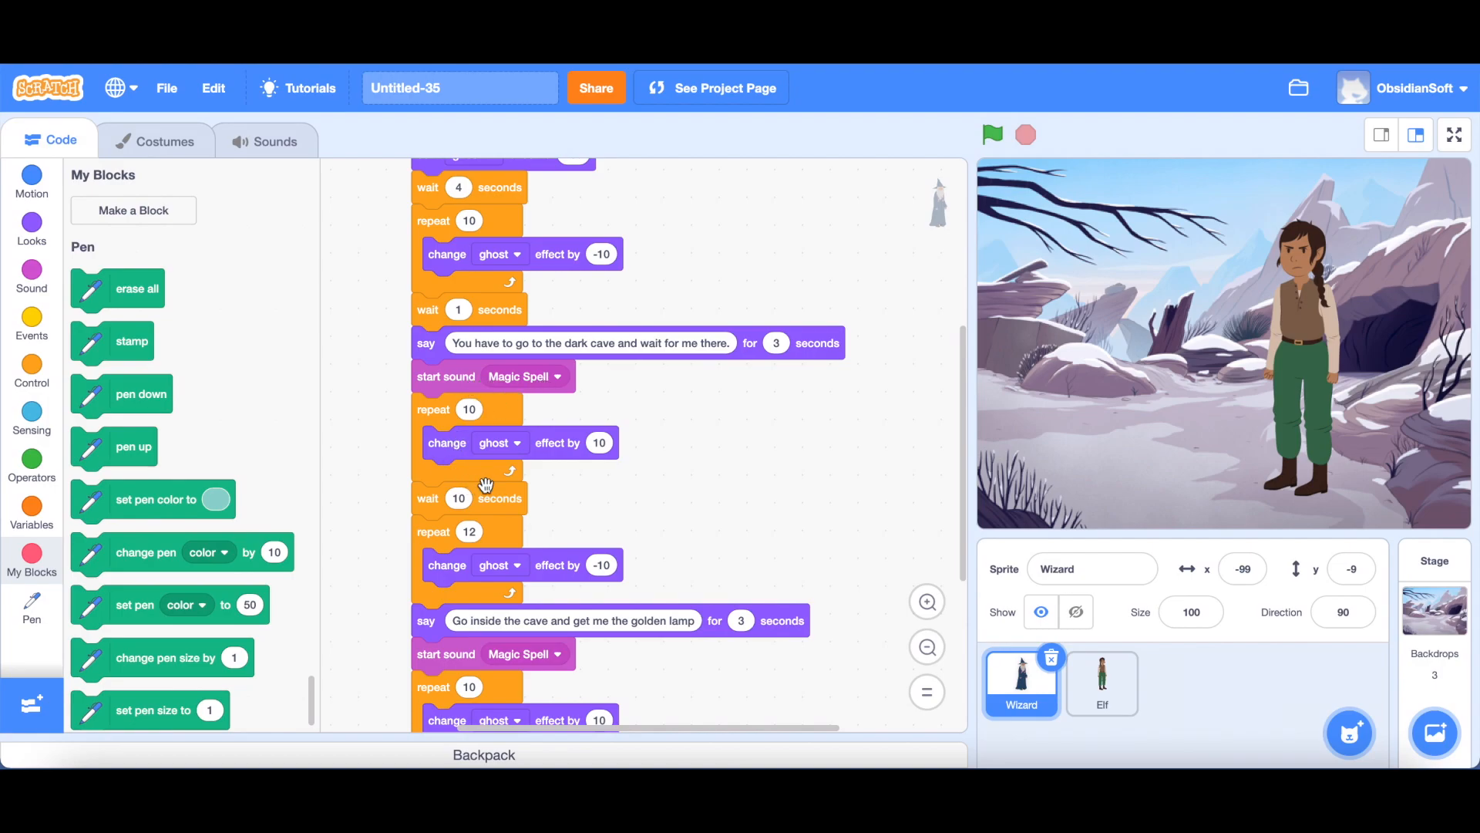
pyautogui.scroll(-3)
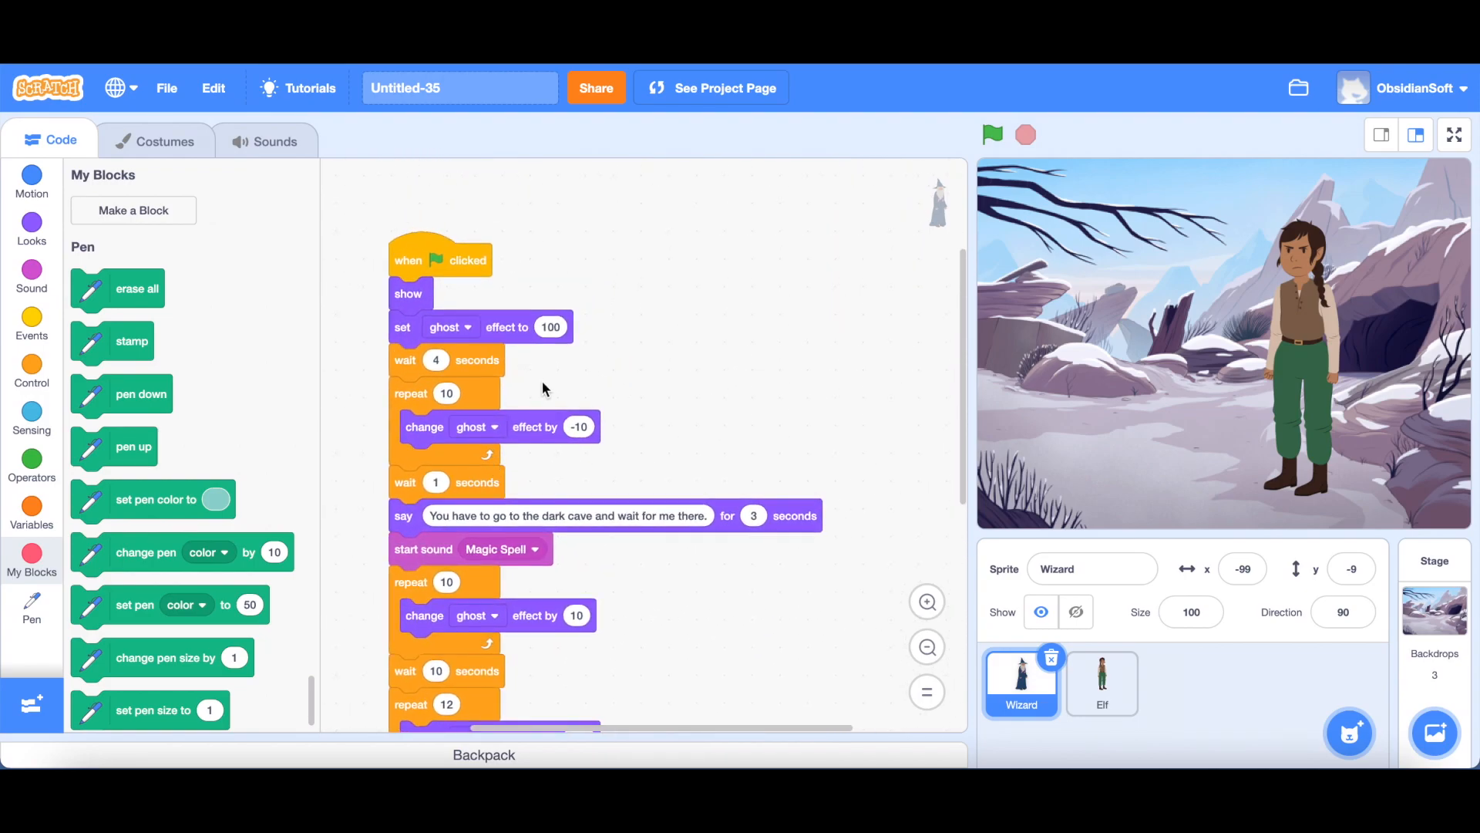
# Step: Scroll through the rest of the Wizard's script down to the golden-lamp request and final fade-out
pyautogui.scroll(-3)
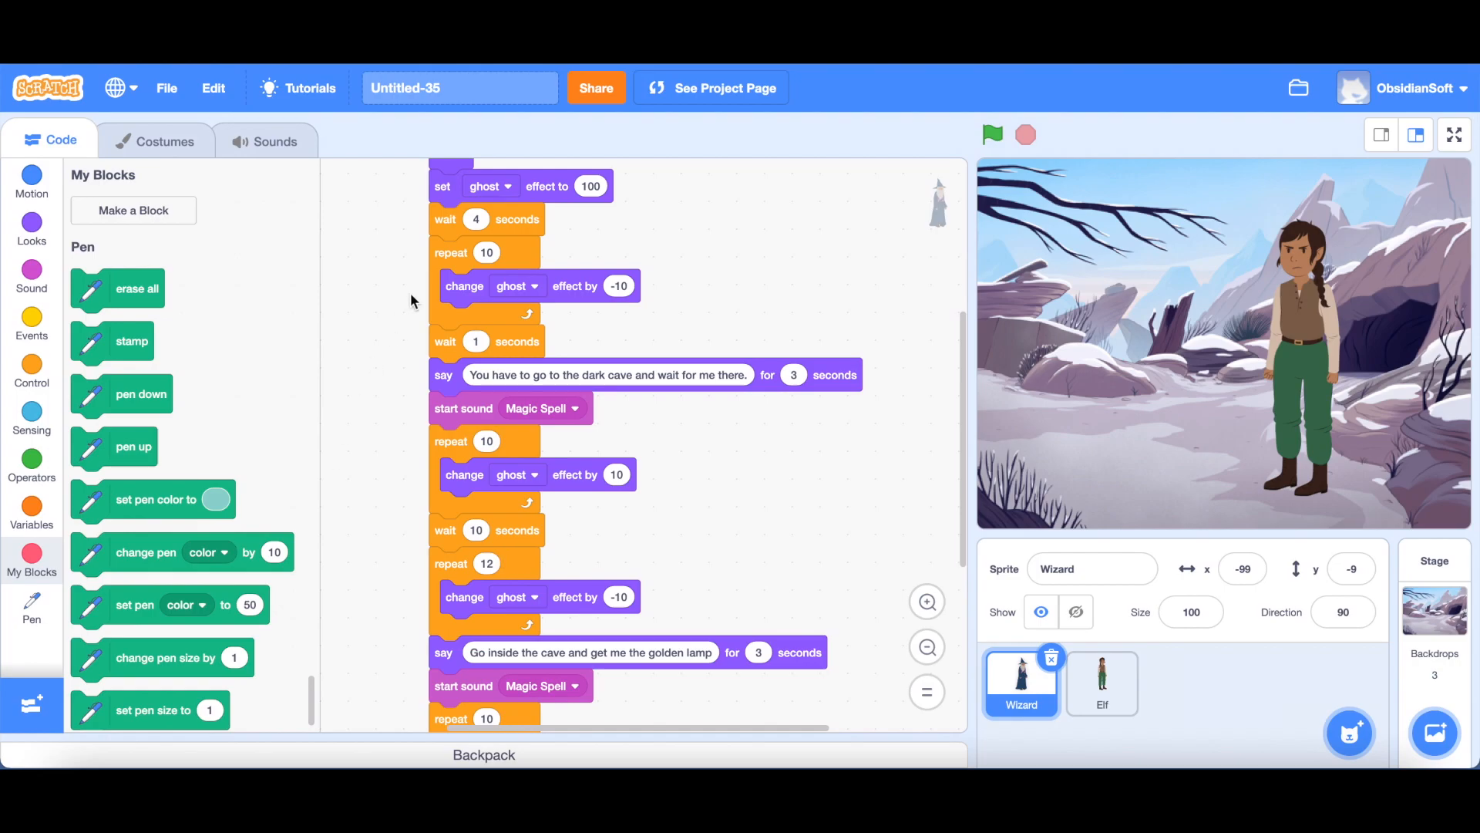
pyautogui.moveTo(486, 275)
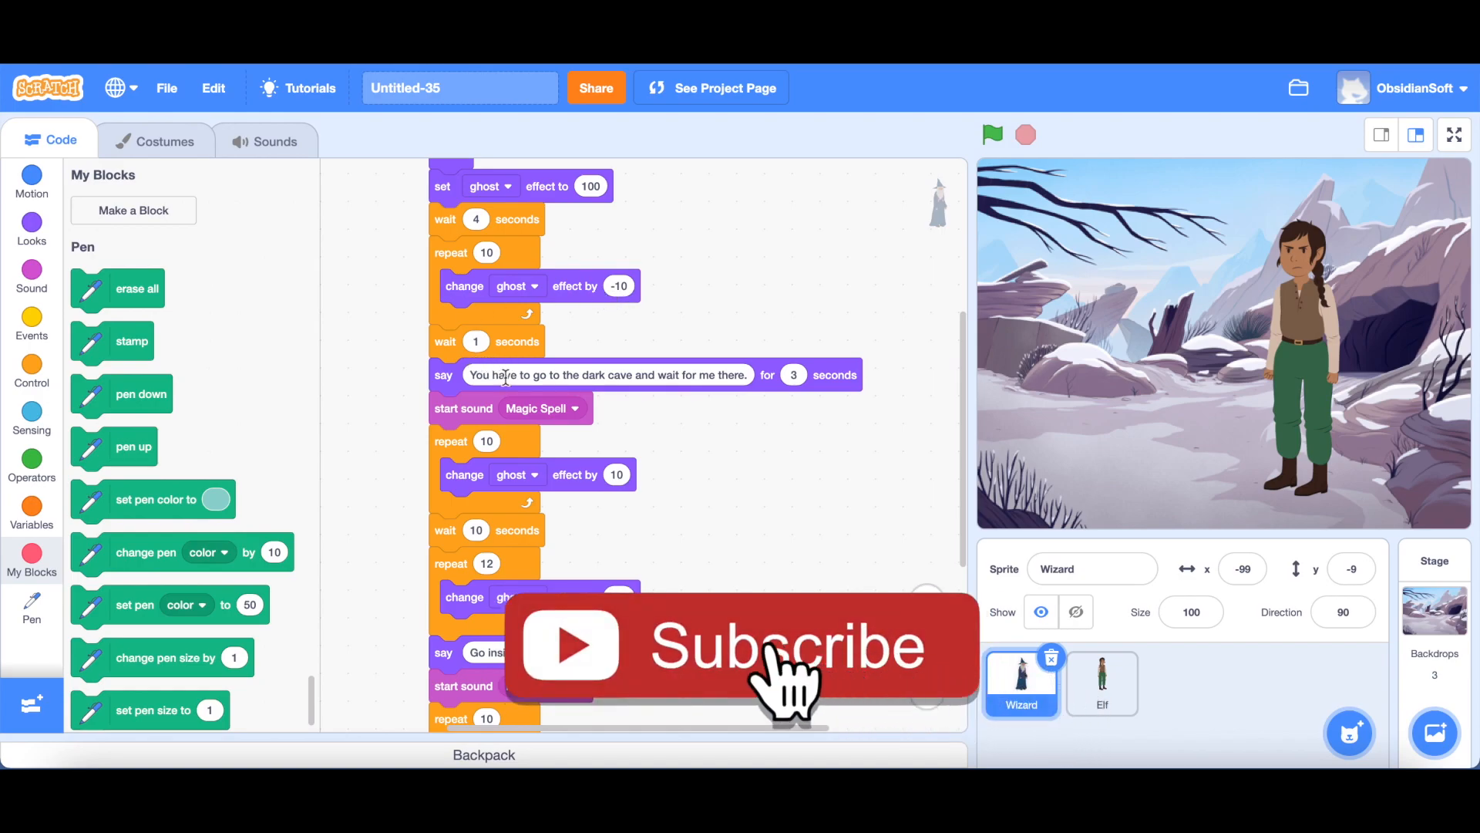
pyautogui.scroll(-3)
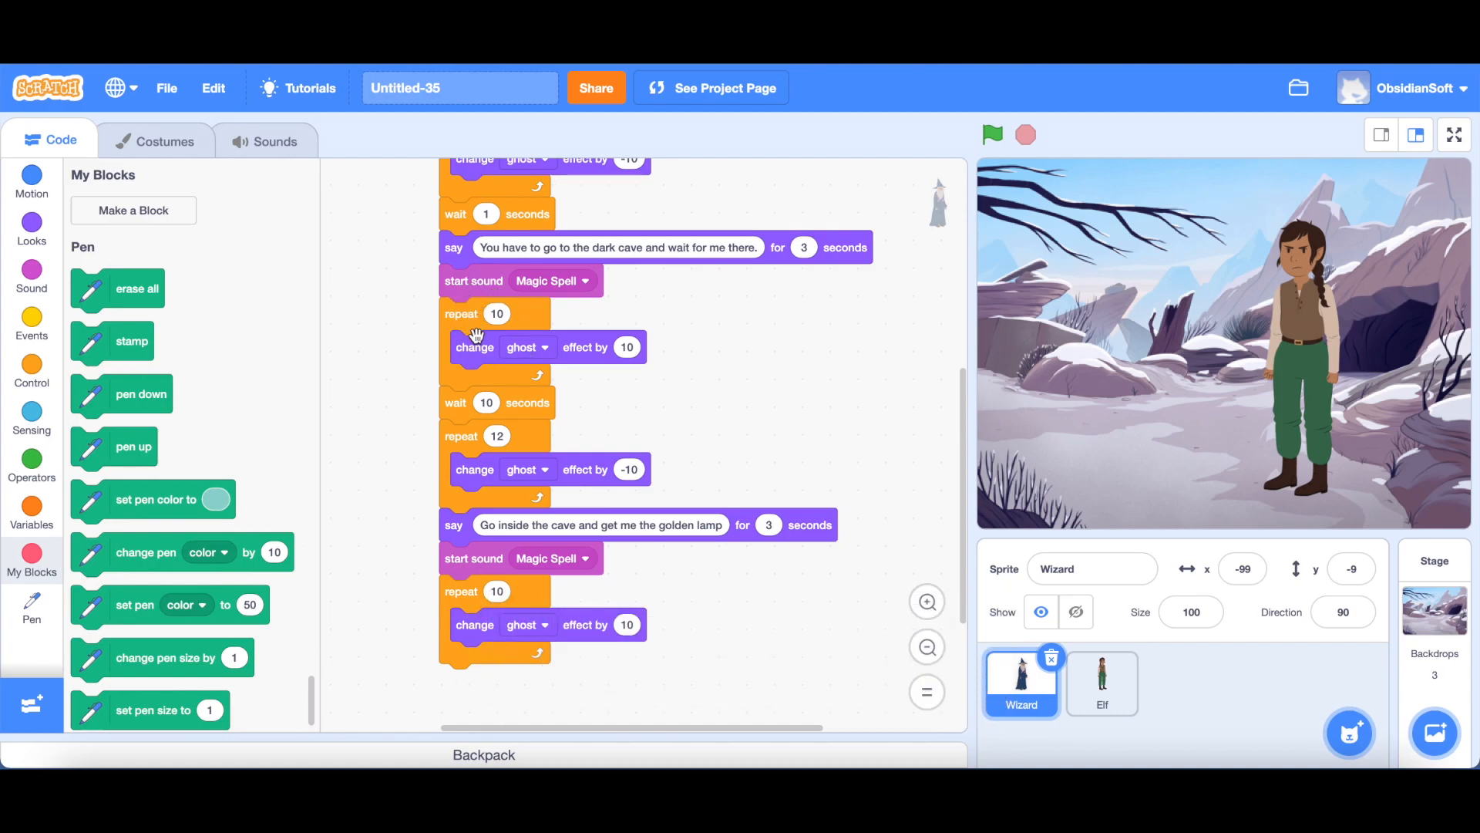
pyautogui.scroll(-3)
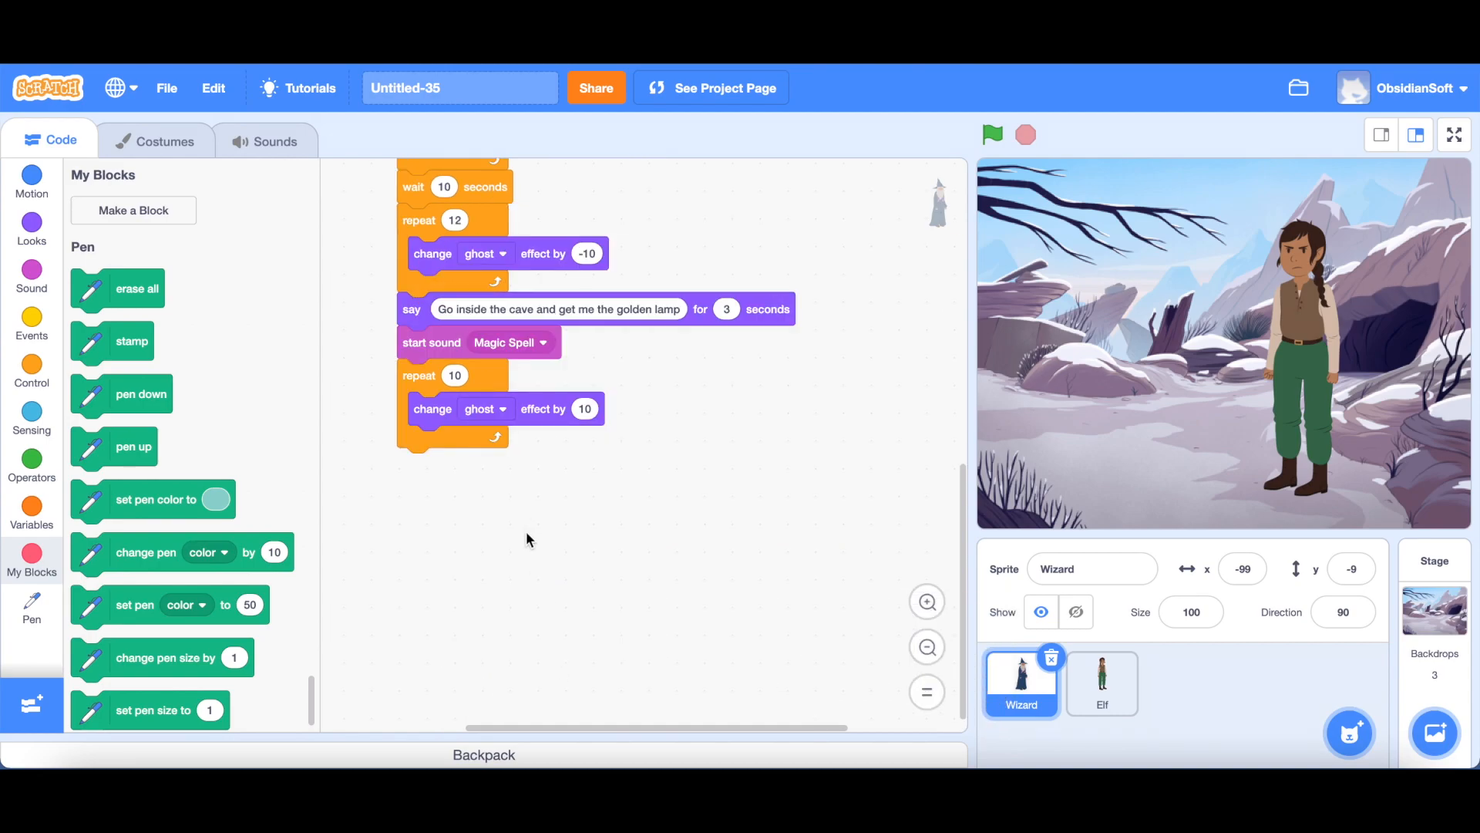
pyautogui.scroll(3)
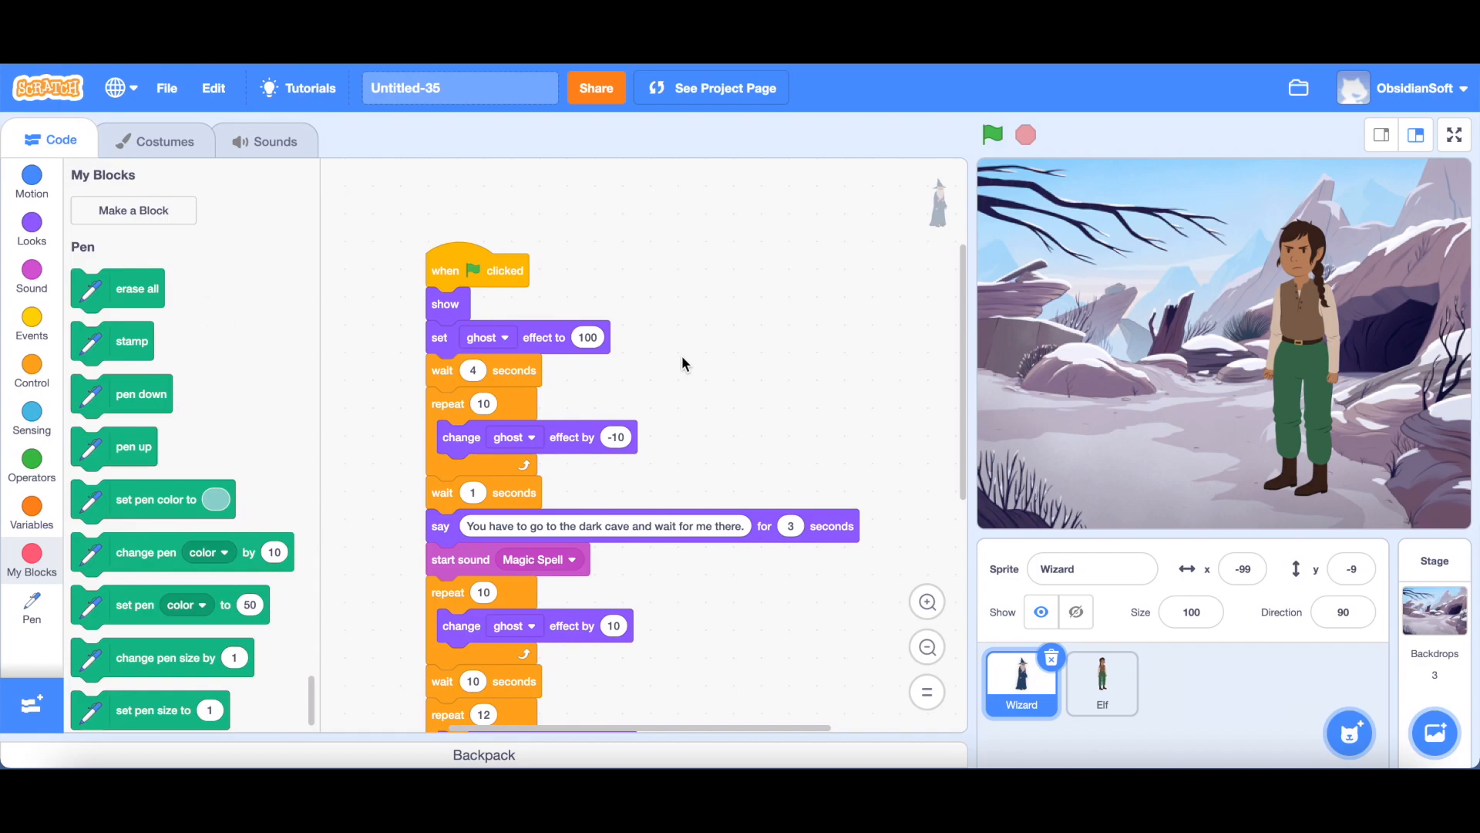
pyautogui.scroll(-3)
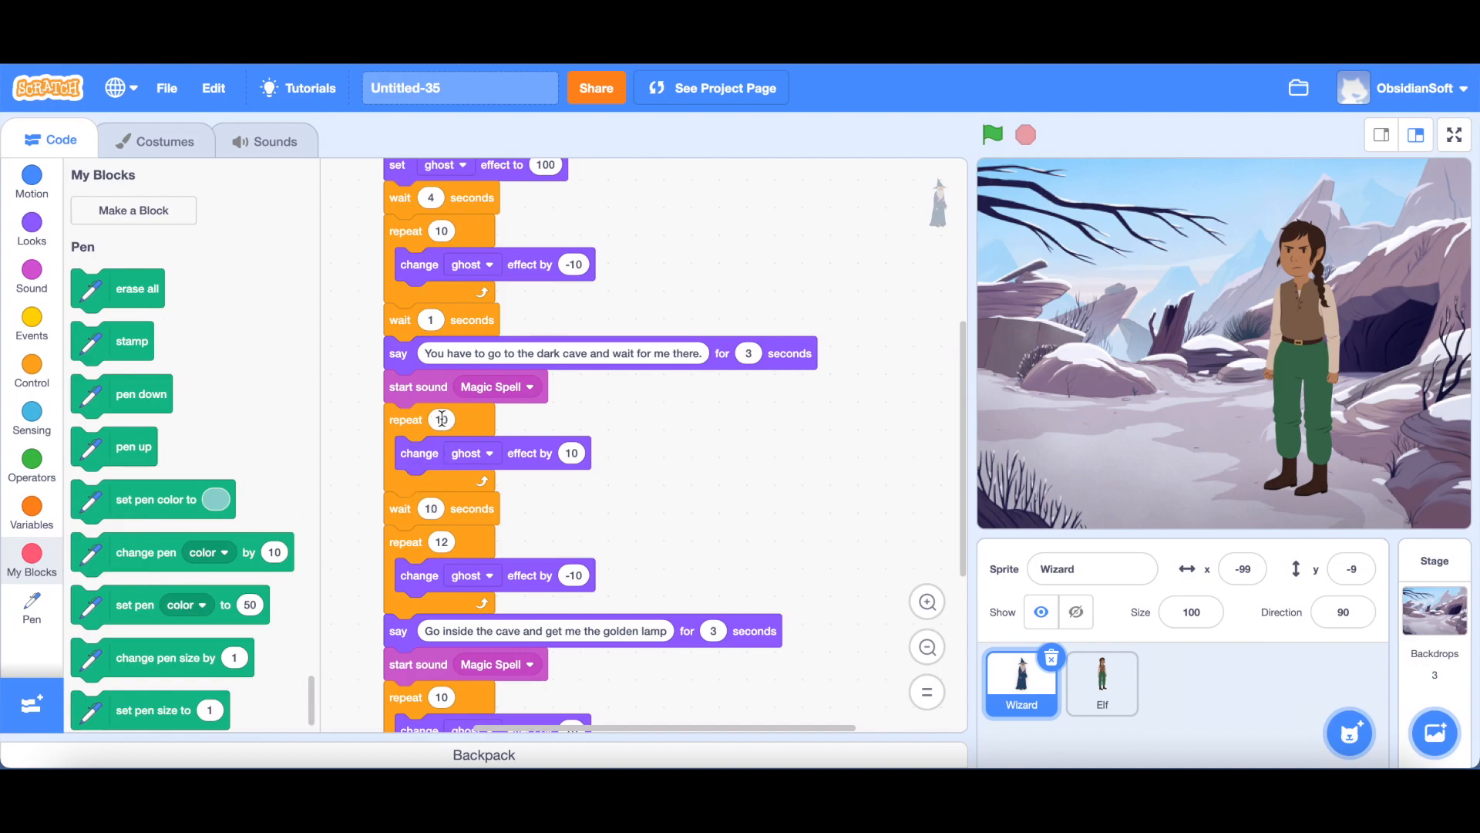
pyautogui.moveTo(281, 464)
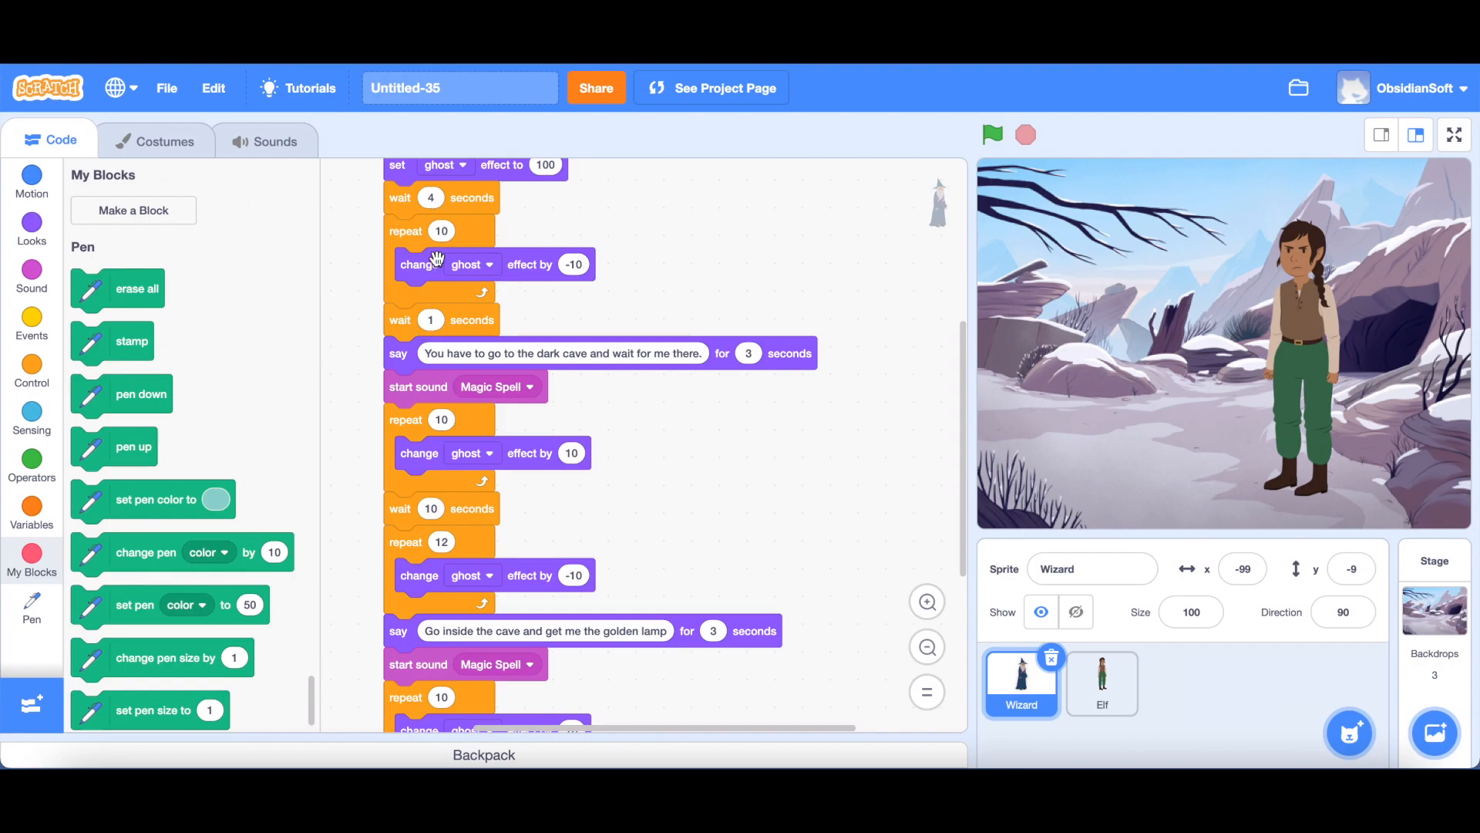
pyautogui.moveTo(450, 489)
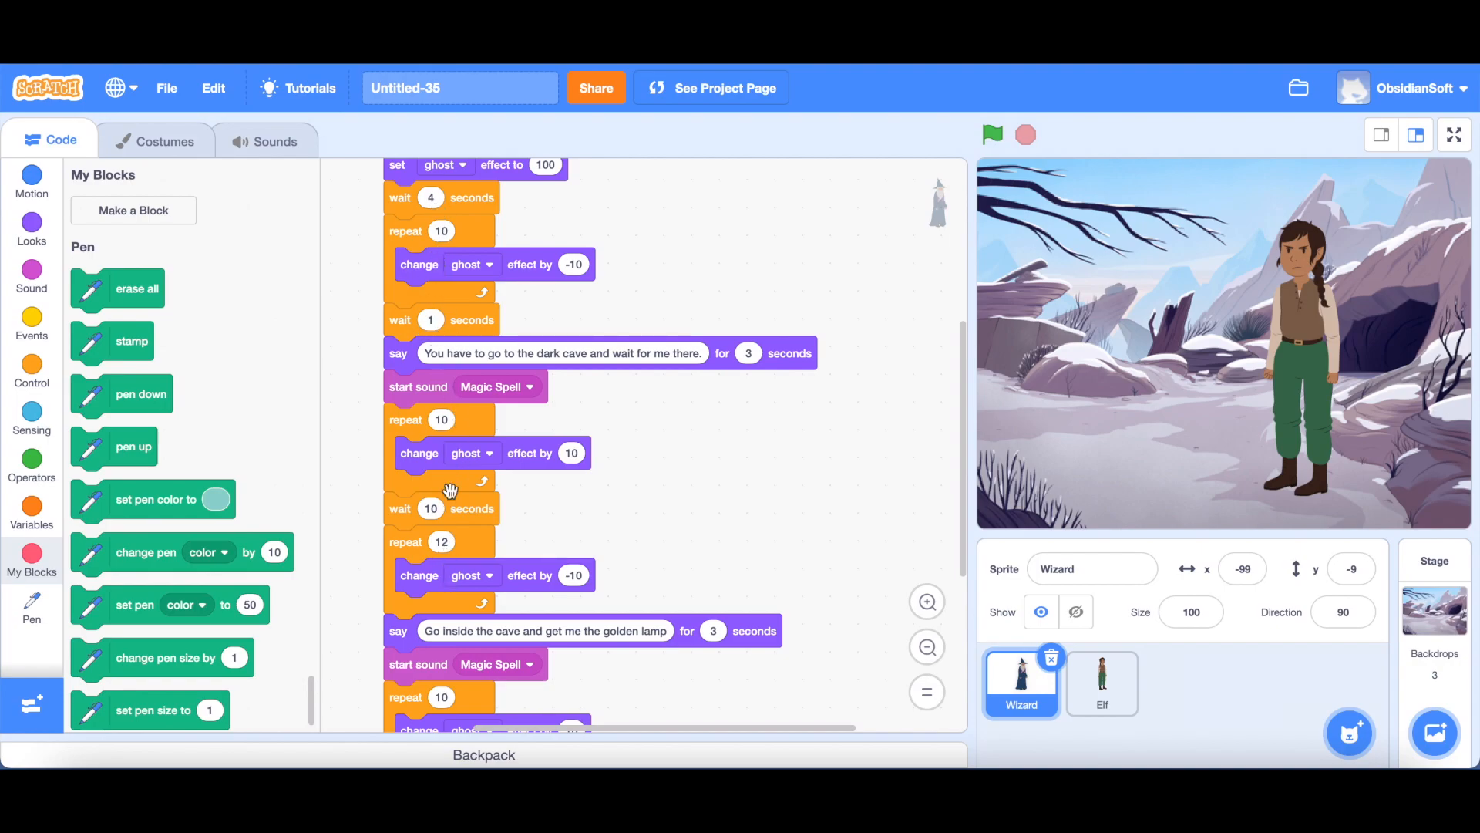
pyautogui.moveTo(274, 506)
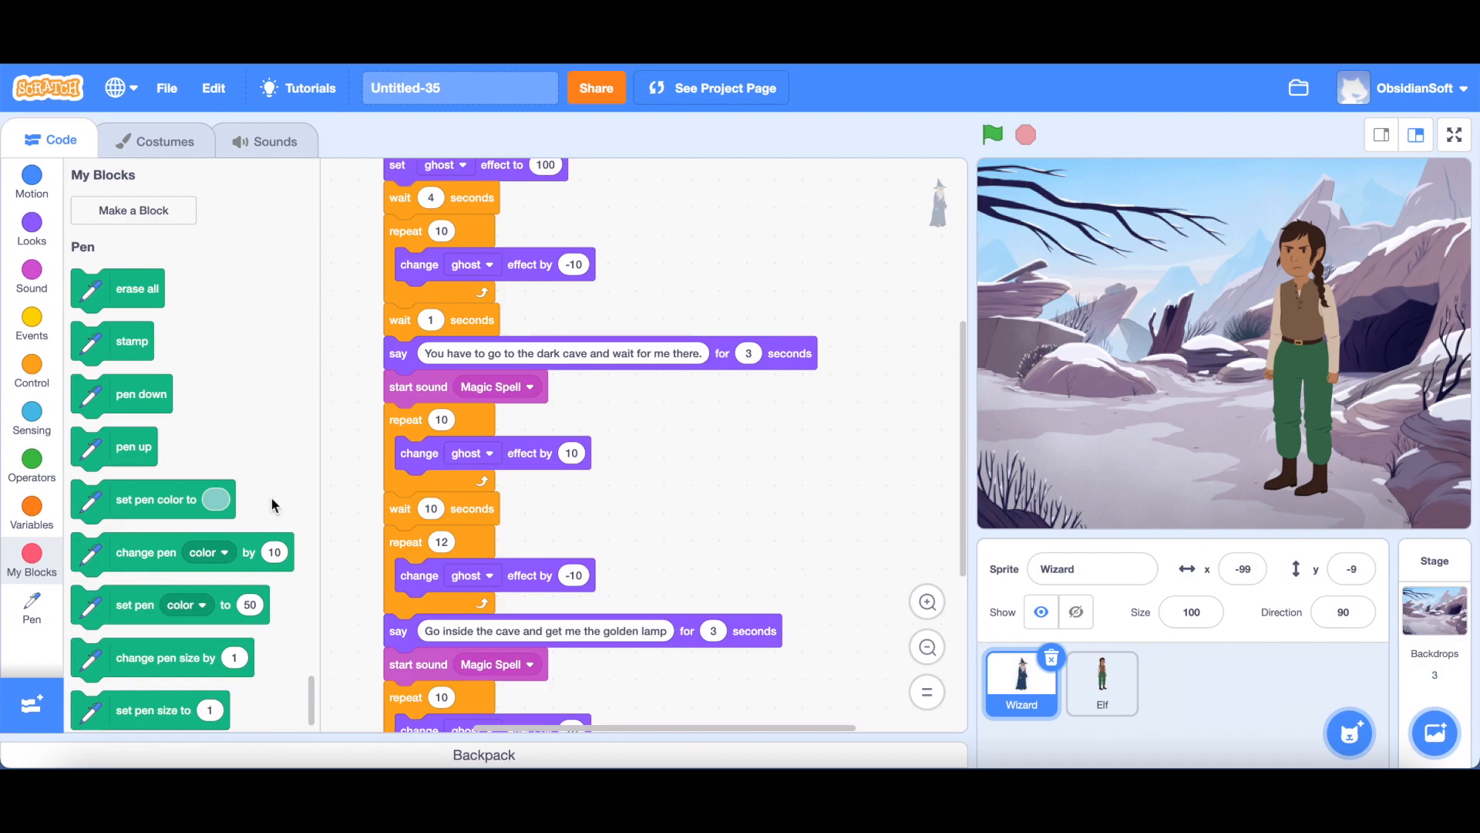
pyautogui.moveTo(31, 570)
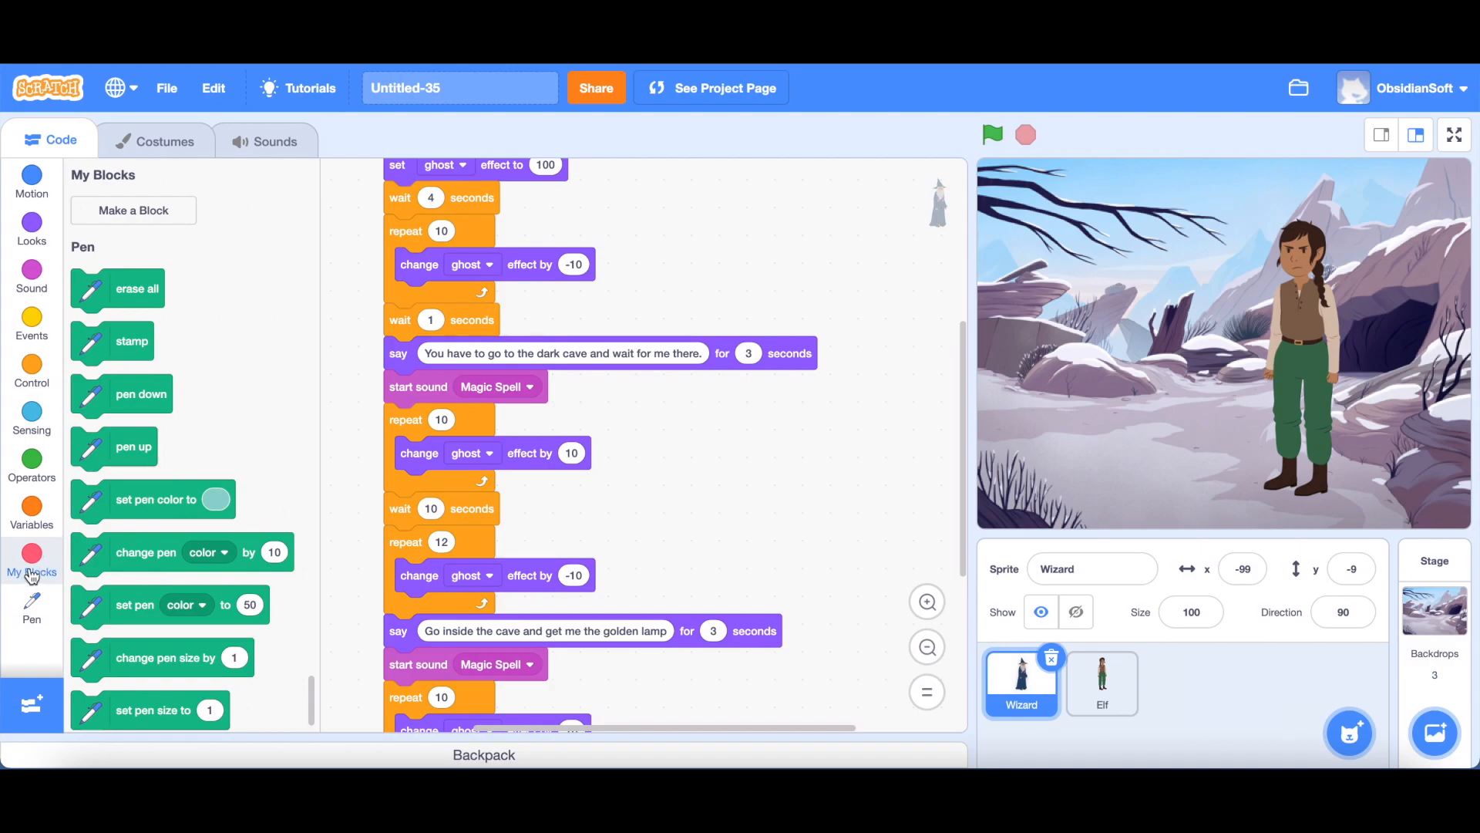
pyautogui.moveTo(133, 209)
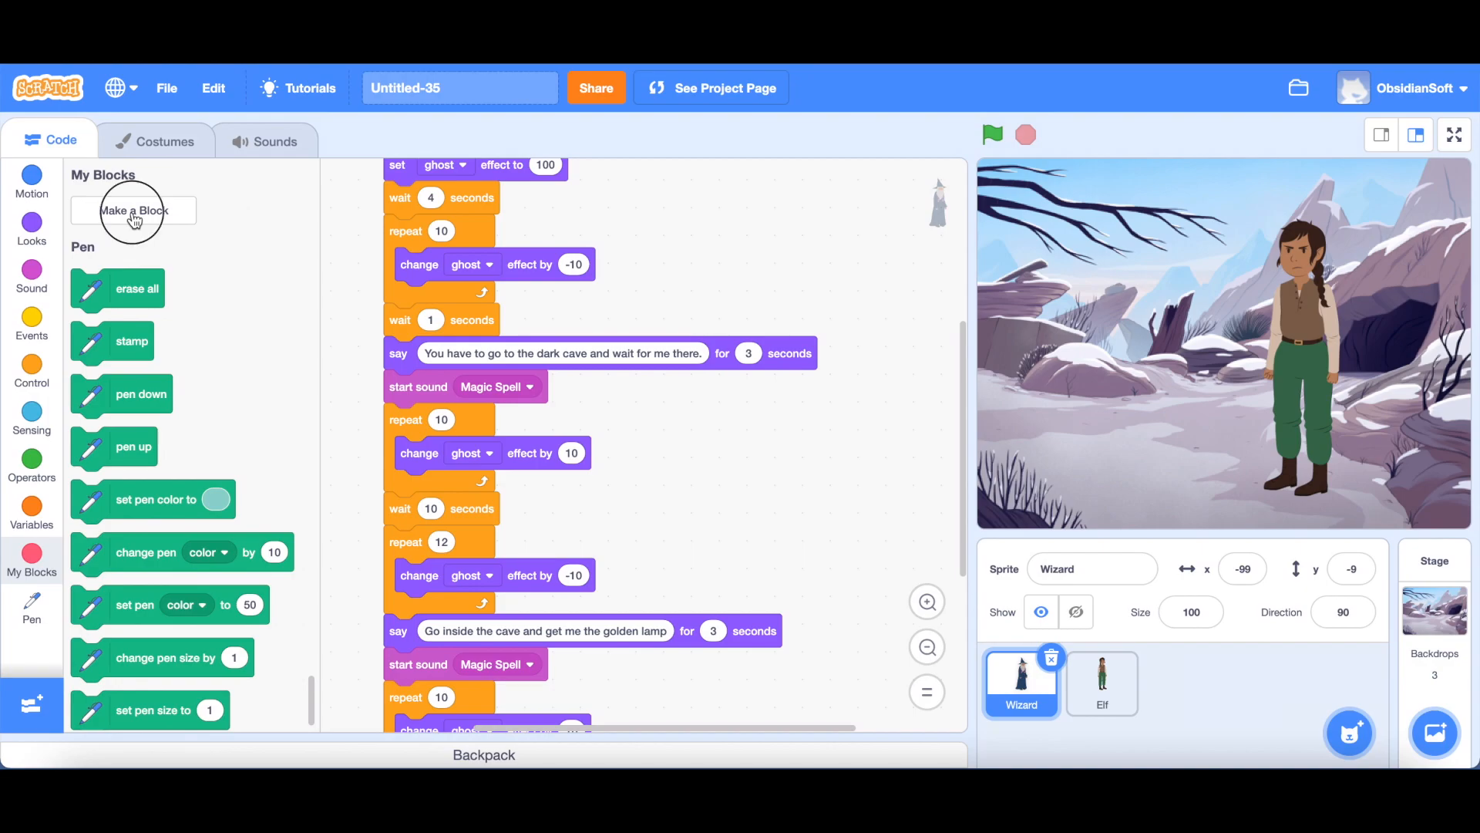
# Step: Make a new custom block named 'vanish' for the Wizard
pyautogui.click(134, 210)
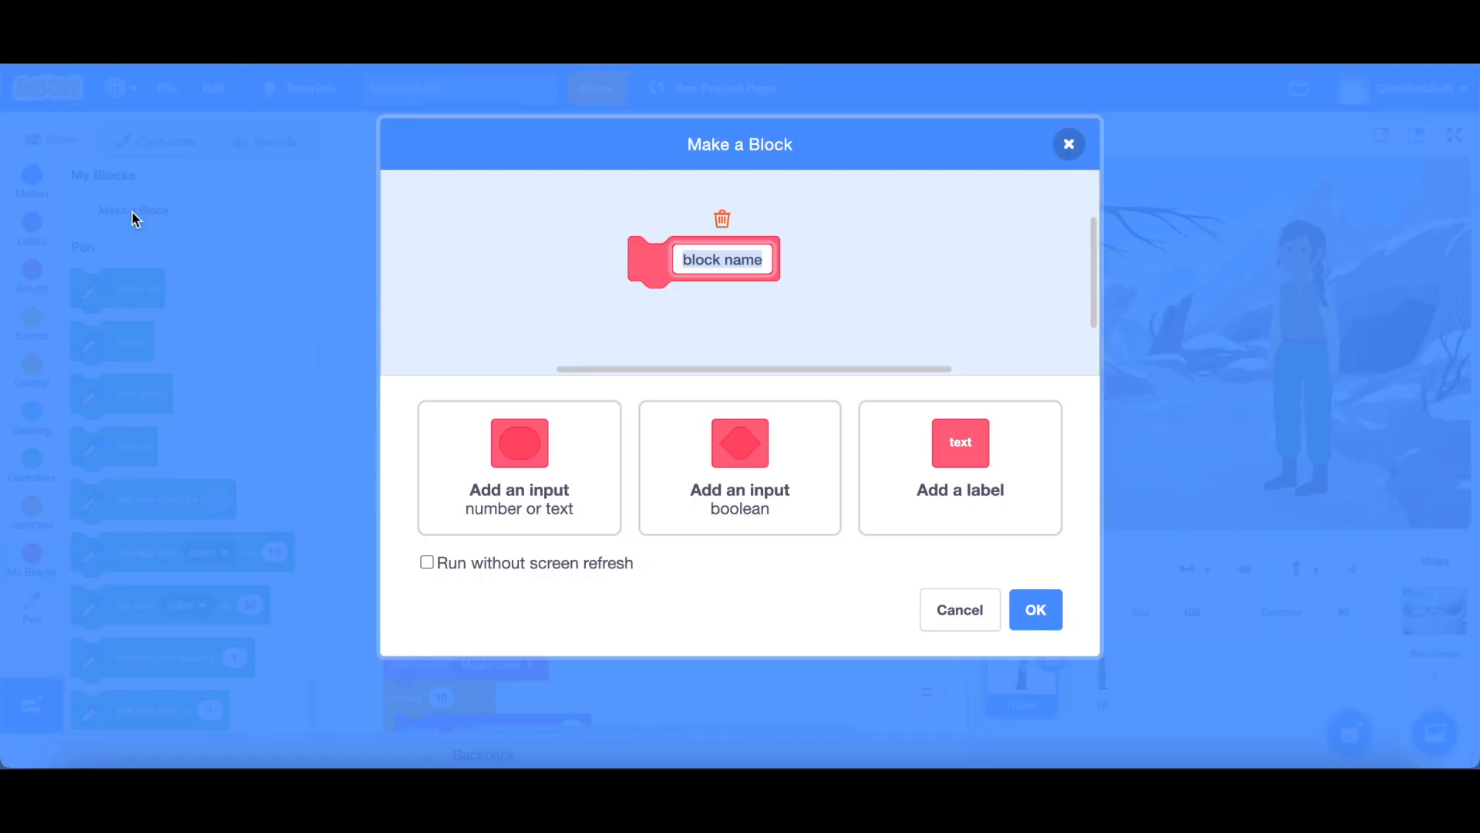
pyautogui.click(1033, 609)
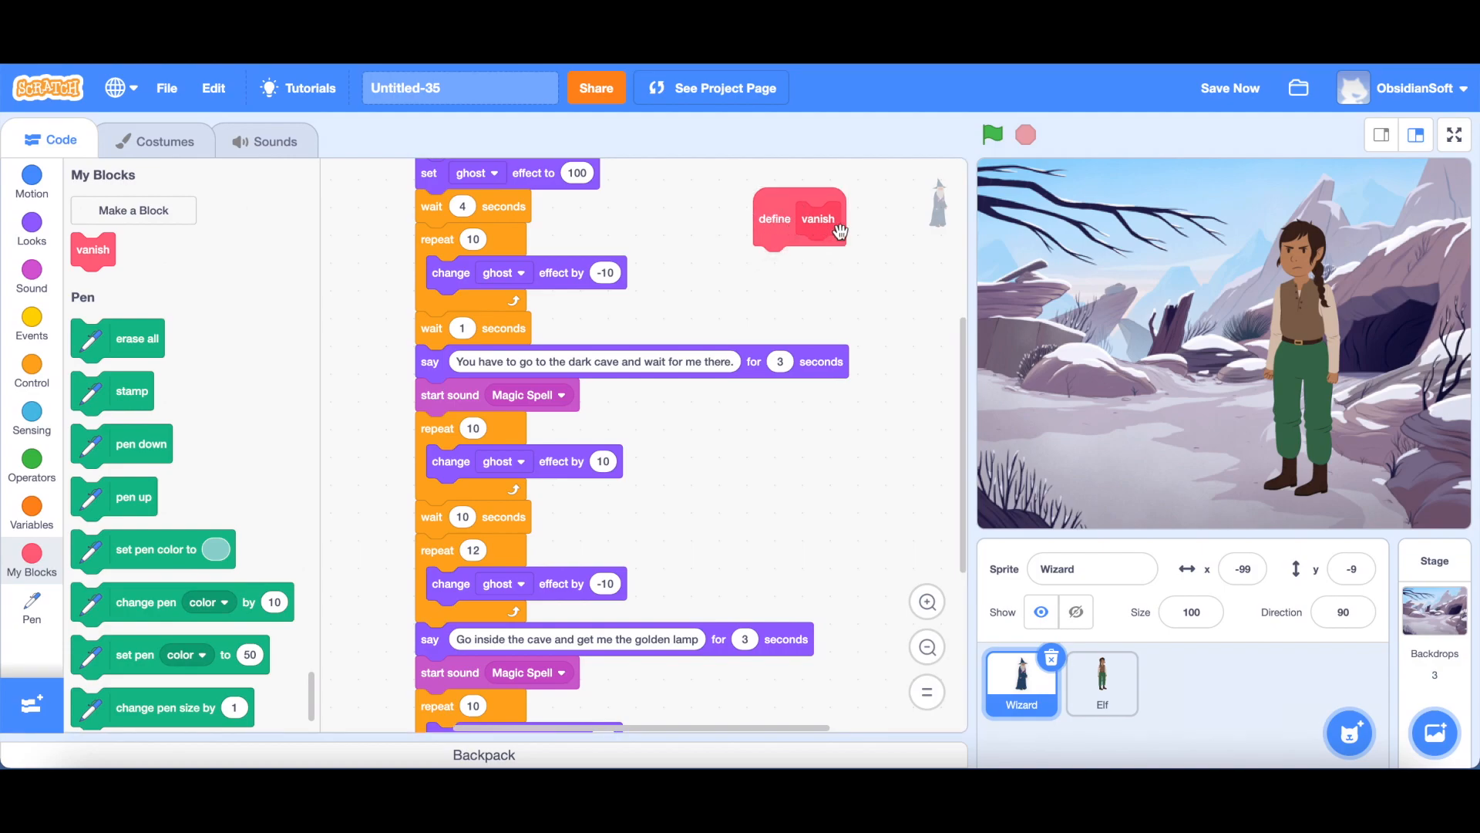
pyautogui.moveTo(649, 267)
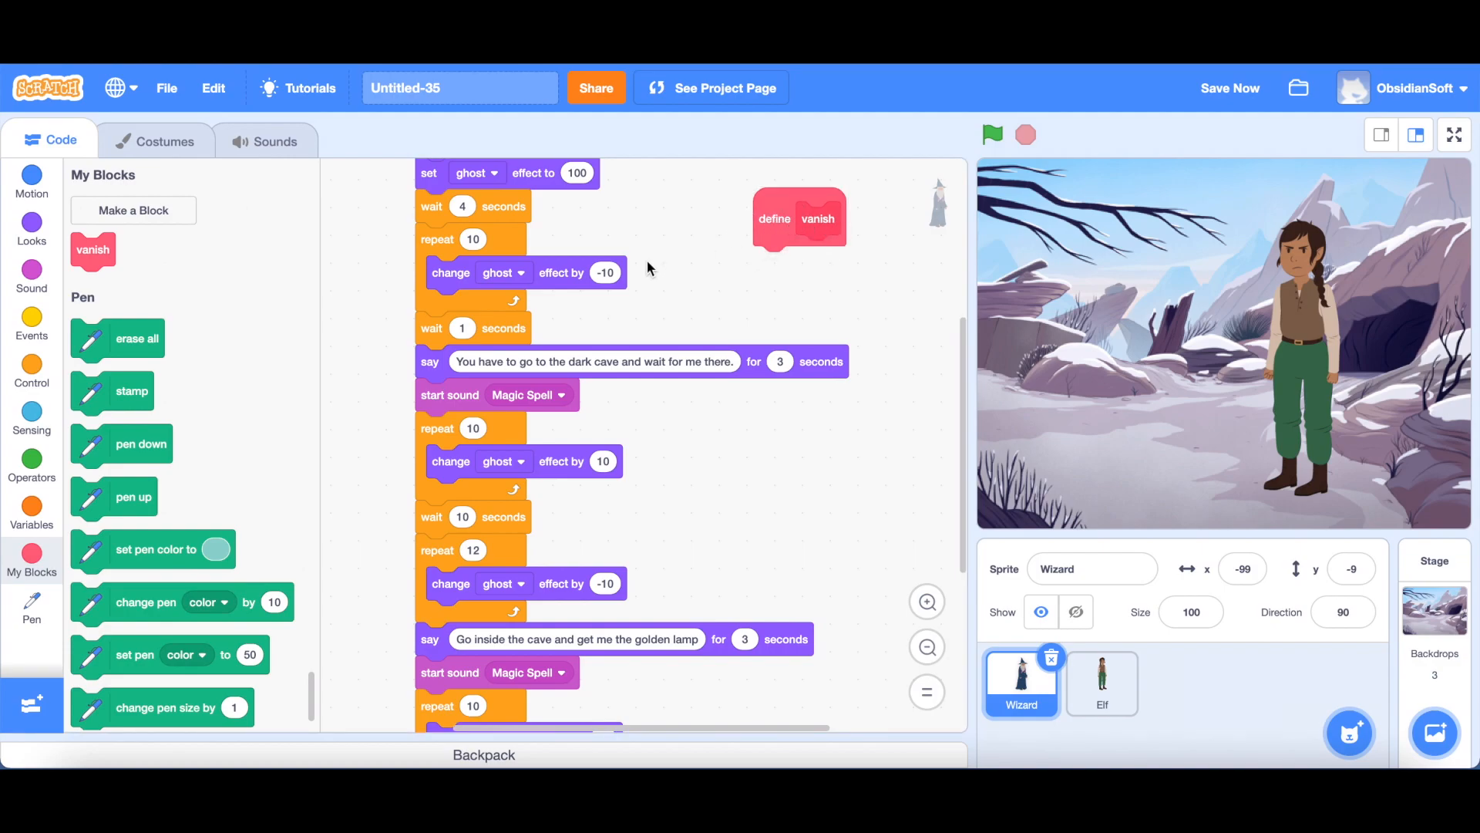
pyautogui.moveTo(742, 248)
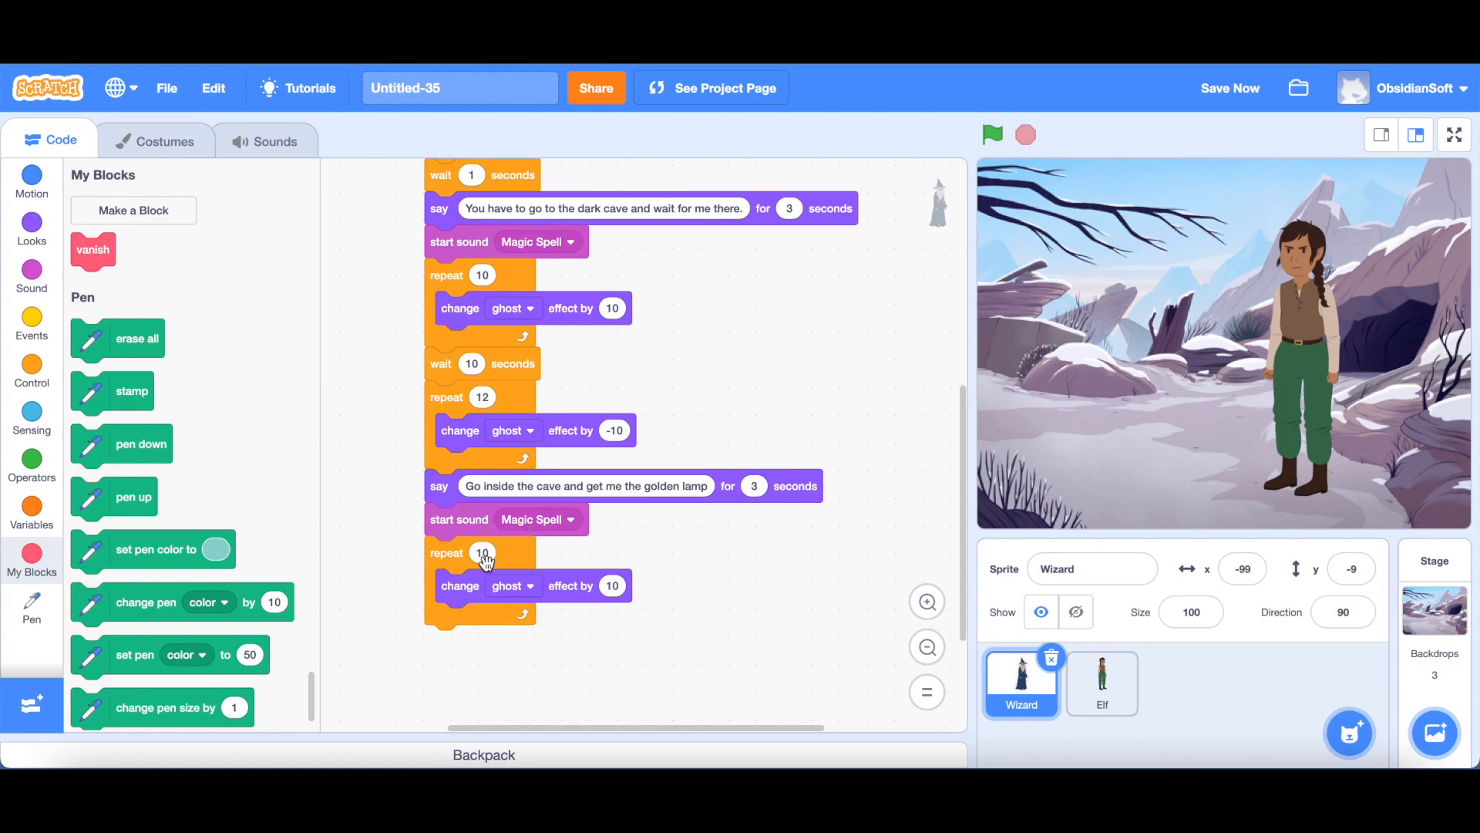
pyautogui.moveTo(581, 595)
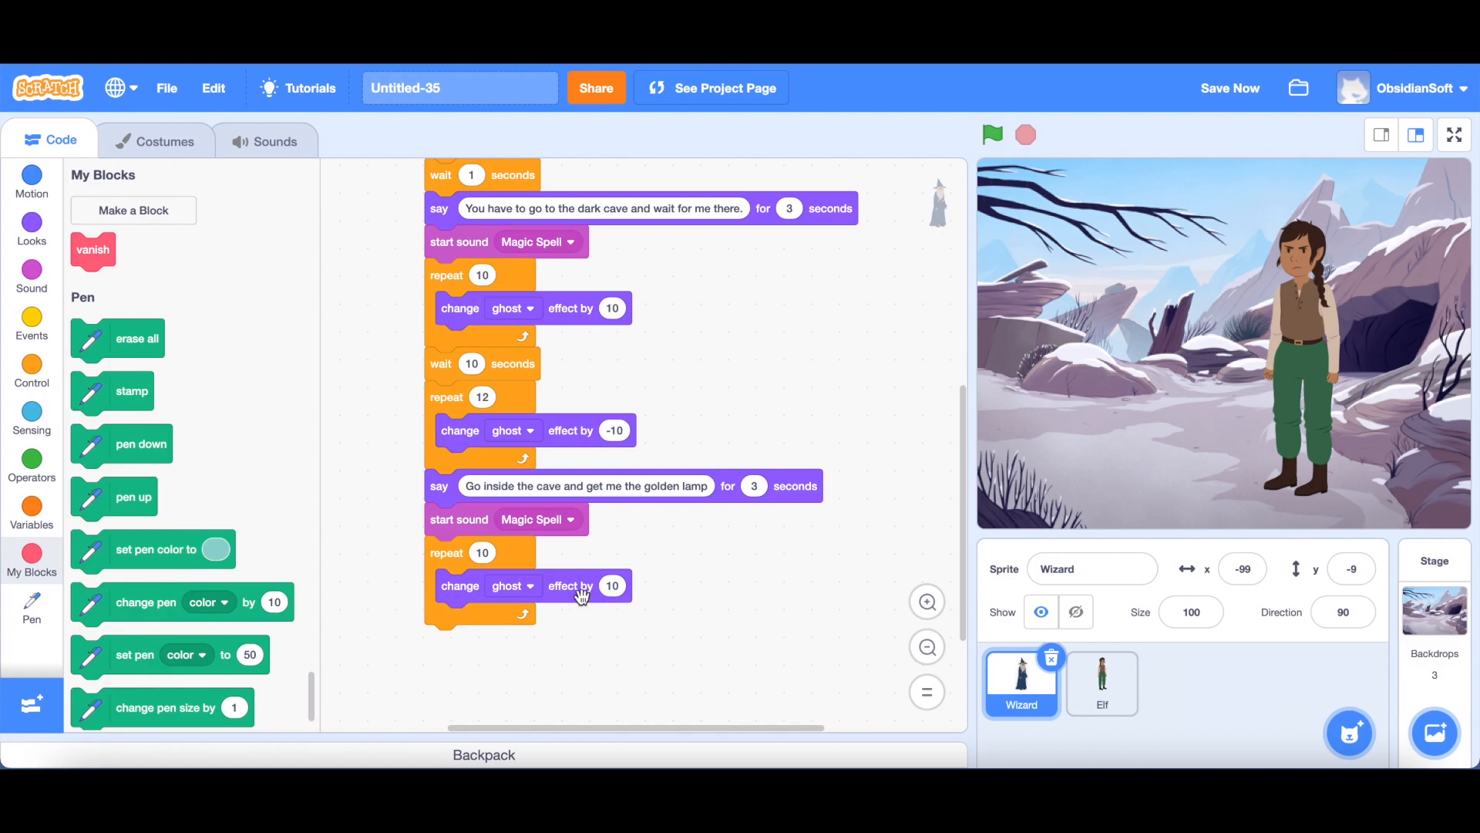
# Step: Snap the define vanish block onto the moved Magic Spell sound and fade-out loop
pyautogui.scroll(3)
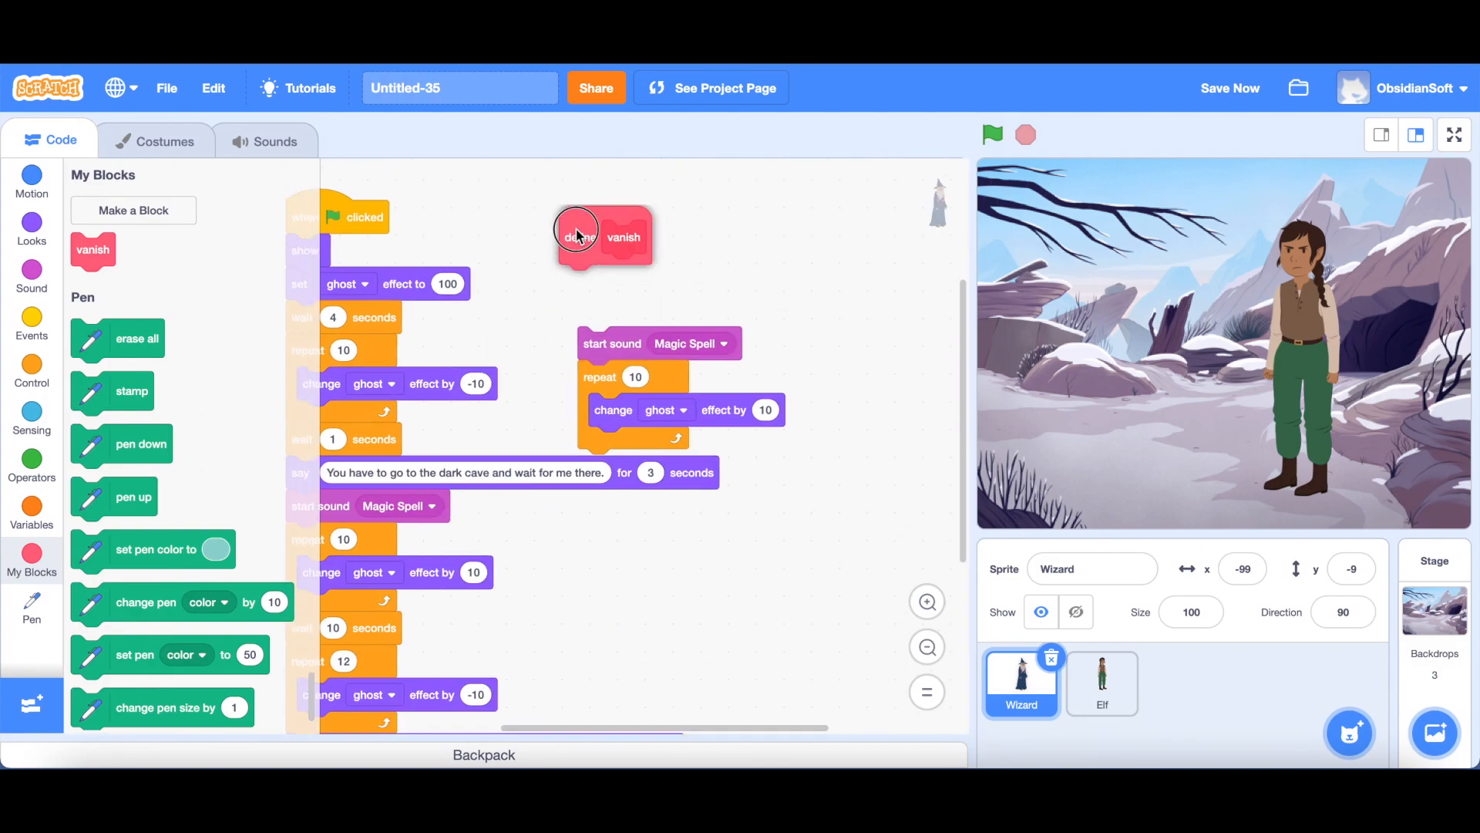
pyautogui.moveTo(578, 236); pyautogui.dragTo(588, 231)
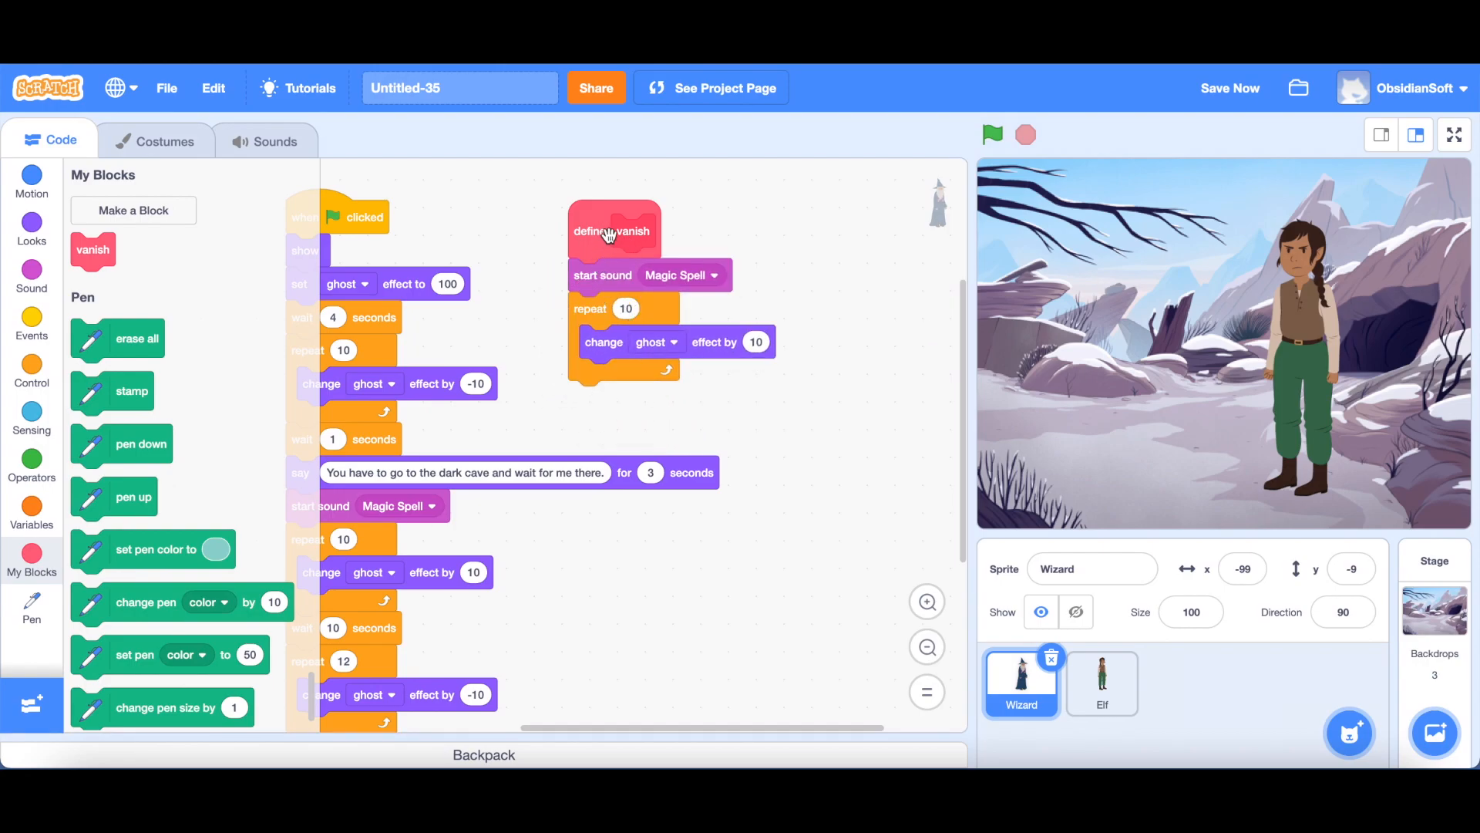
pyautogui.moveTo(140, 235)
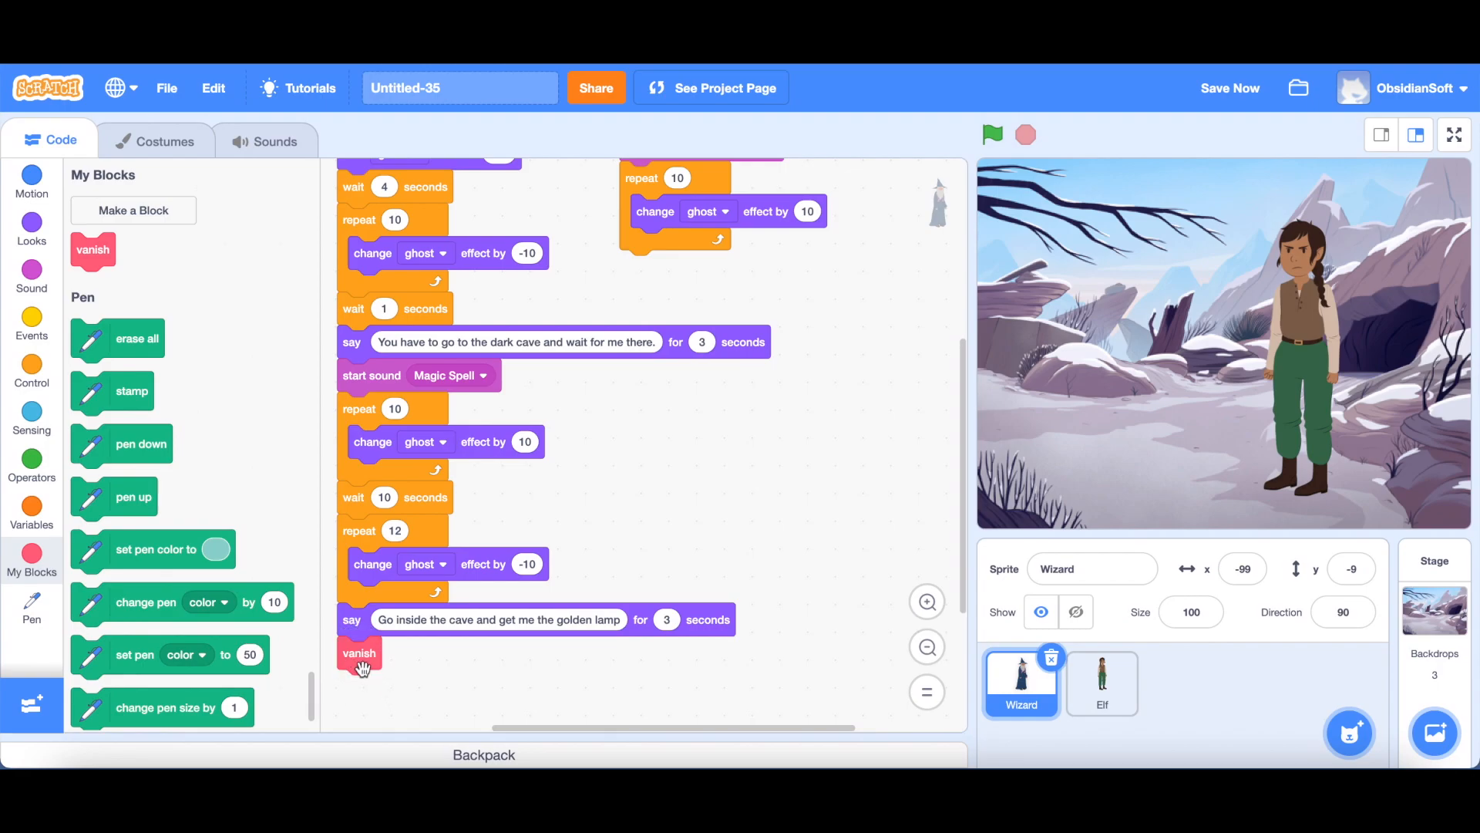
pyautogui.moveTo(658, 328)
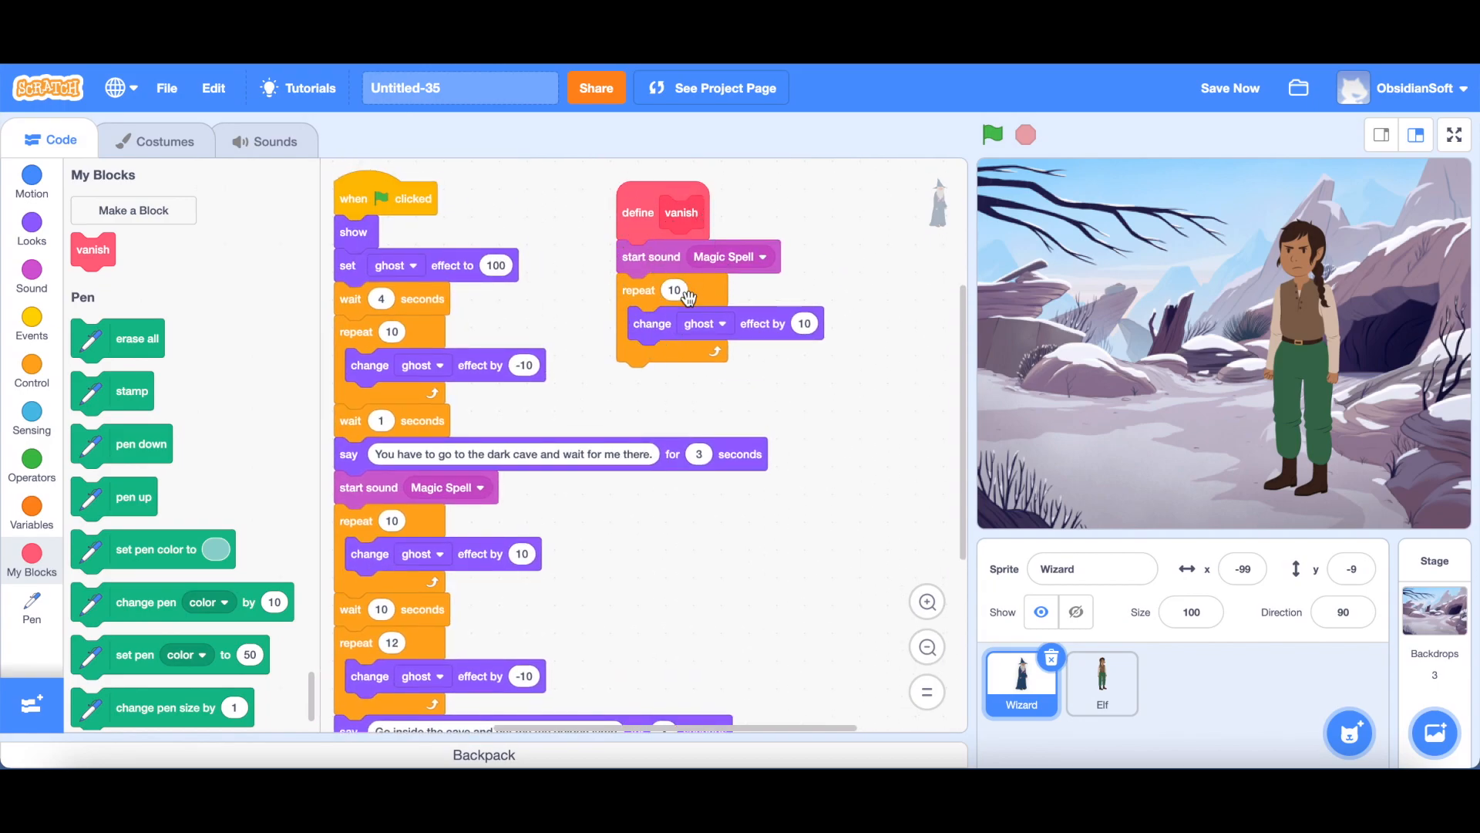
# Step: Scroll the green-flag script to where the vanish blocks replace the fade-out sequences
pyautogui.scroll(-3)
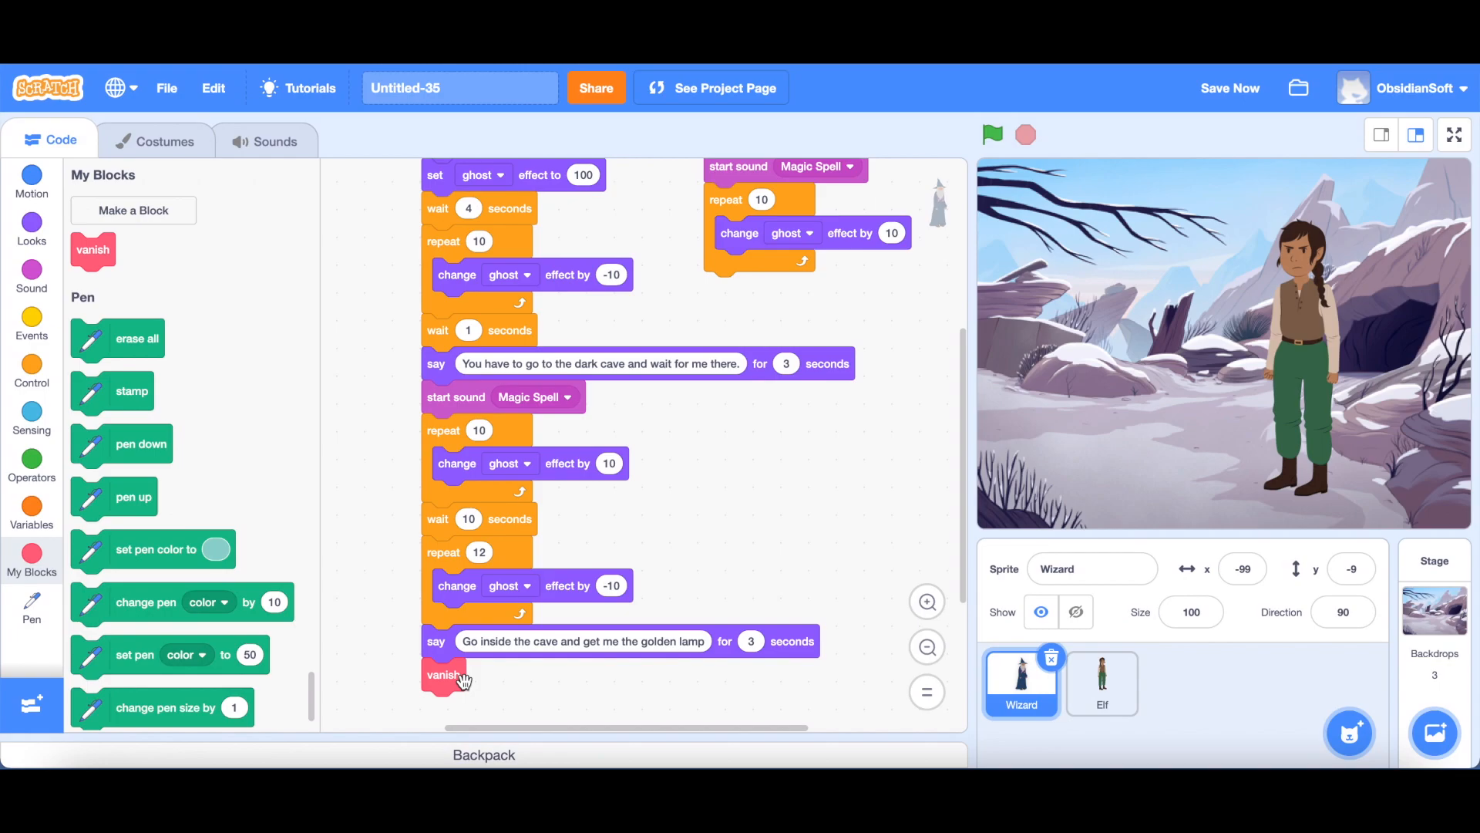
pyautogui.moveTo(413, 276)
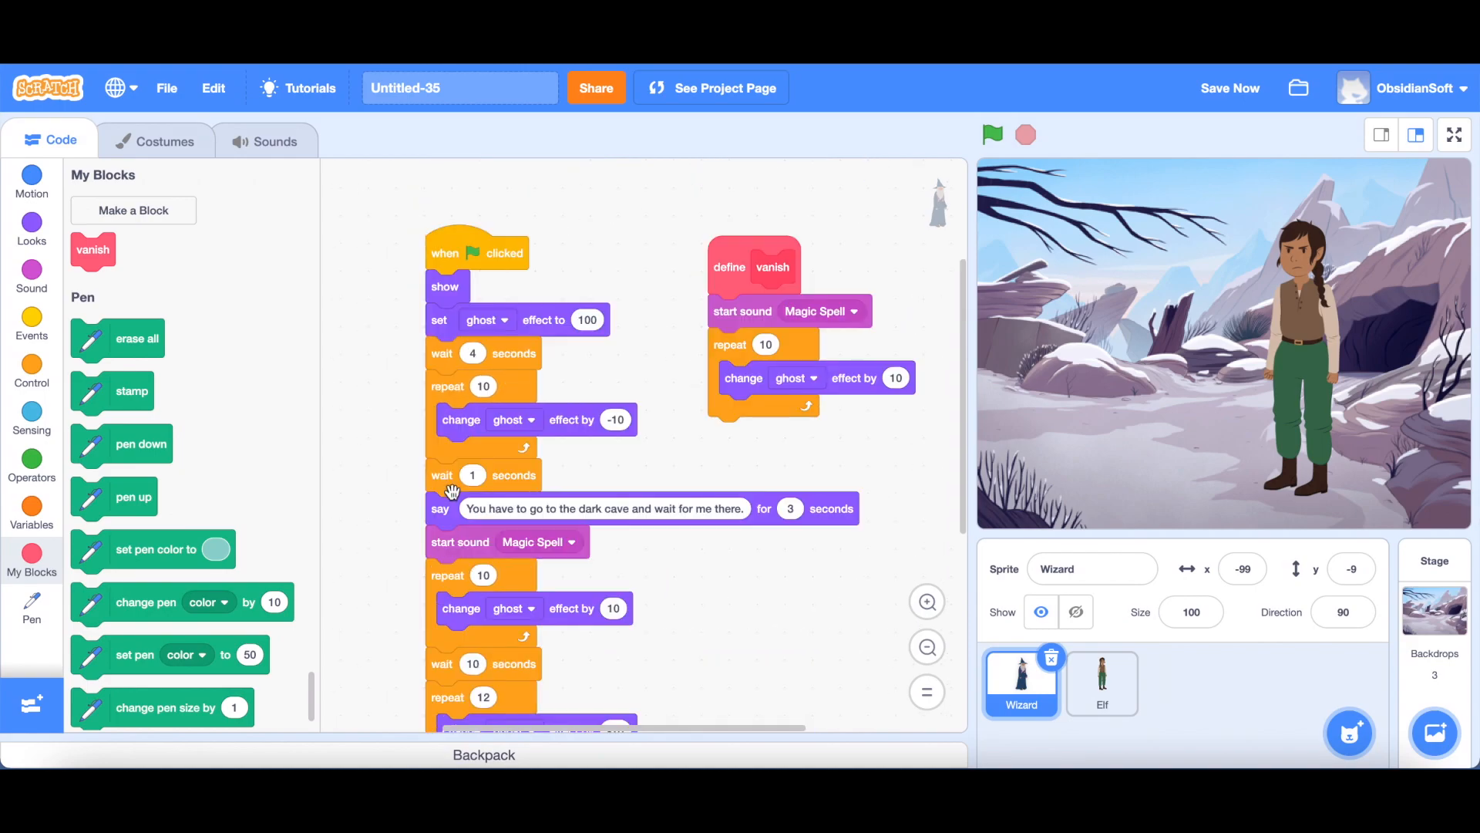
pyautogui.scroll(-3)
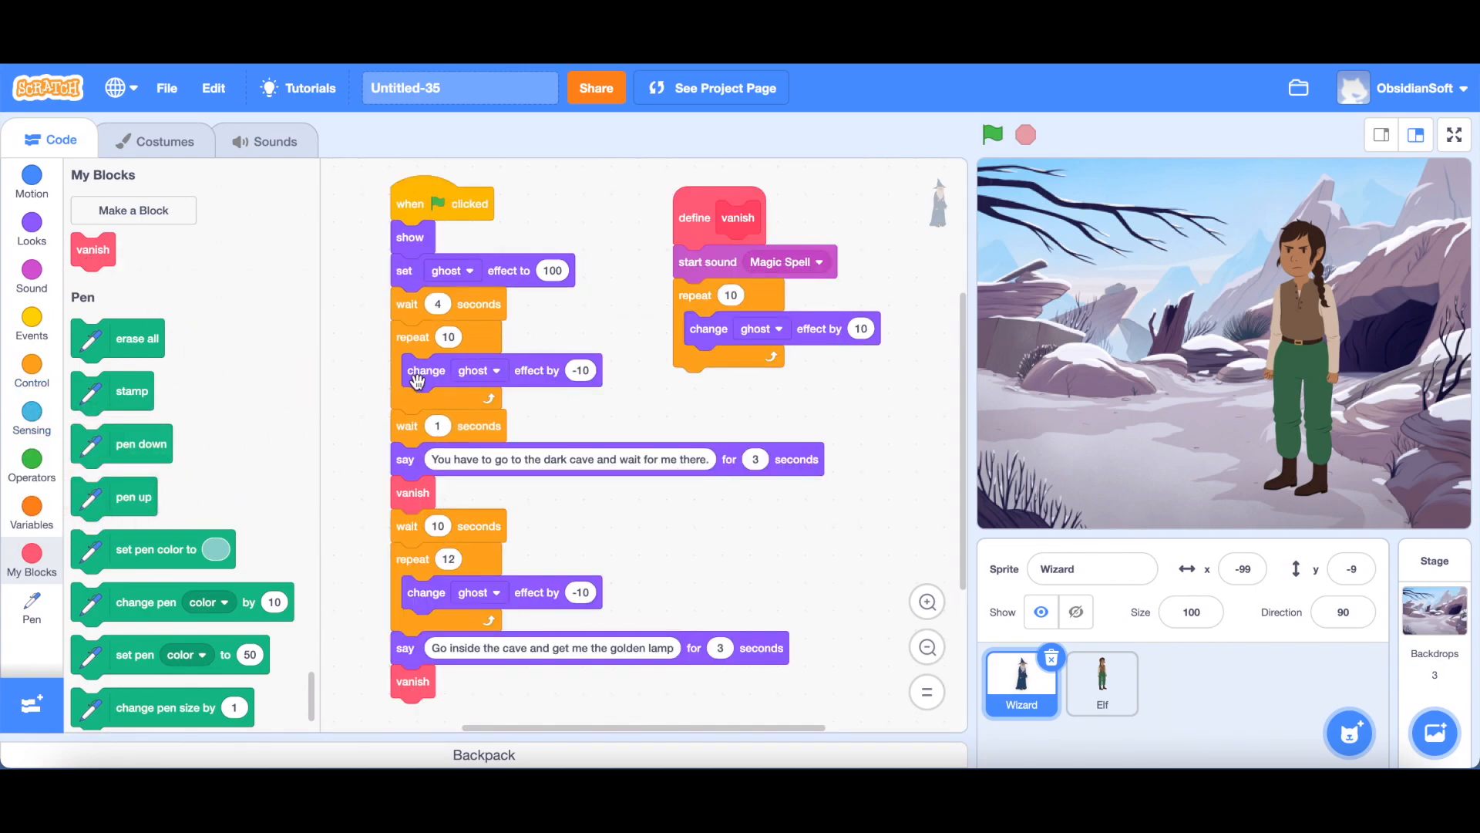
pyautogui.moveTo(407, 360)
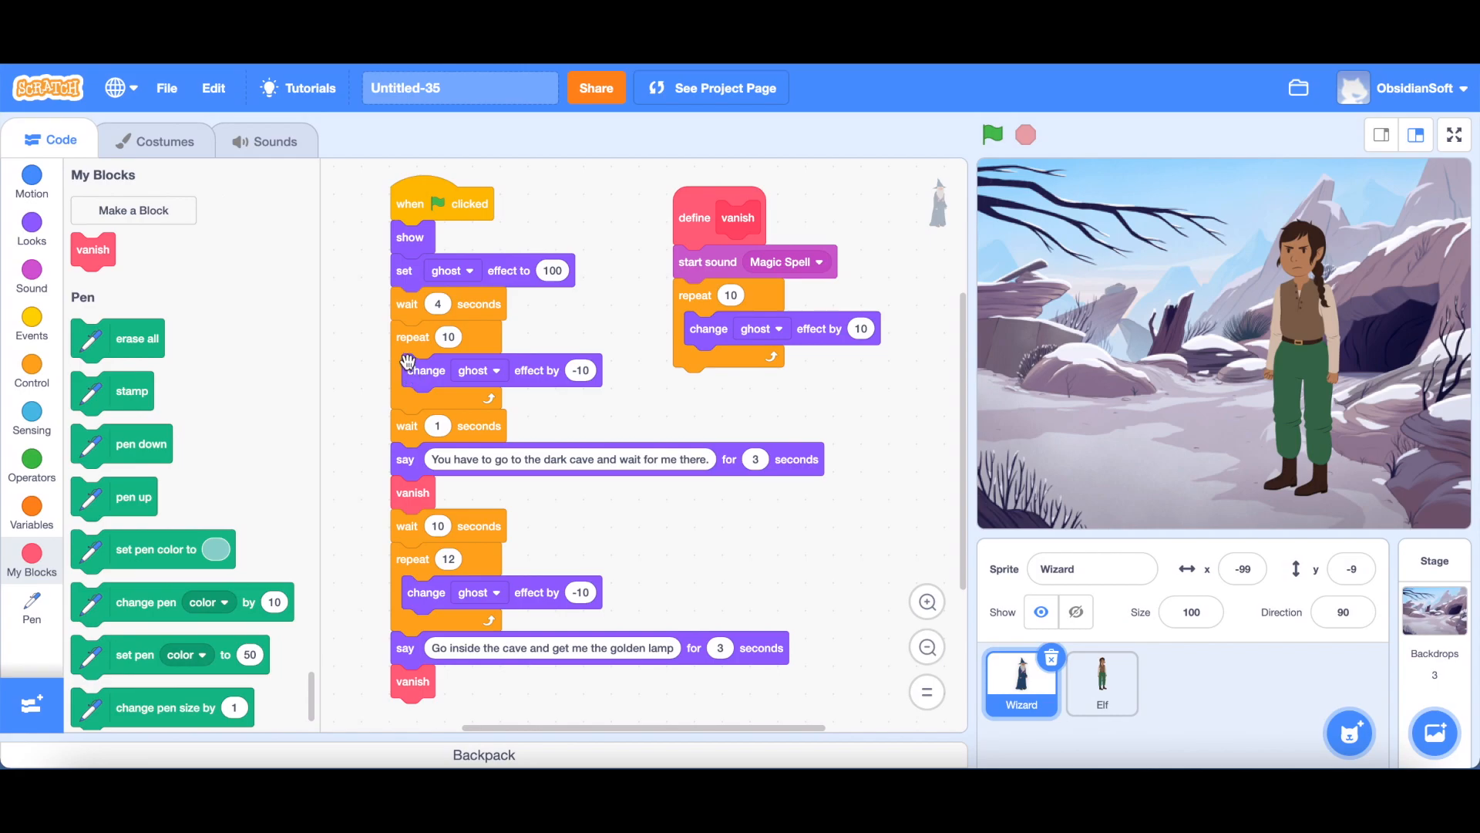
pyautogui.moveTo(435, 369)
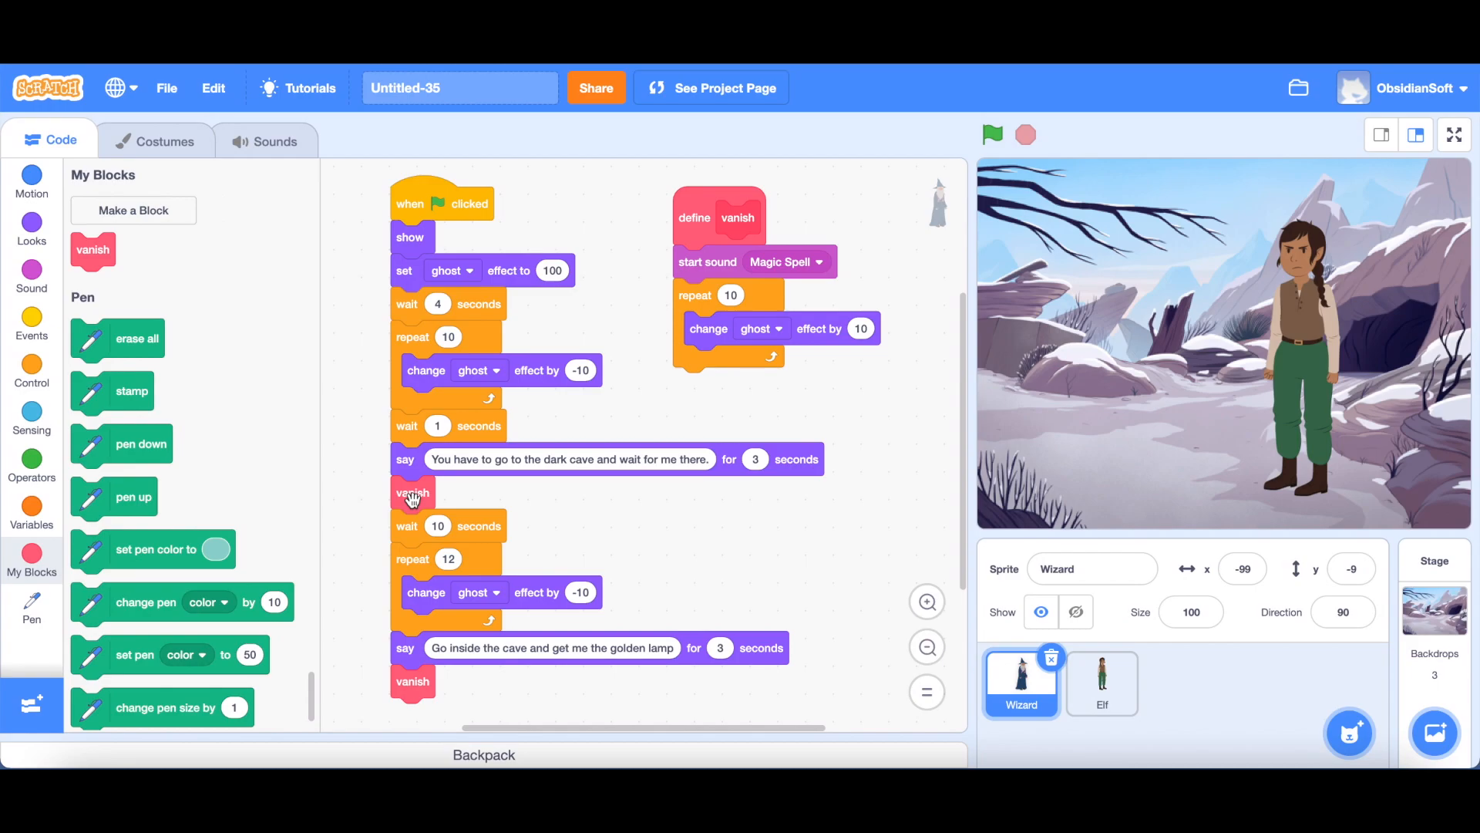
# Step: Make a custom block named 'appearAndSpeak' with one text input
pyautogui.click(132, 211)
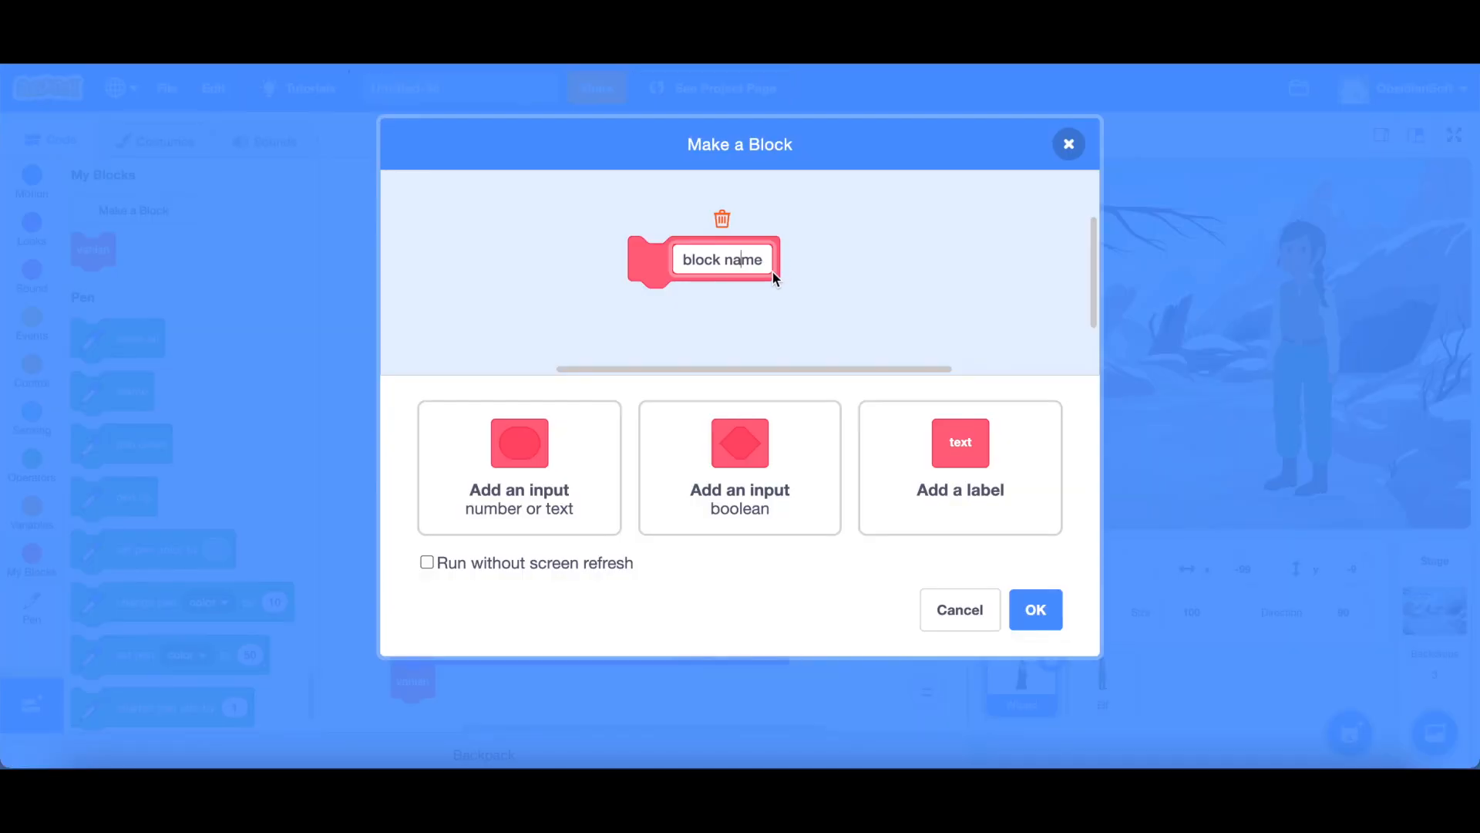
pyautogui.write('appear')
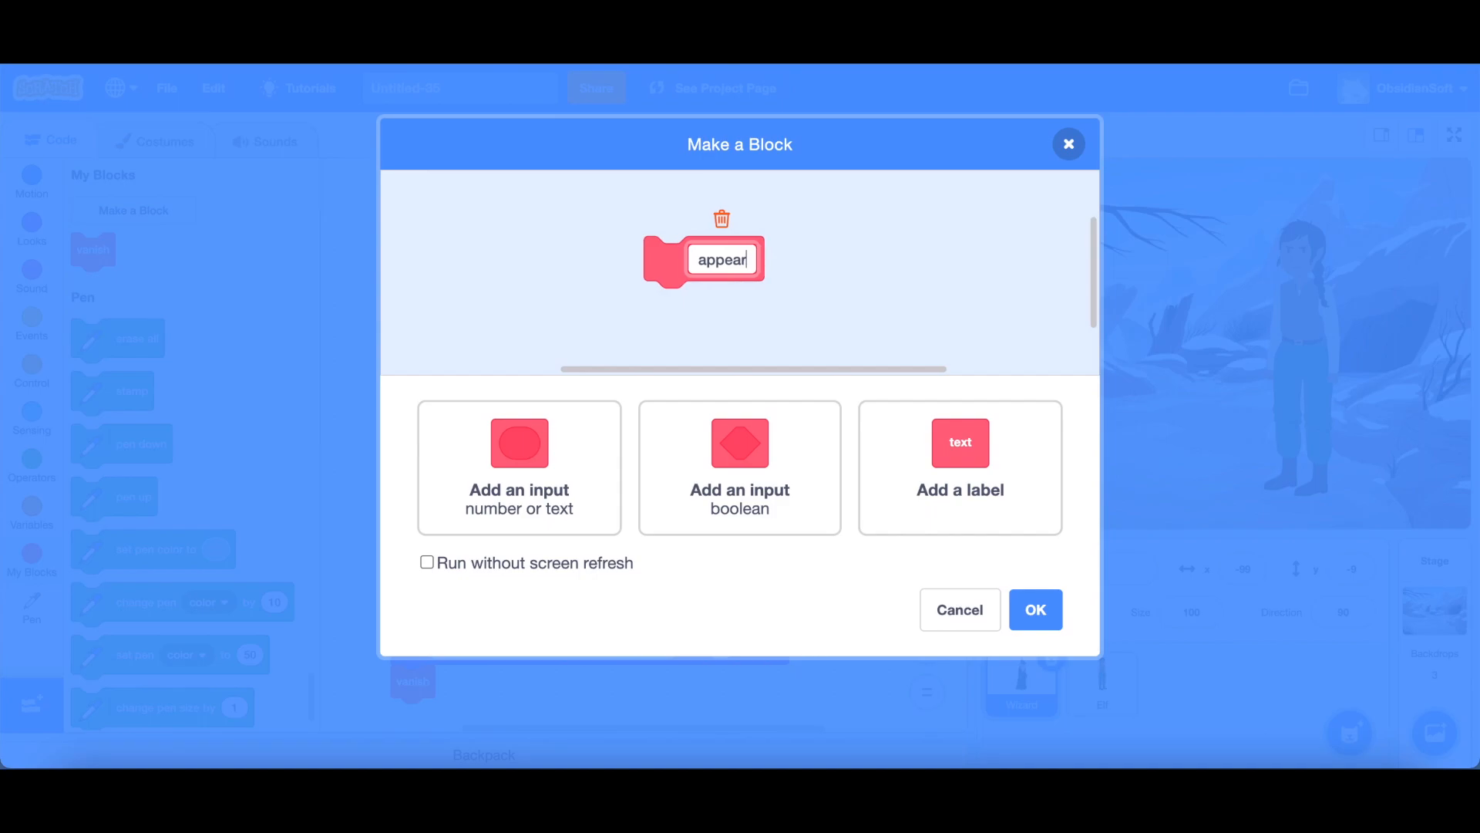
pyautogui.write('AndSpeak')
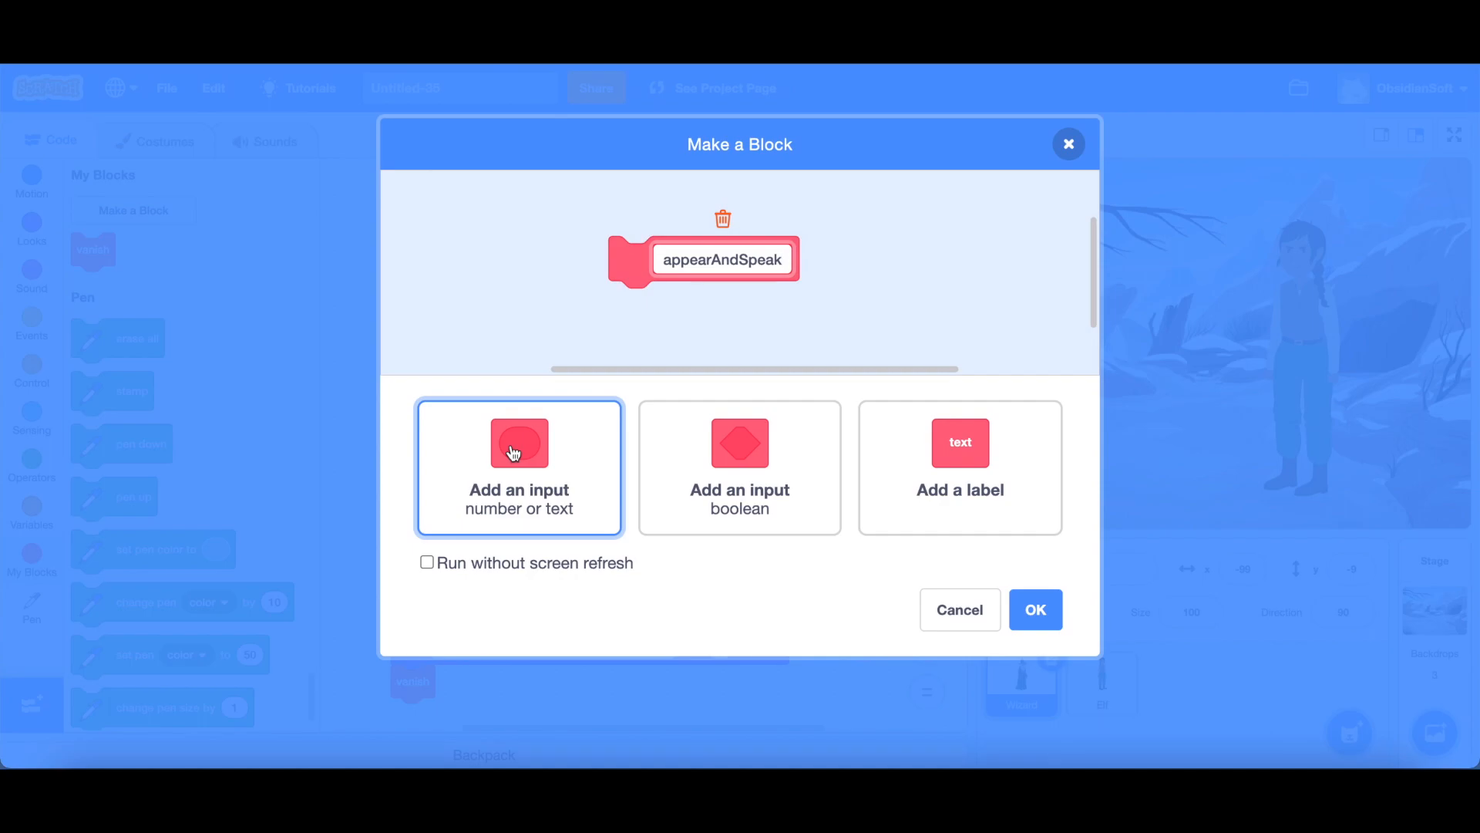
pyautogui.click(518, 443)
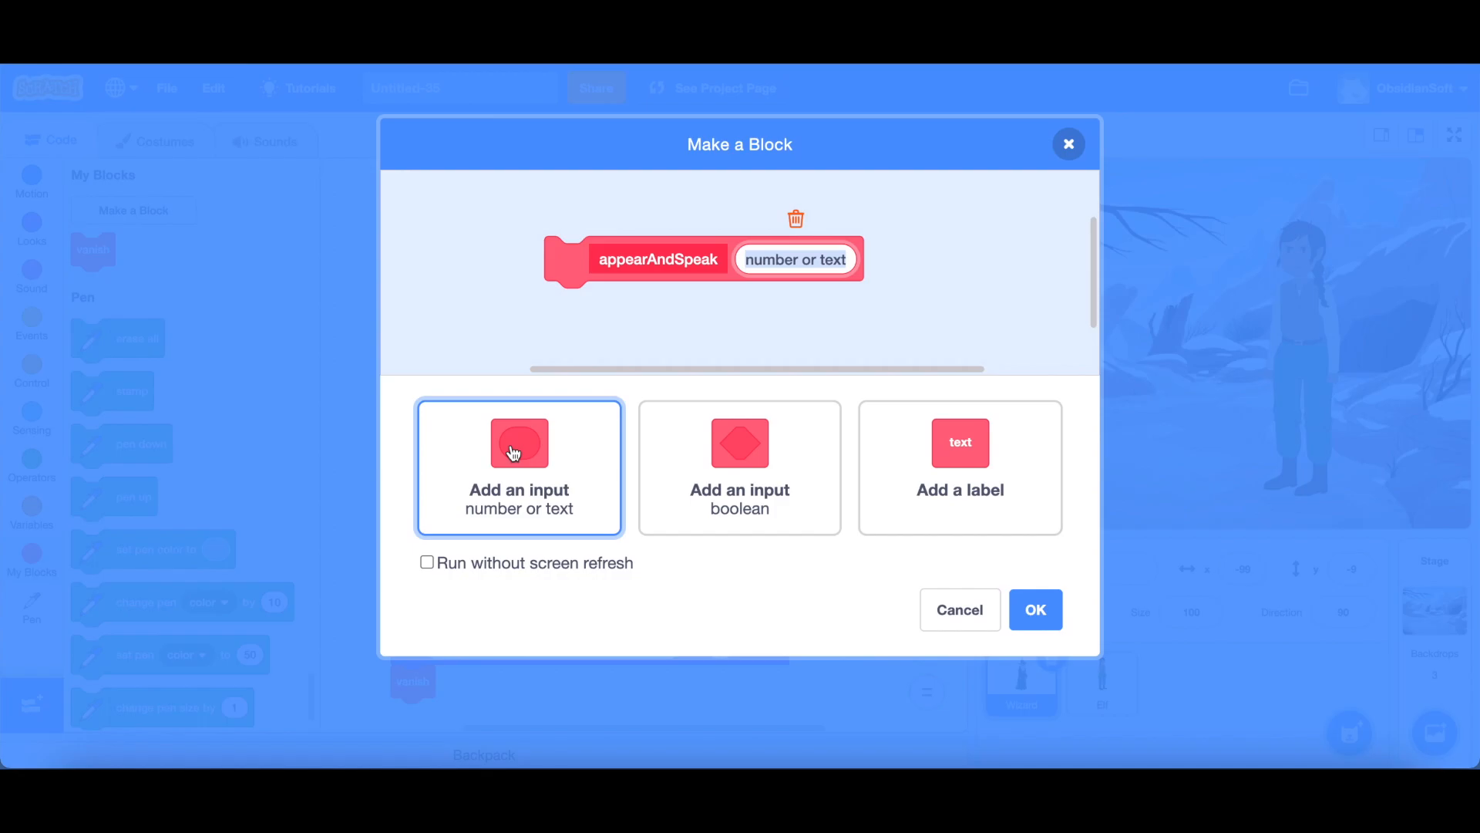
pyautogui.click(1035, 609)
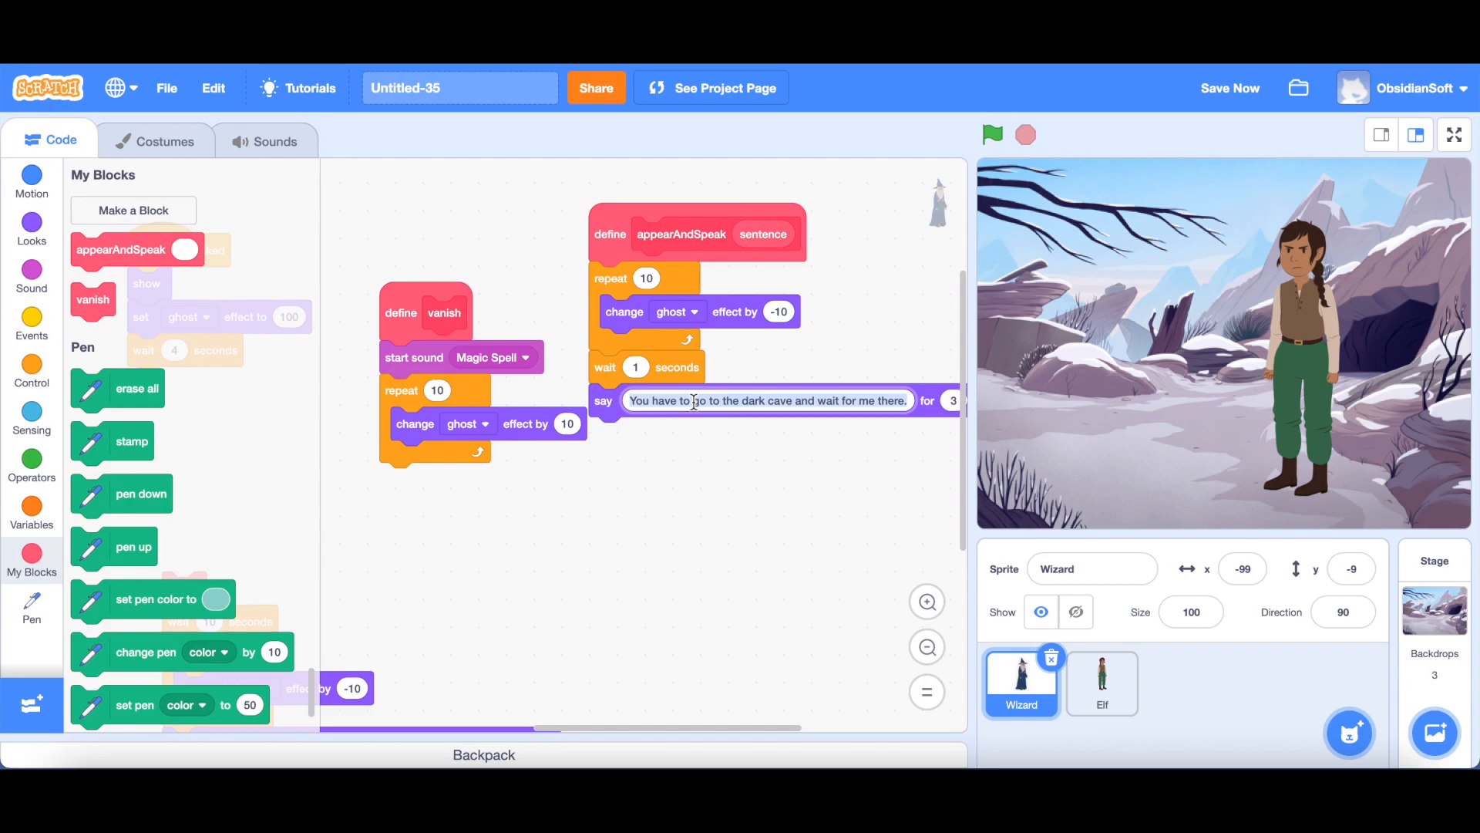
pyautogui.moveTo(717, 449)
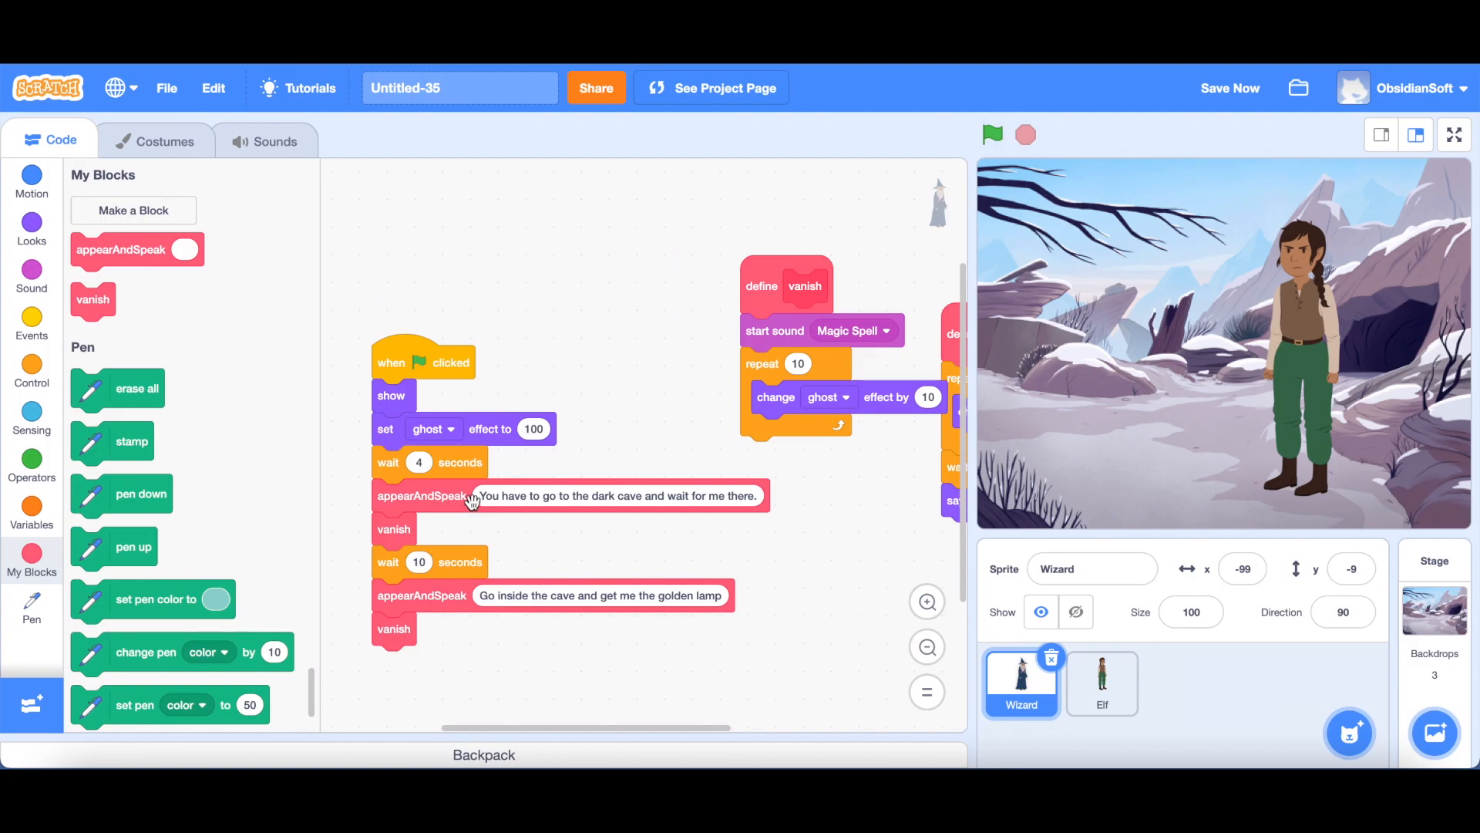
pyautogui.moveTo(456, 634)
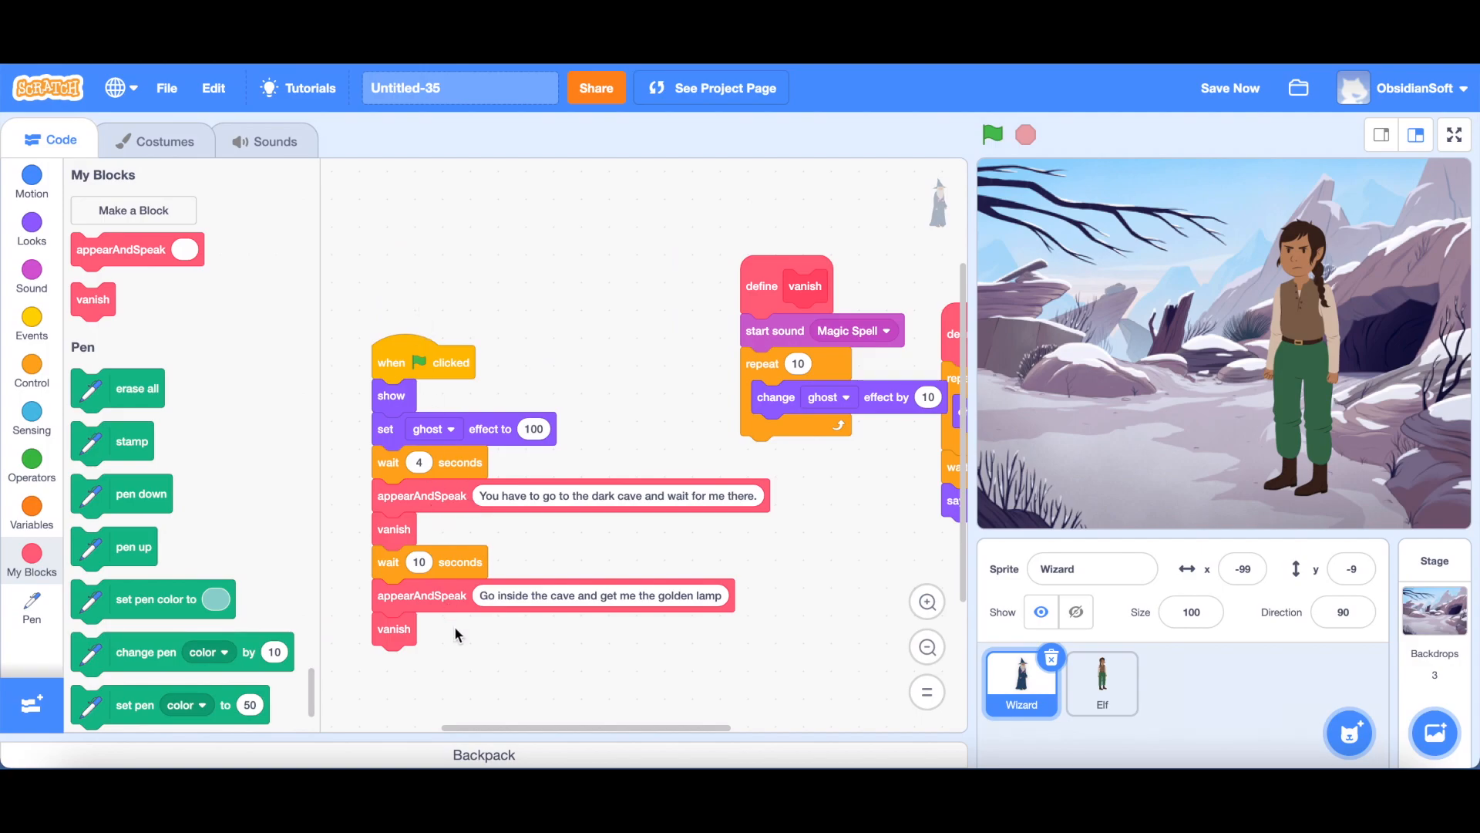
pyautogui.moveTo(493, 583)
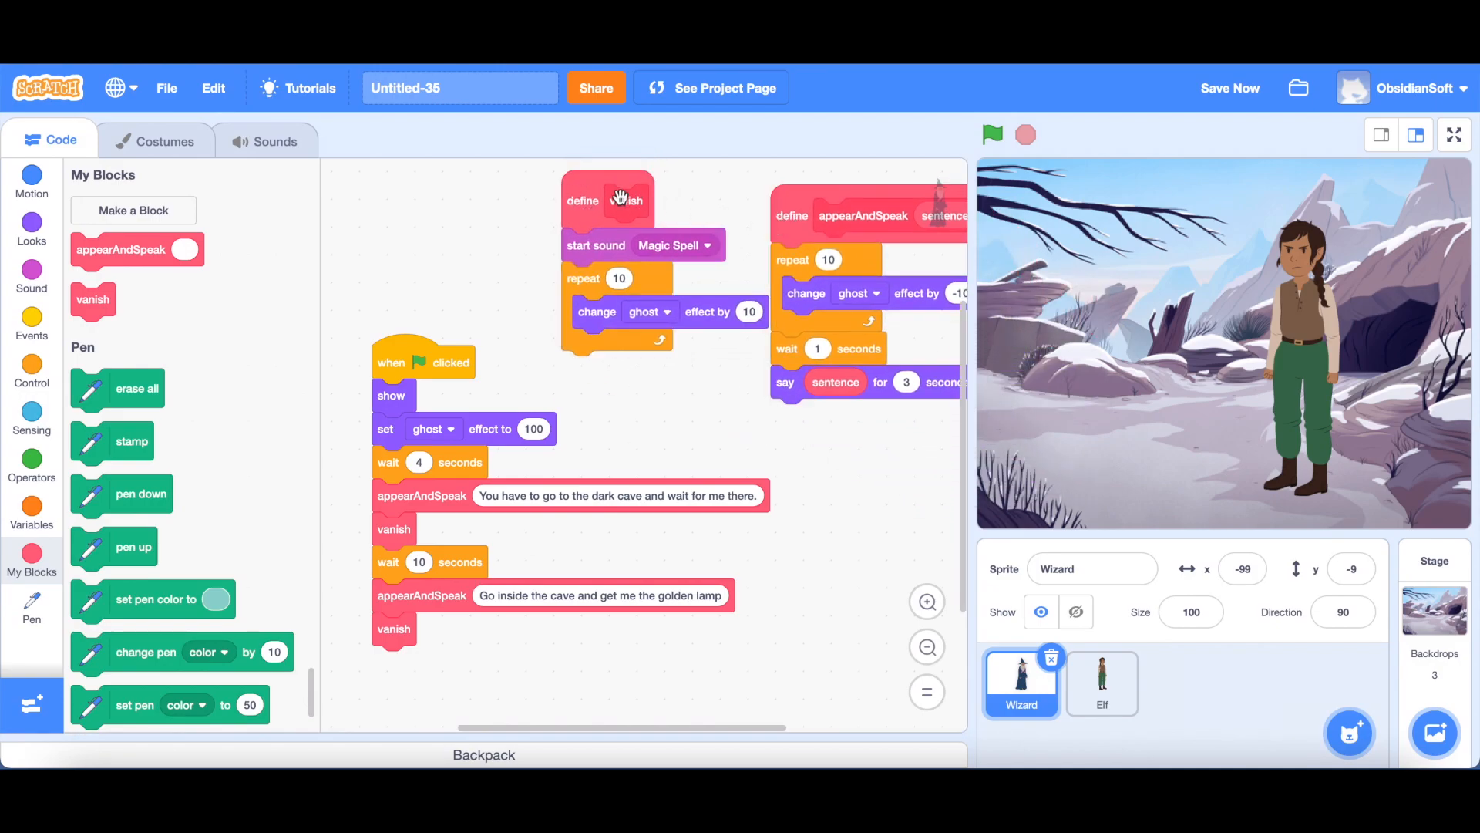
pyautogui.moveTo(401, 498)
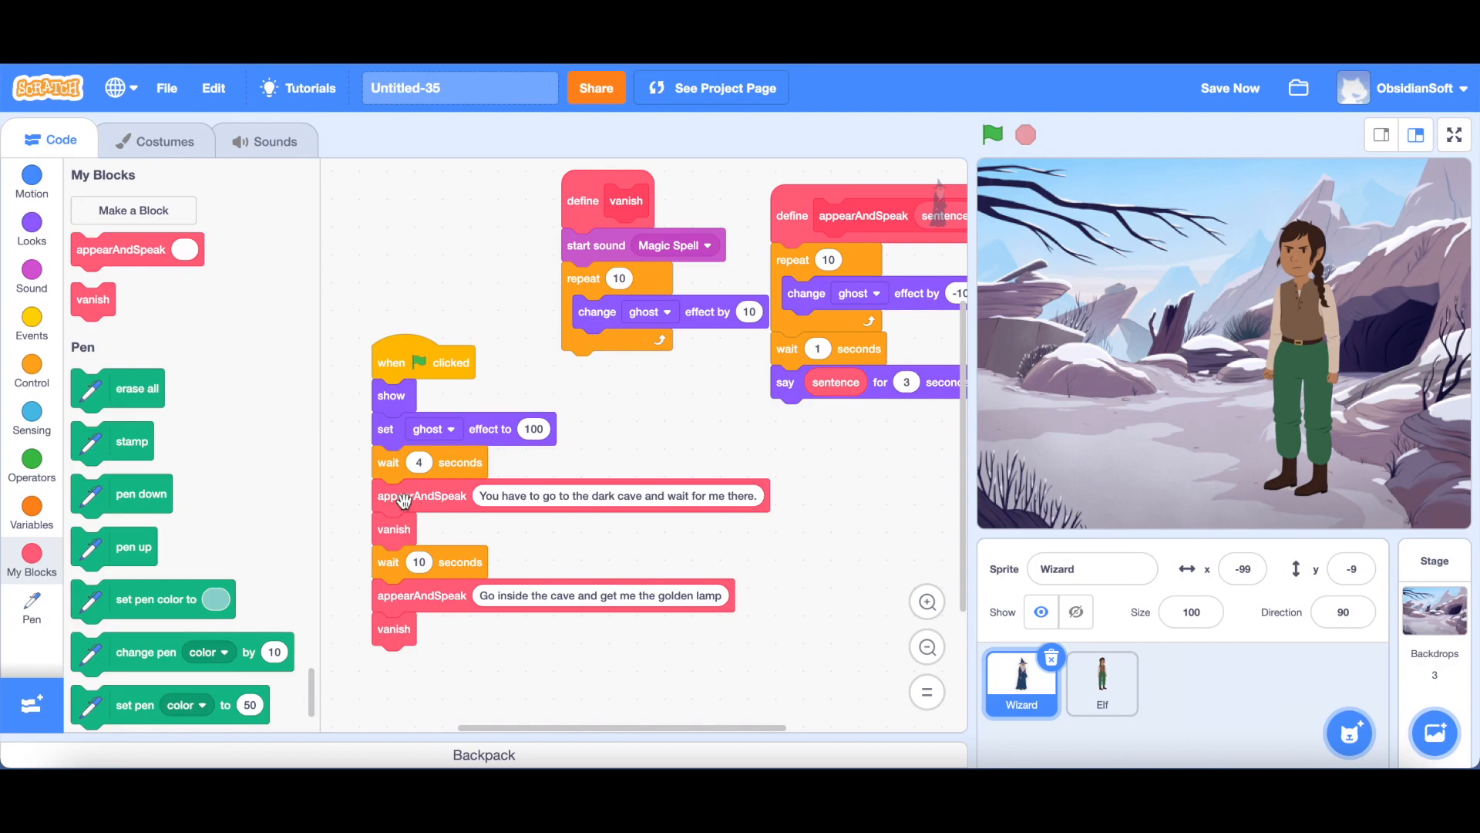
pyautogui.moveTo(472, 498)
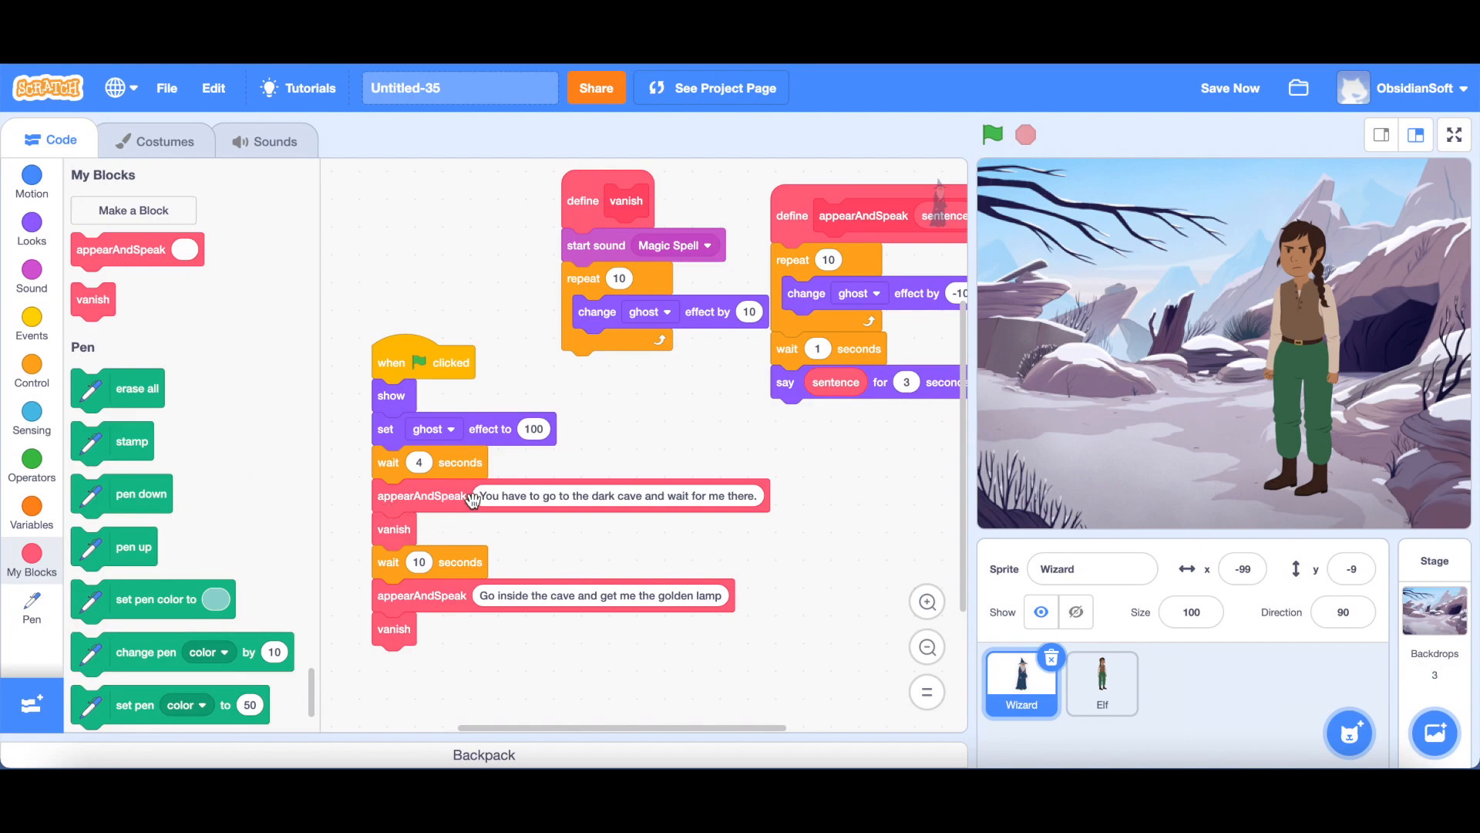
pyautogui.moveTo(462, 498)
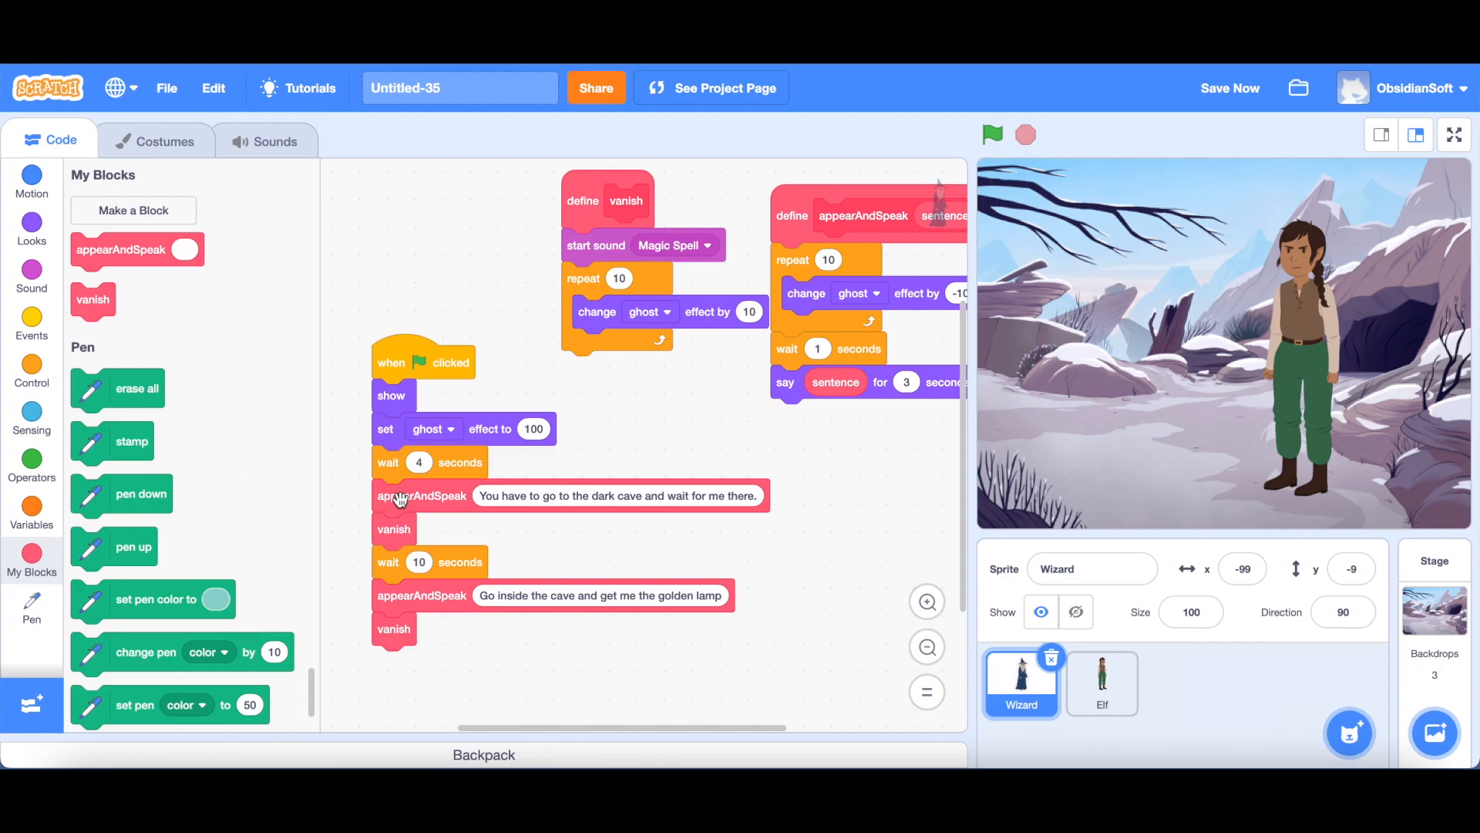
pyautogui.moveTo(498, 498)
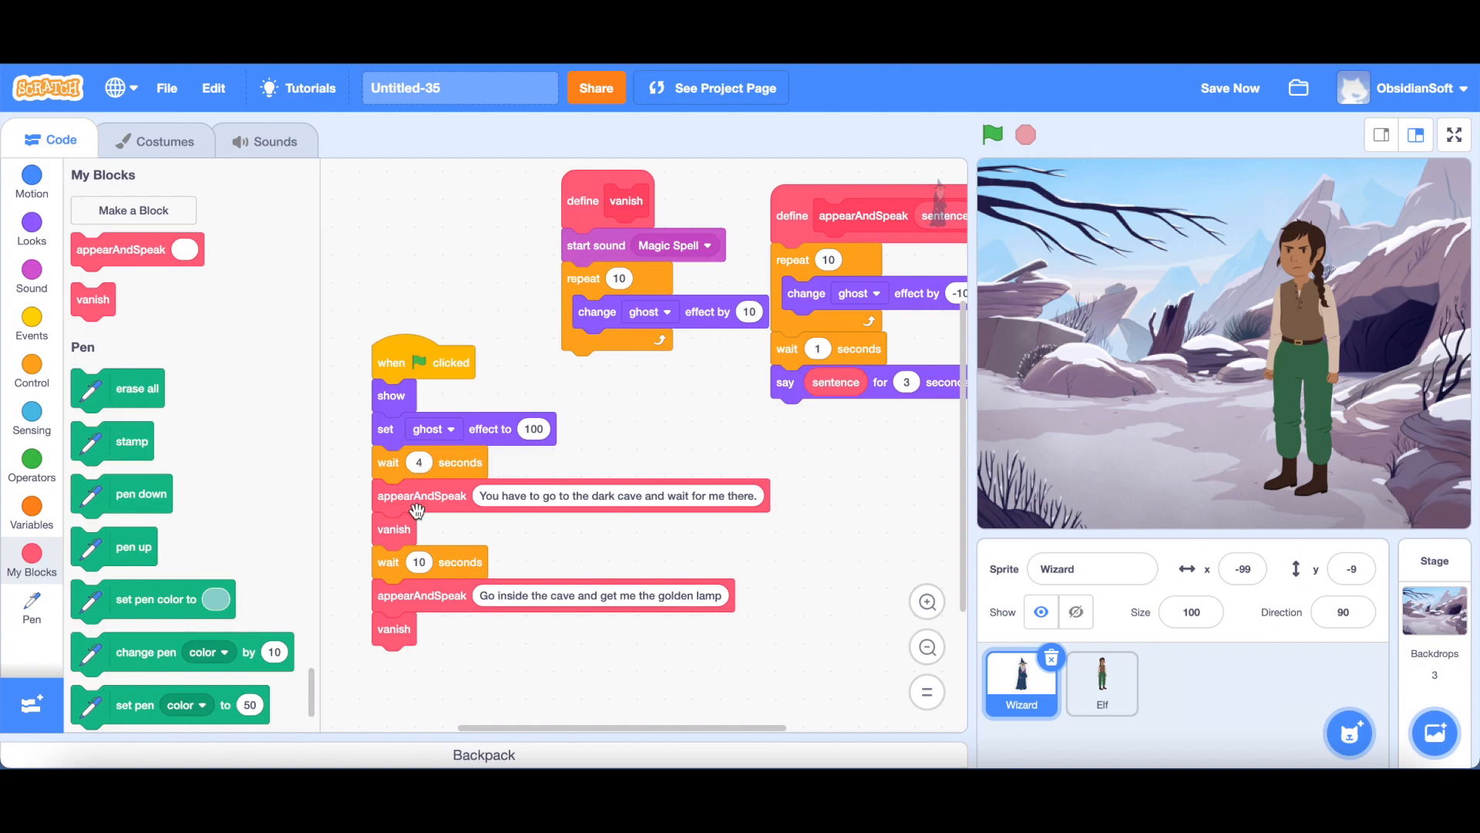
pyautogui.moveTo(882, 355)
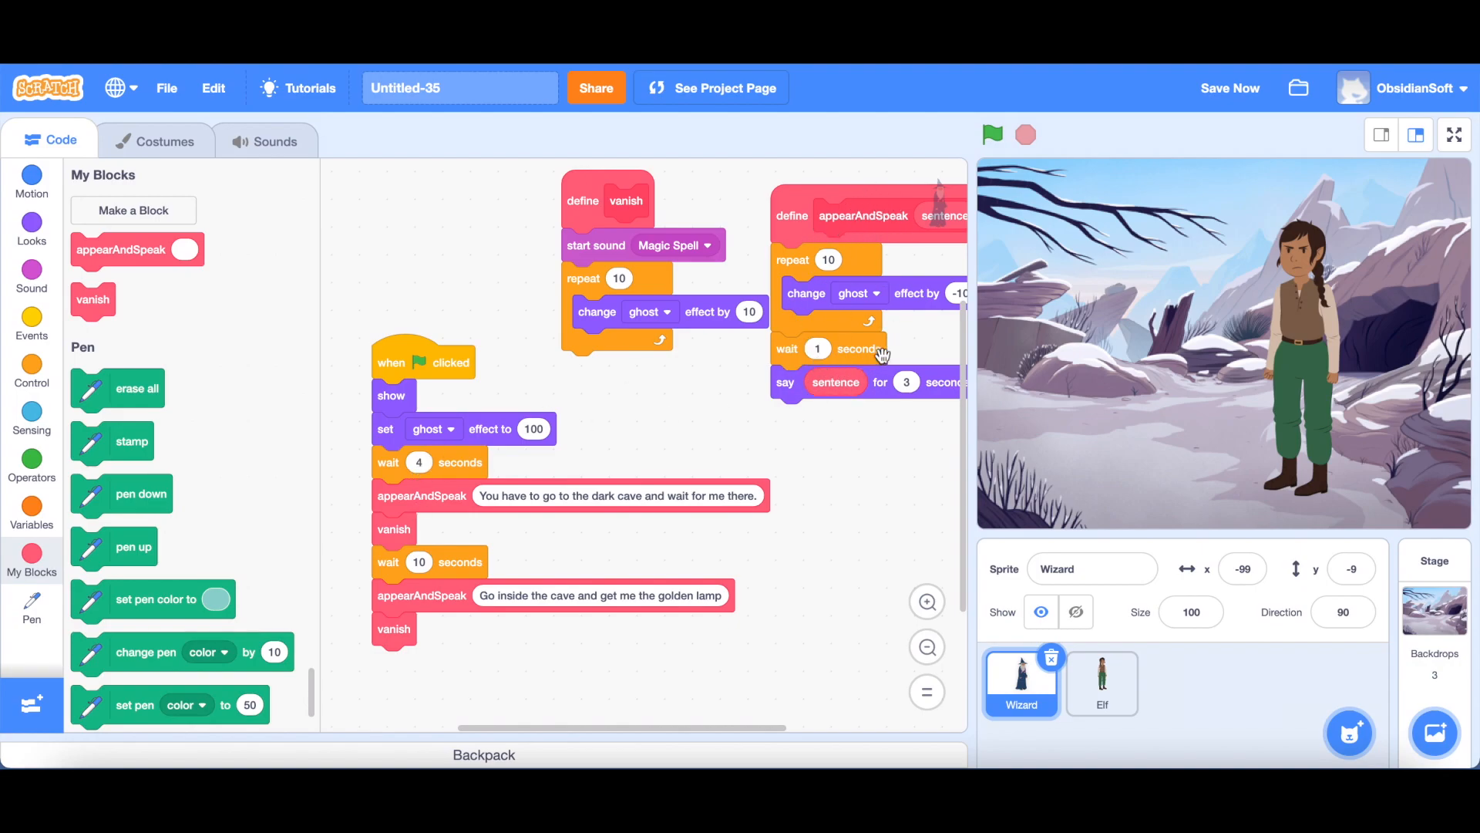
pyautogui.moveTo(826, 360)
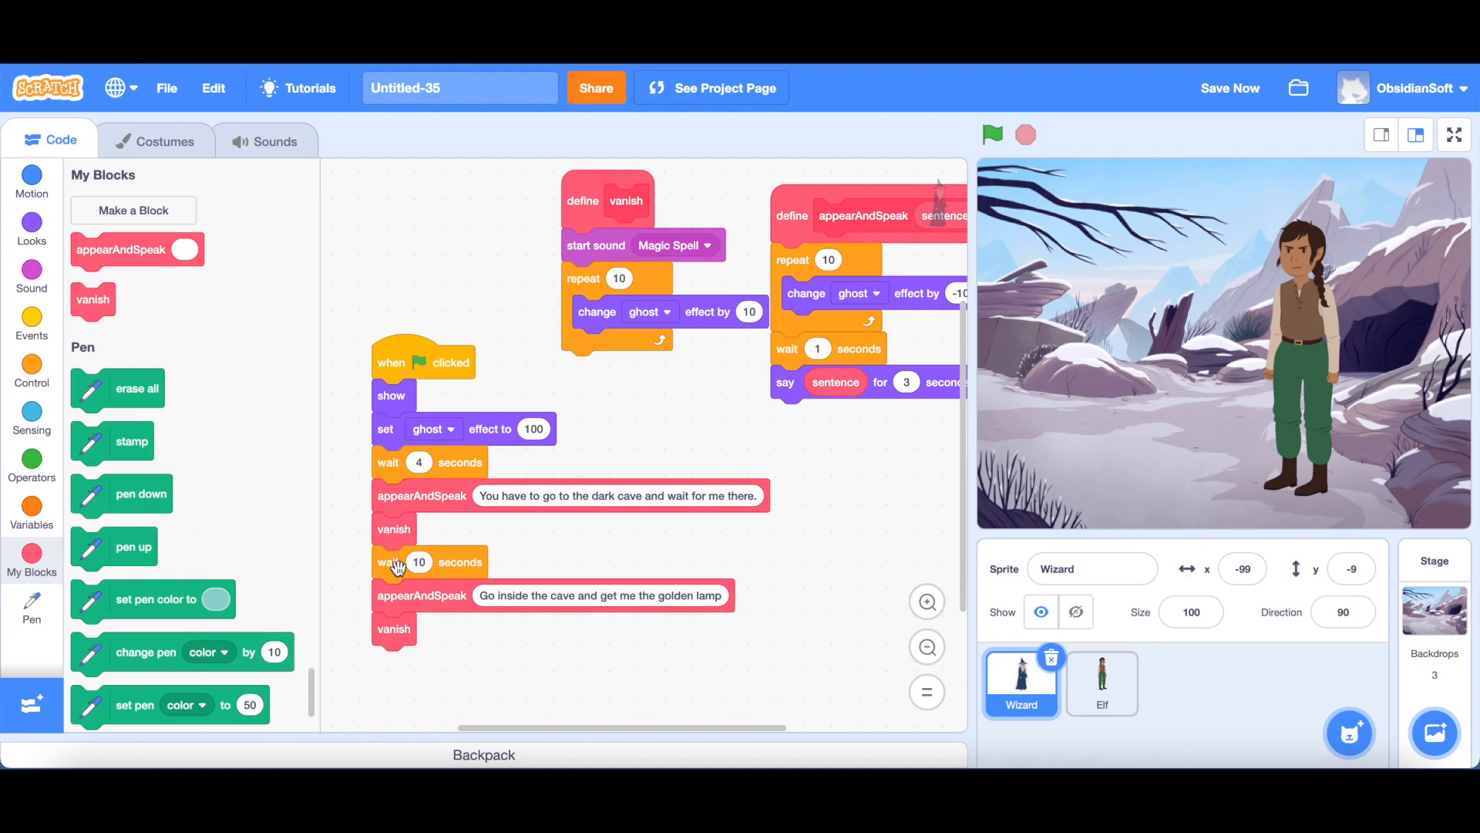
pyautogui.moveTo(491, 623)
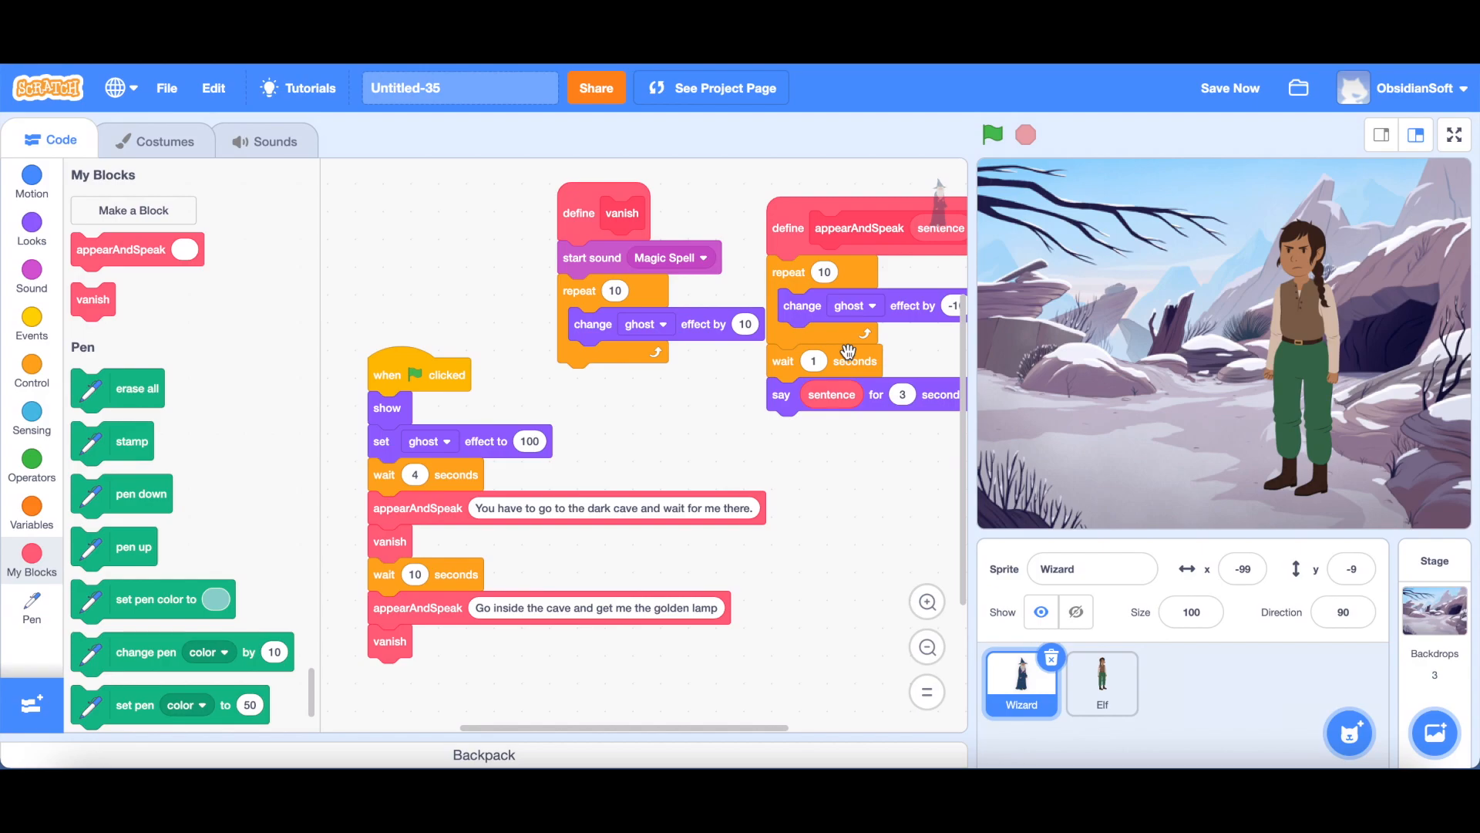
pyautogui.moveTo(461, 562)
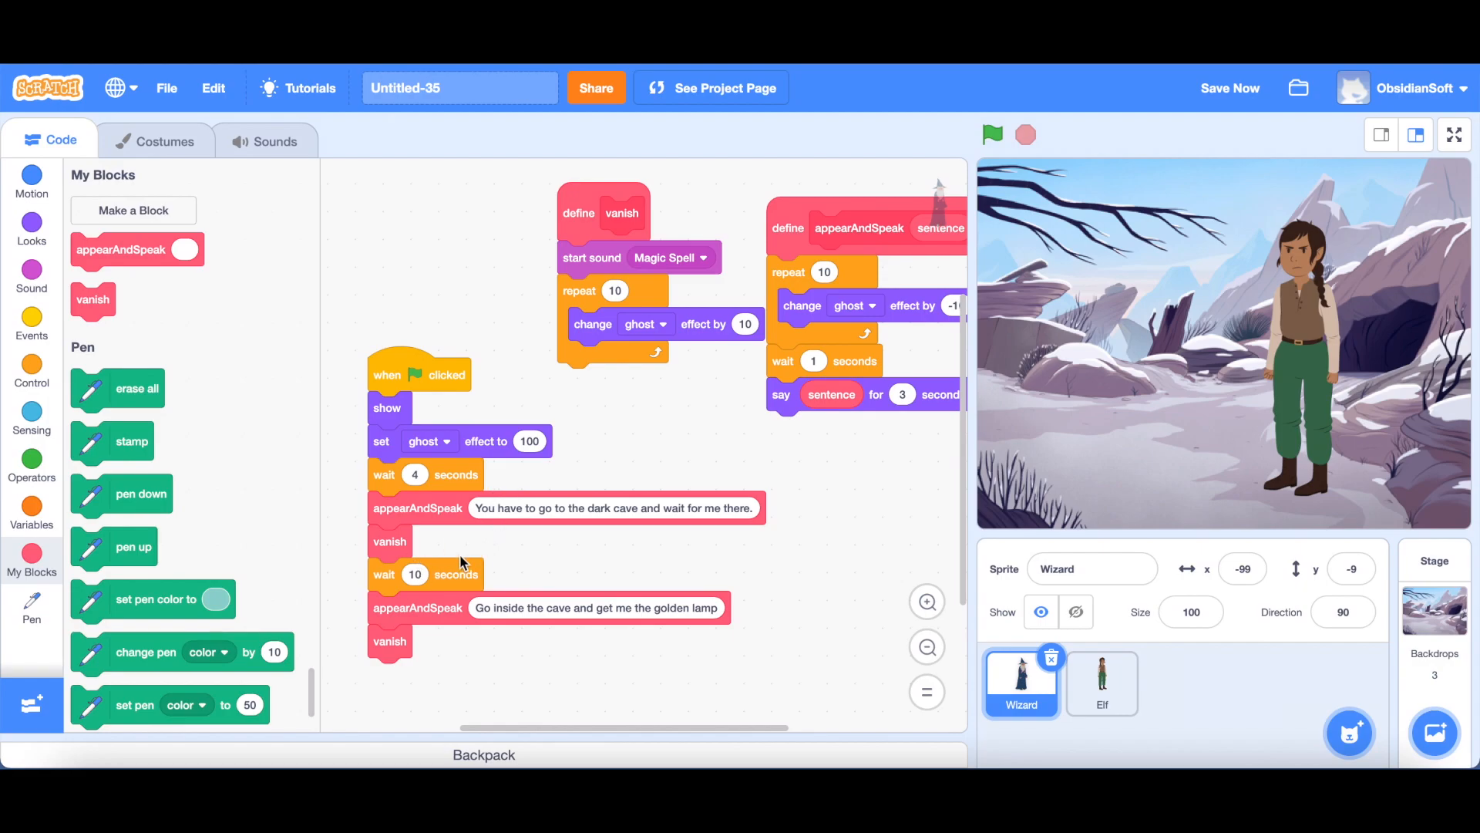
pyautogui.moveTo(481, 673)
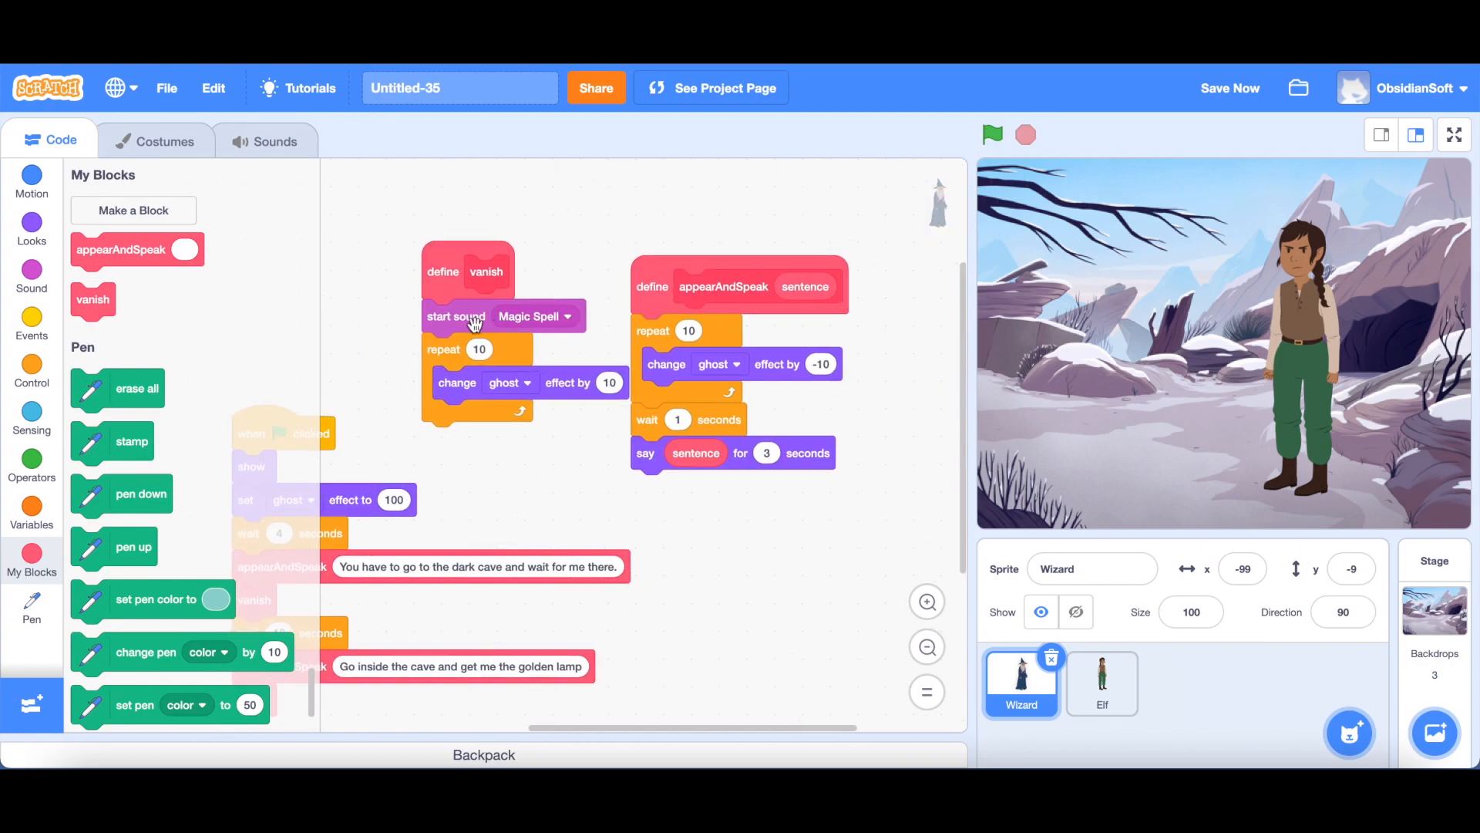
pyautogui.moveTo(543, 325)
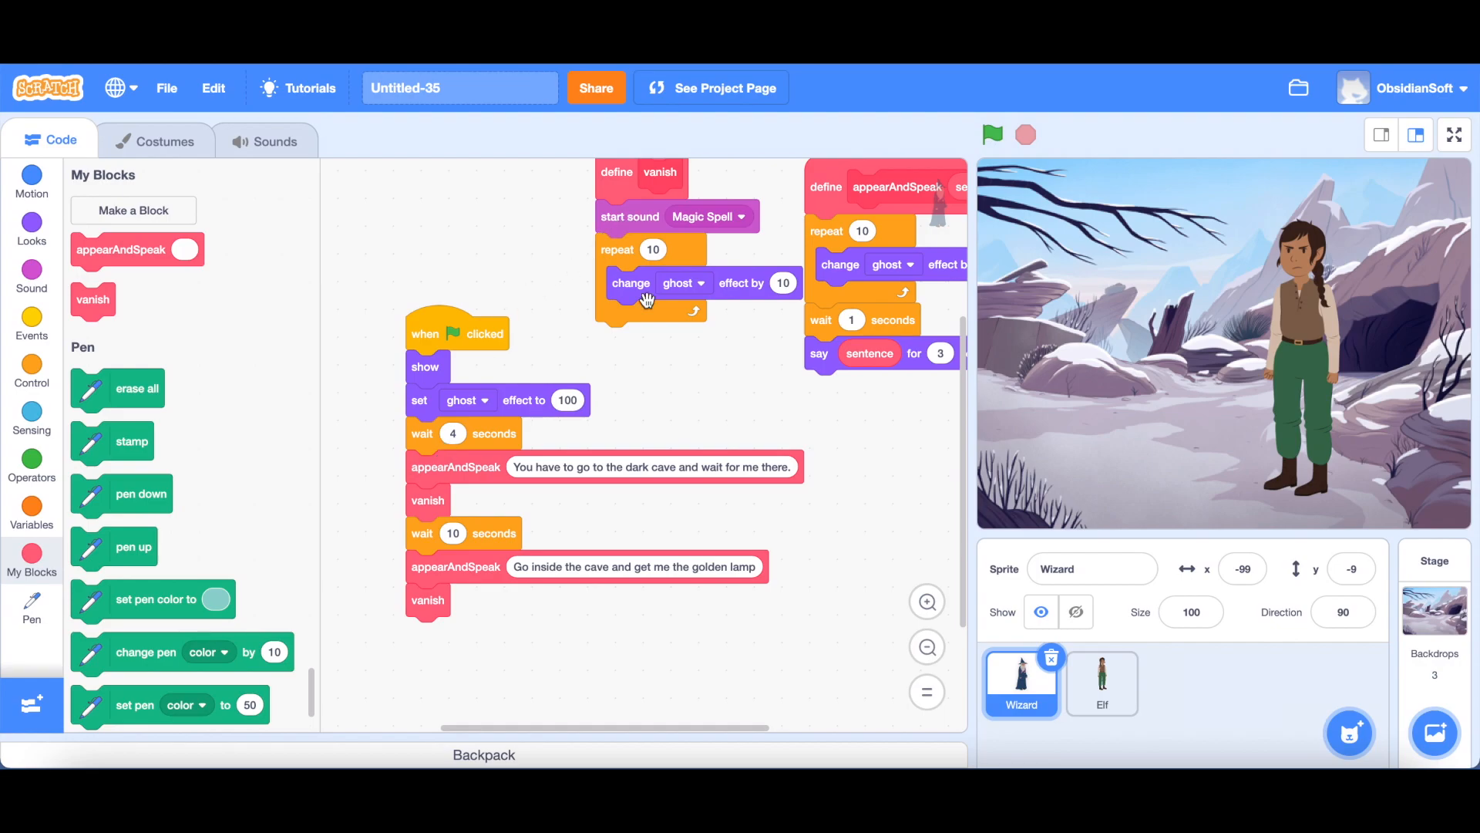
pyautogui.moveTo(676, 275)
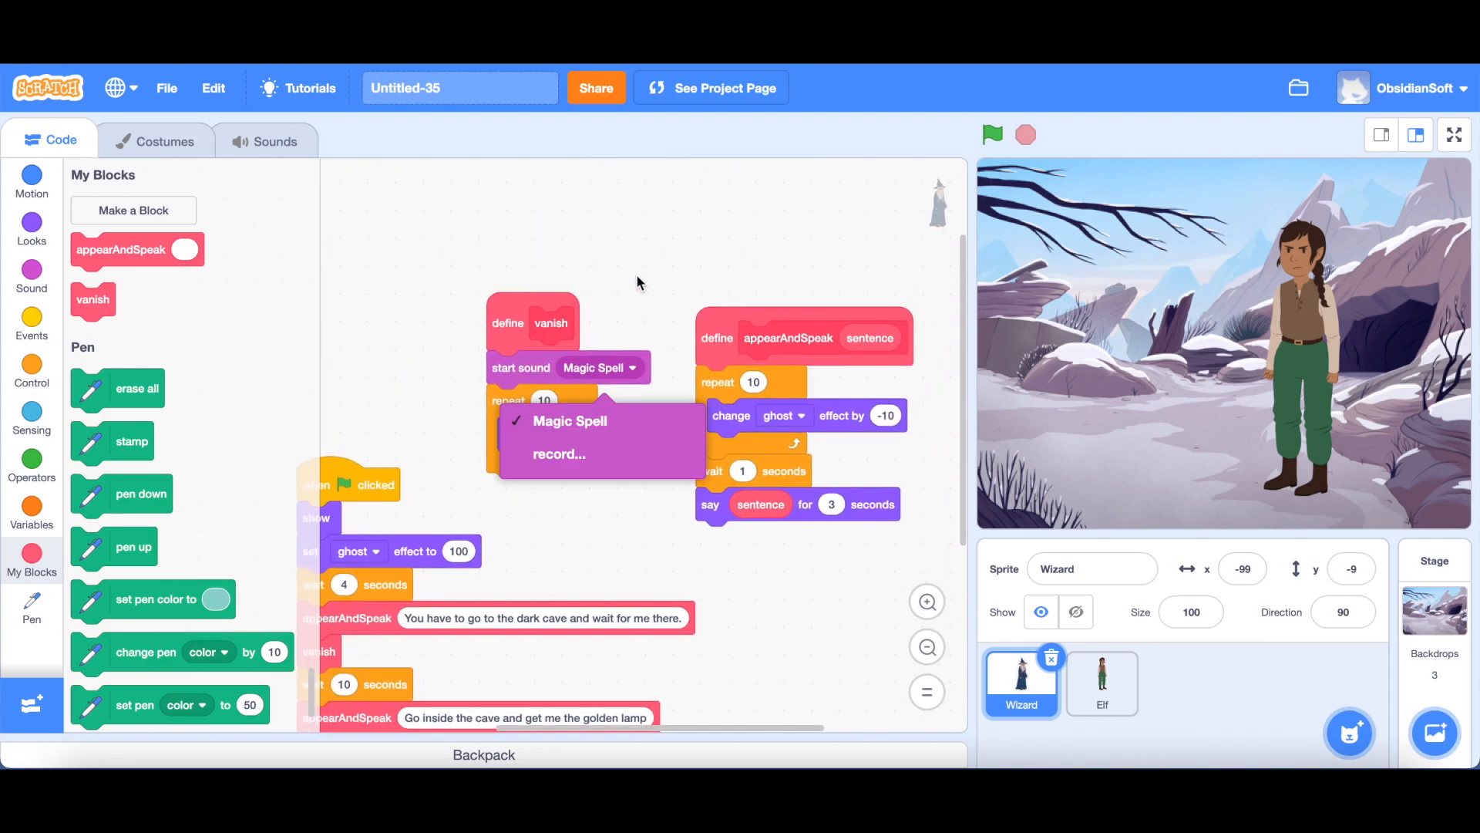
# Step: Add the Ripples sound from the library and have the vanish definition start Ripples instead of Magic Spell
pyautogui.click(274, 140)
pyautogui.write('ripp')
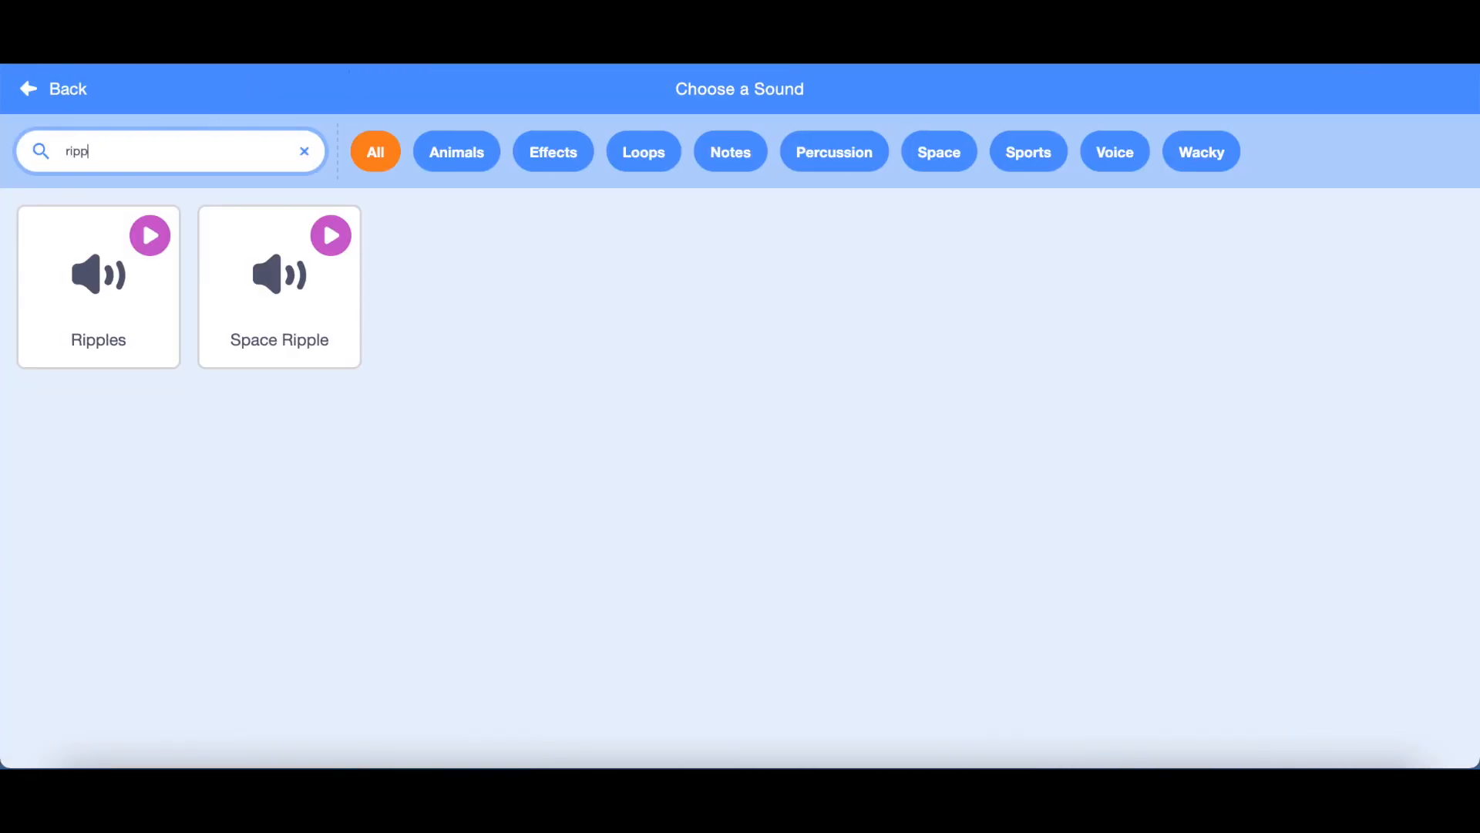
pyautogui.click(52, 90)
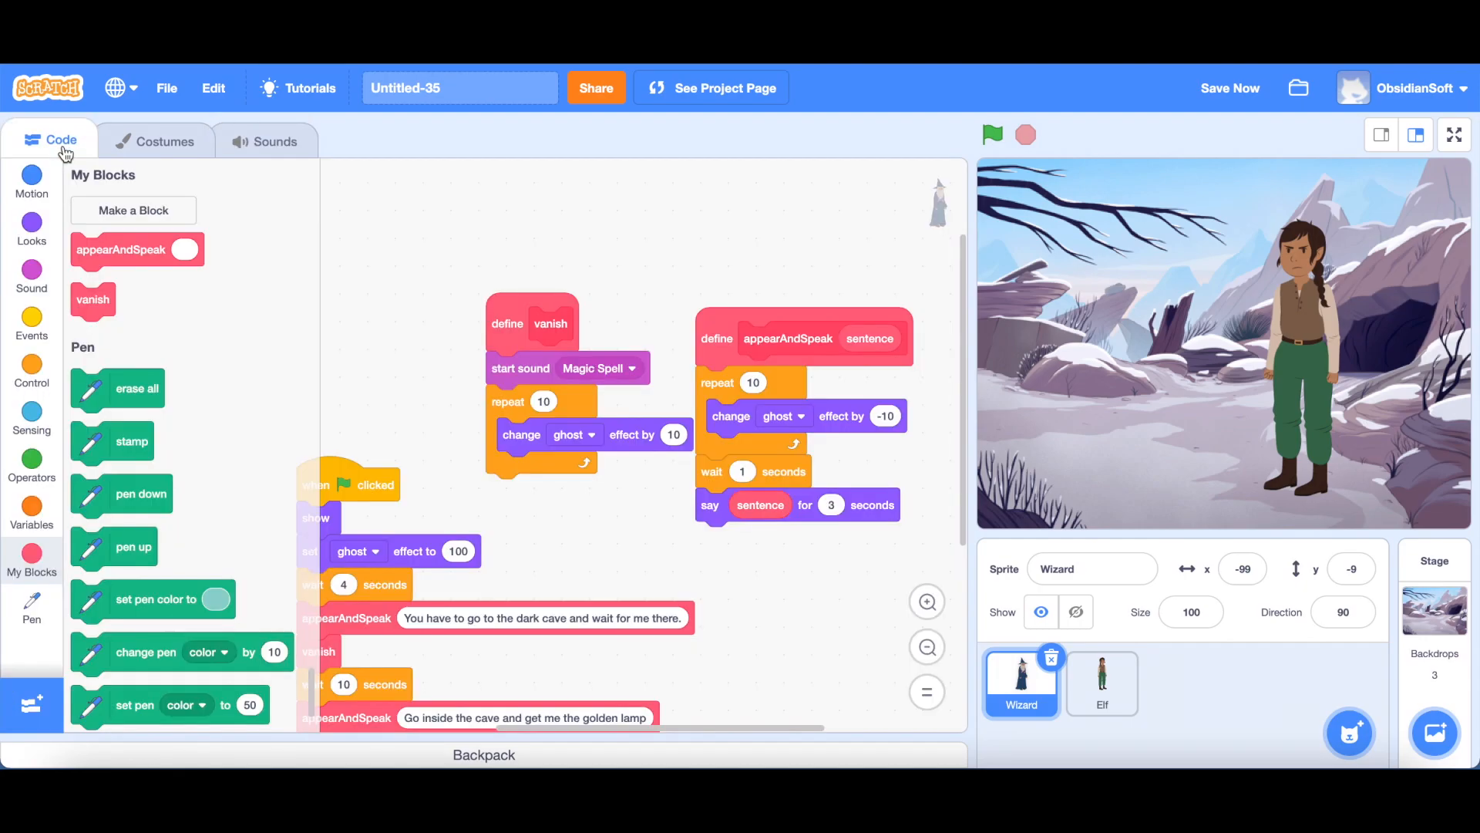
pyautogui.click(630, 369)
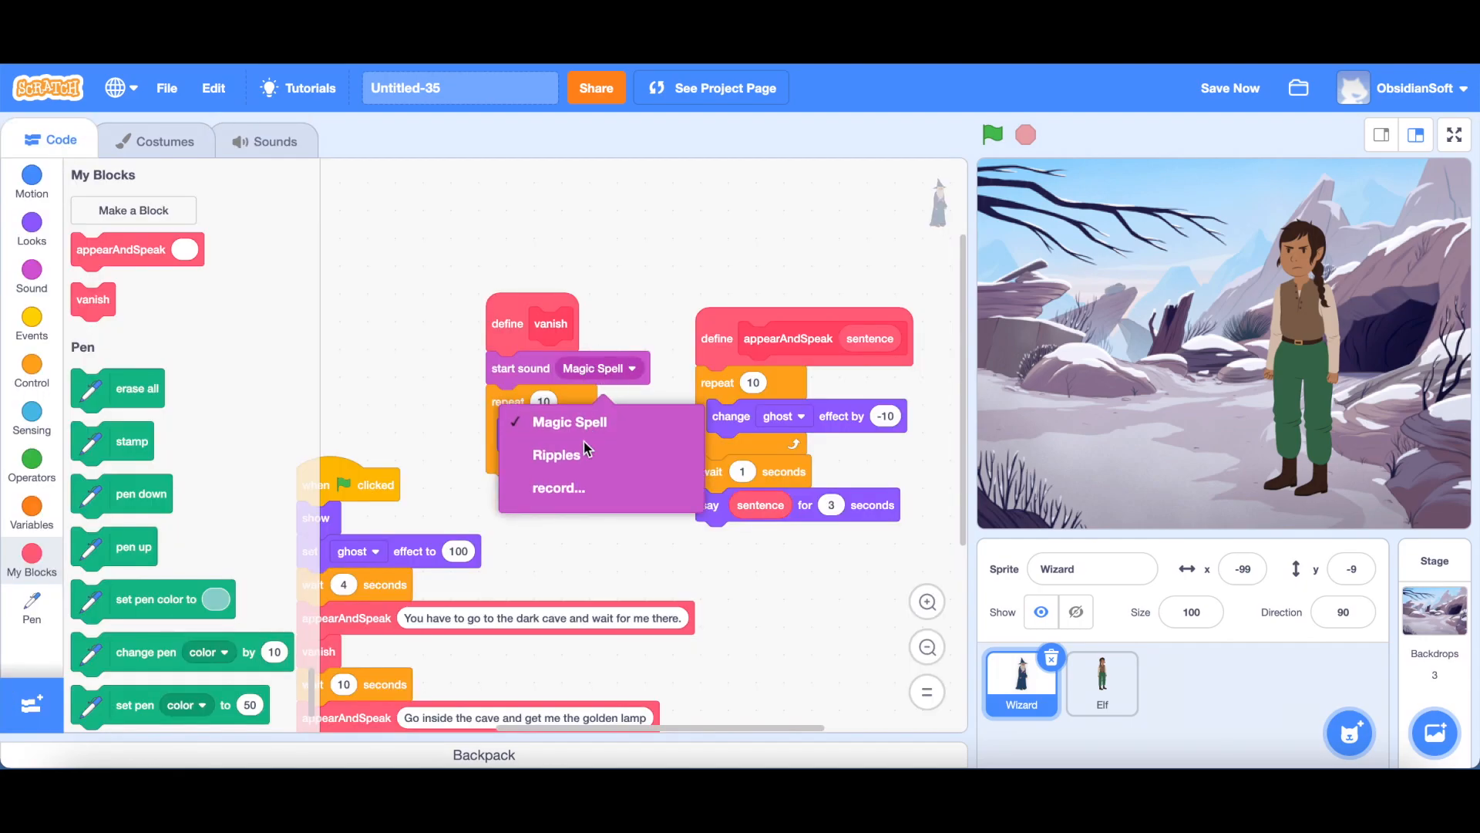
pyautogui.click(557, 454)
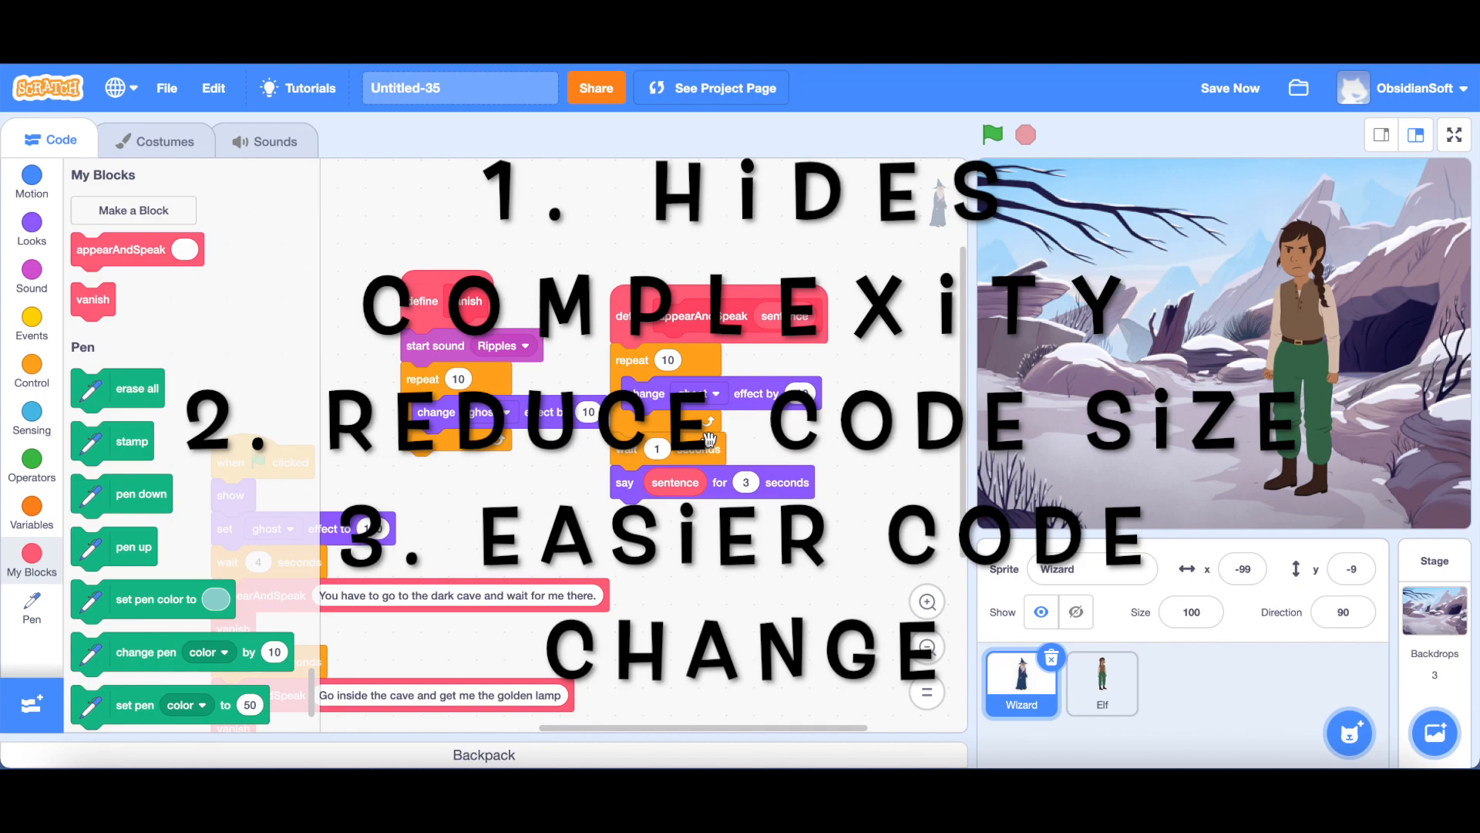
pyautogui.moveTo(618, 463)
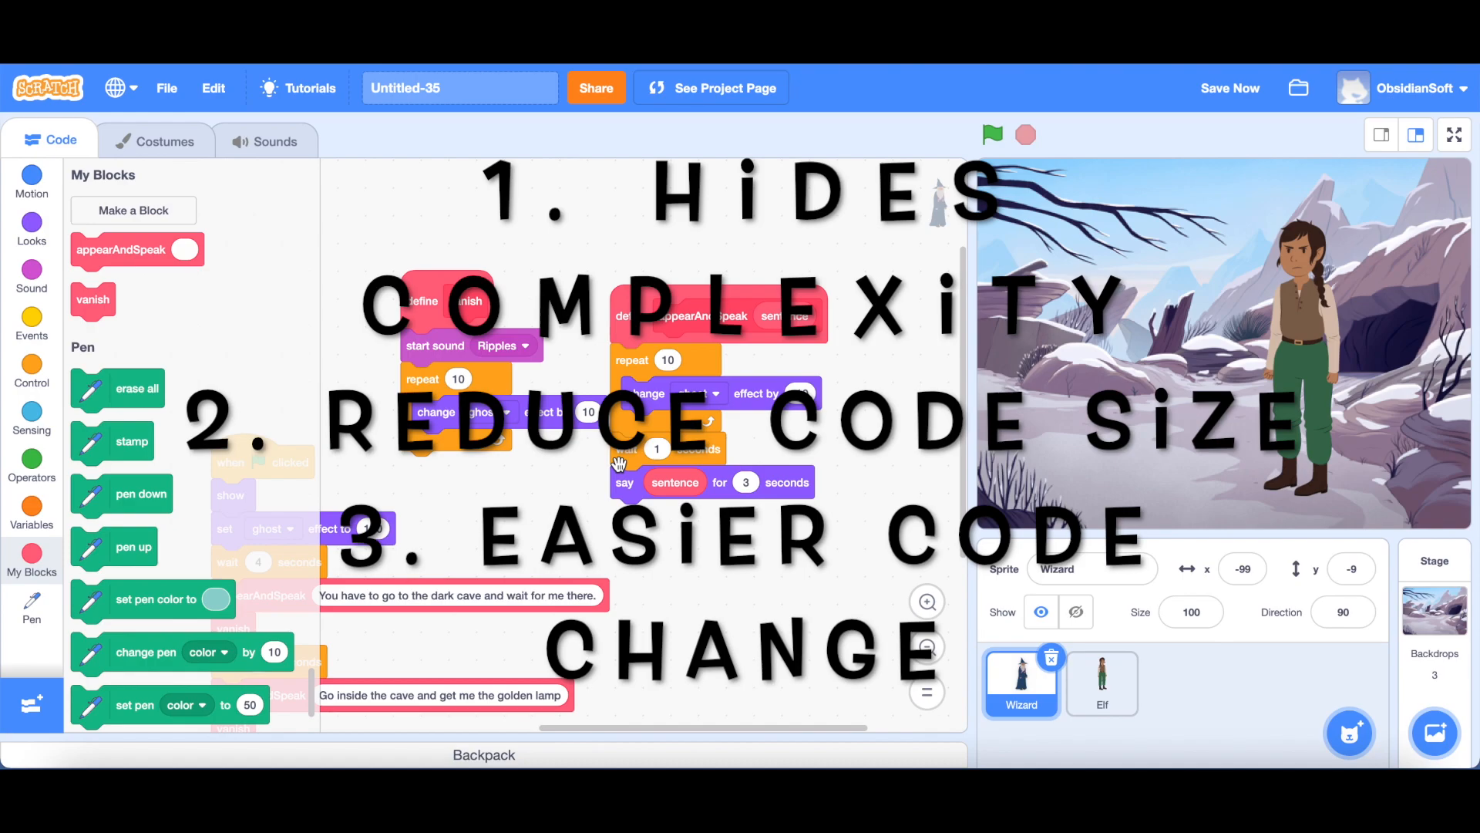
# Step: Show the snowy mountain stage in full-screen mode
pyautogui.click(1454, 134)
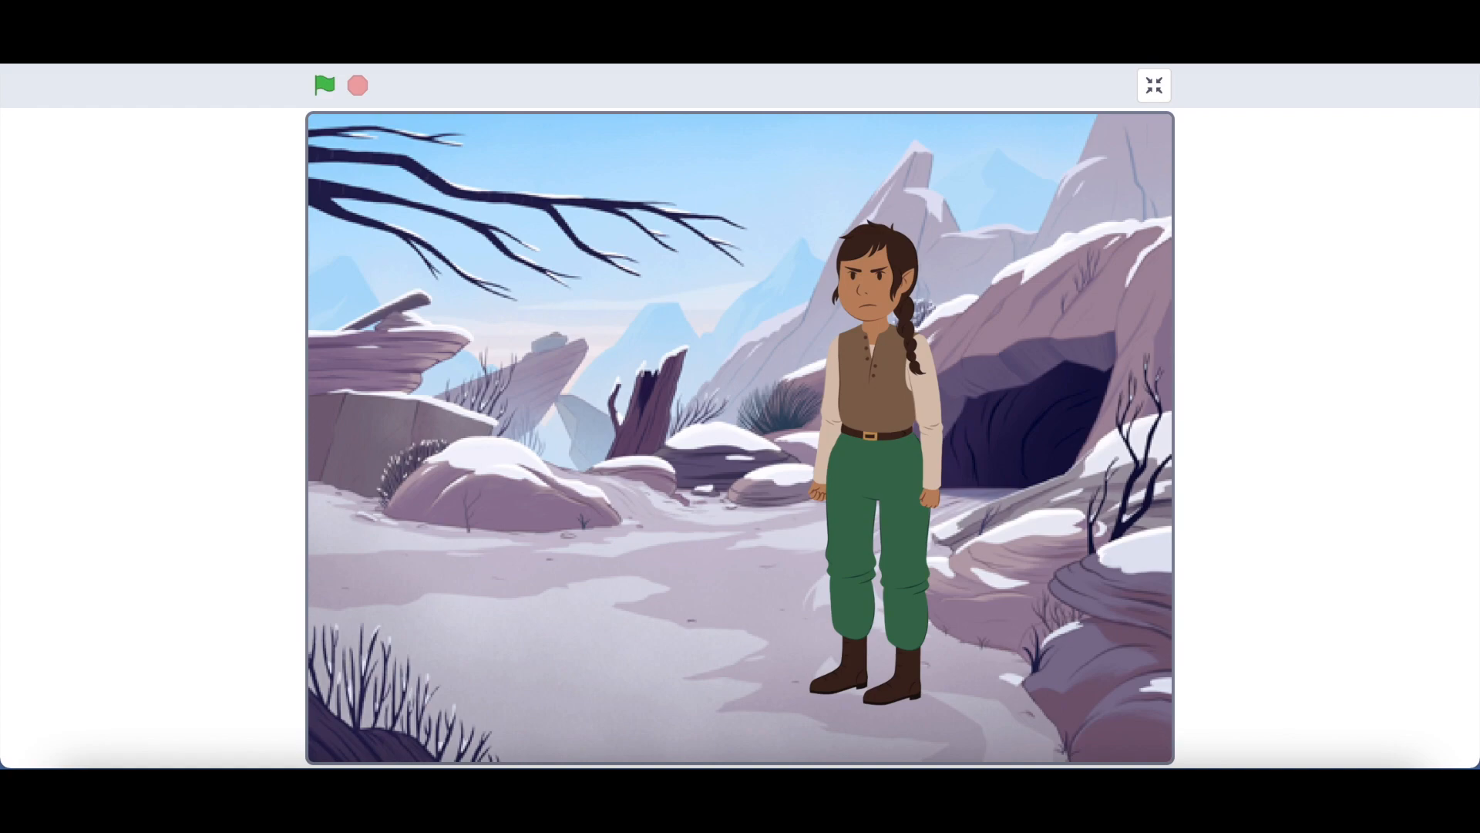
# Step: Leave the full-screen stage and have the mouse-down script stamp cyan 100-step squares at the pointer
pyautogui.click(1153, 84)
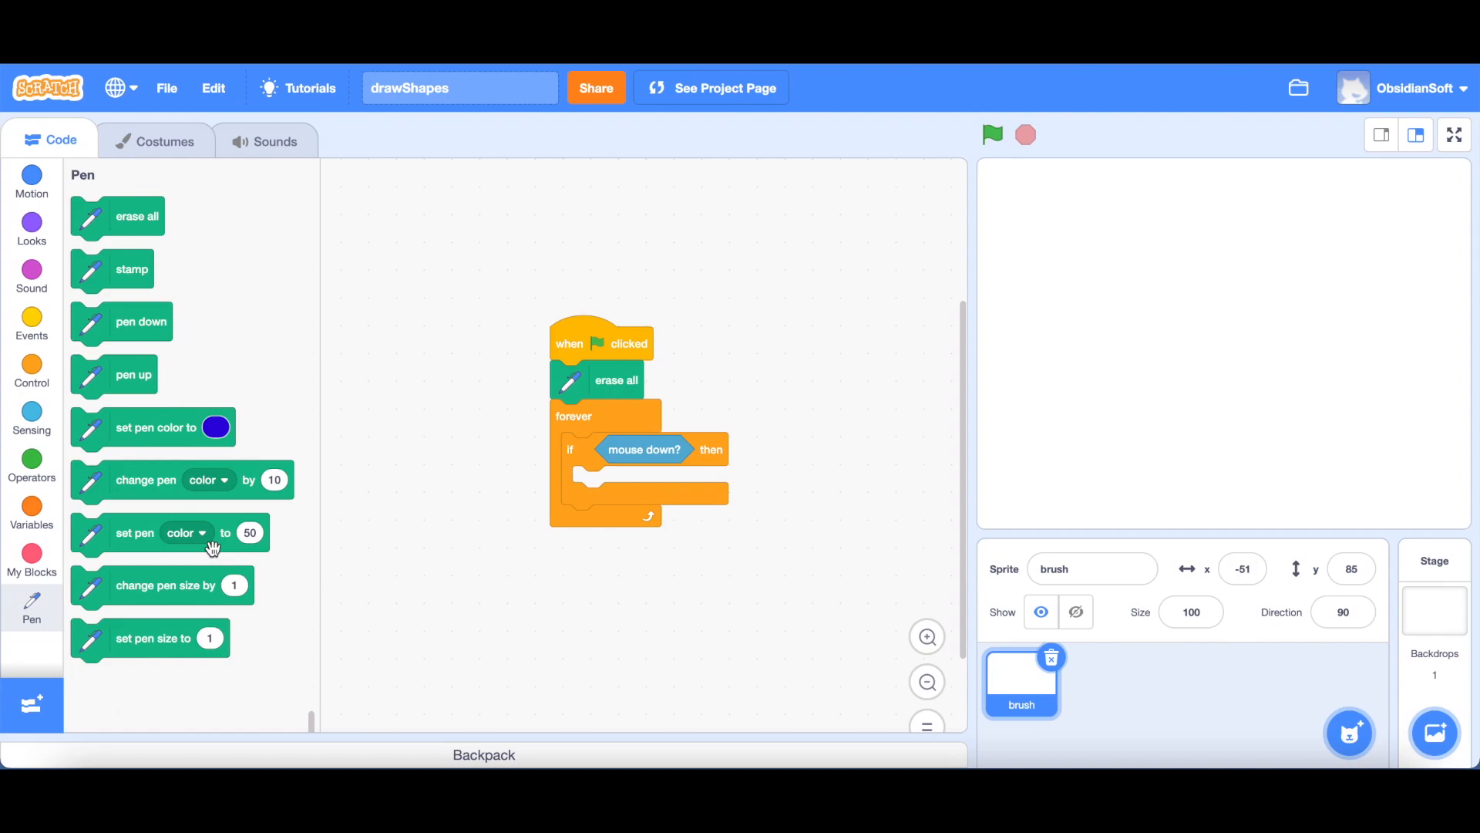
pyautogui.moveTo(546, 367)
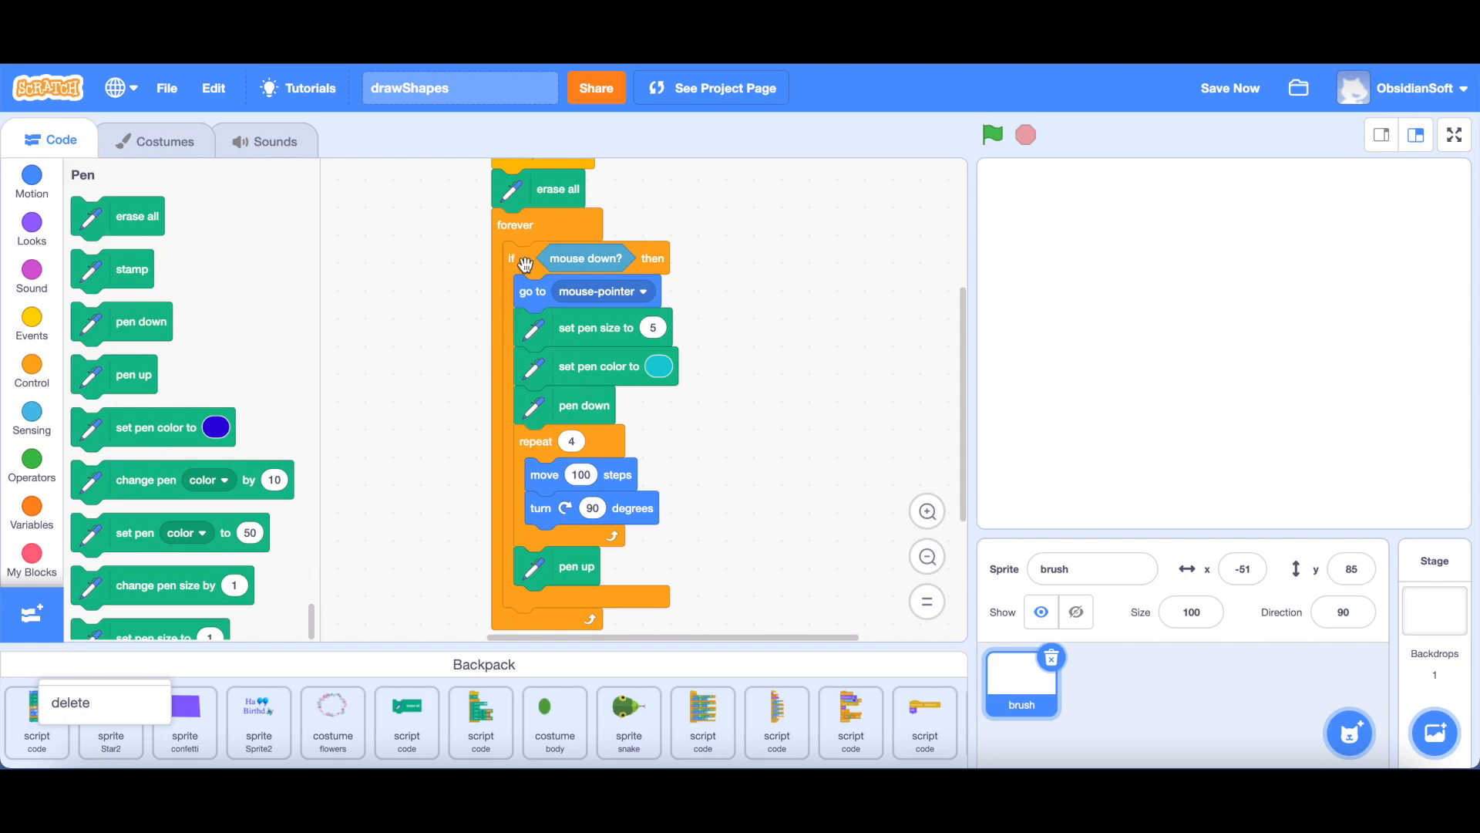
pyautogui.moveTo(819, 269)
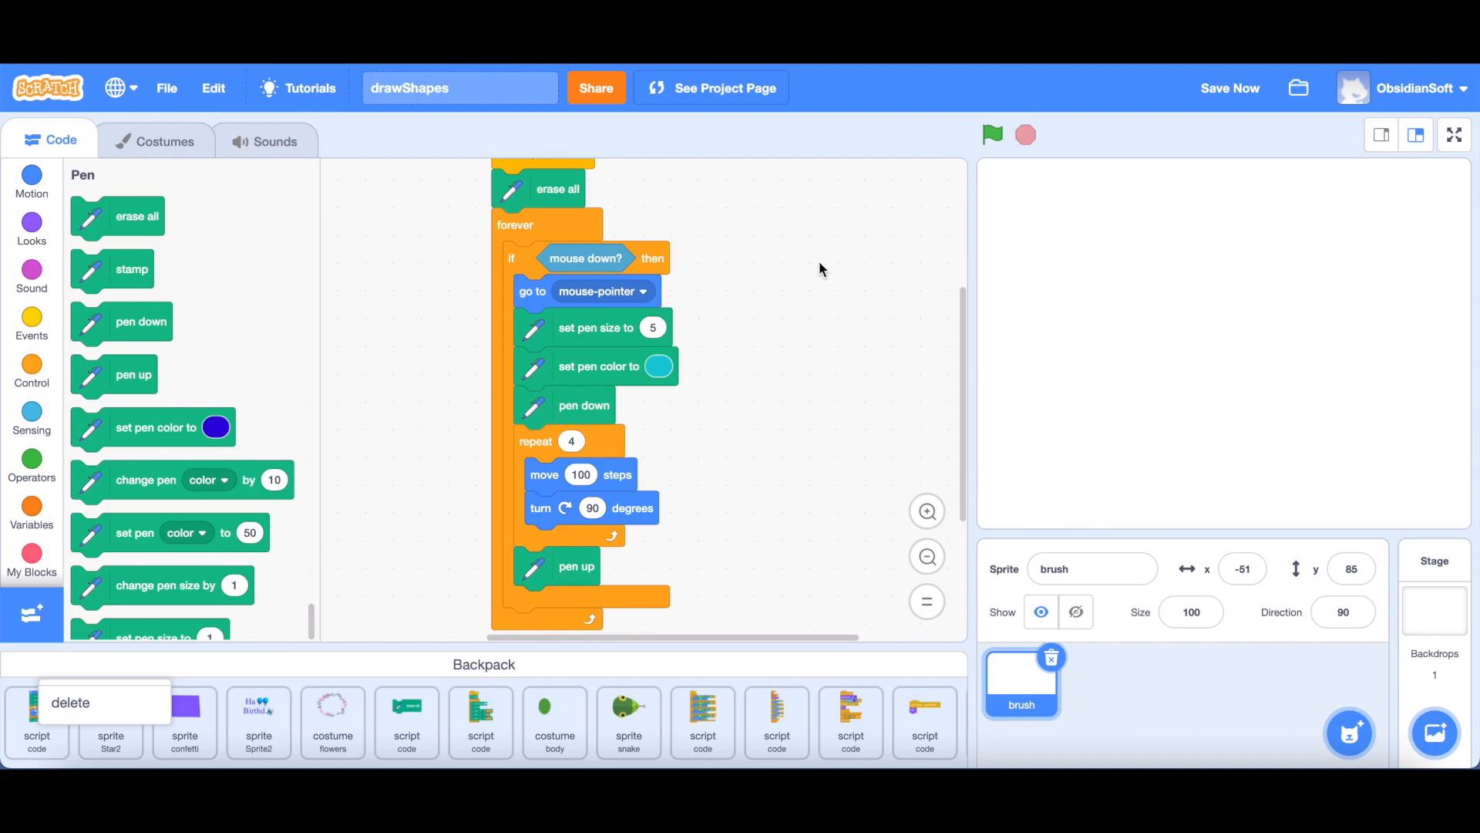
pyautogui.moveTo(806, 263)
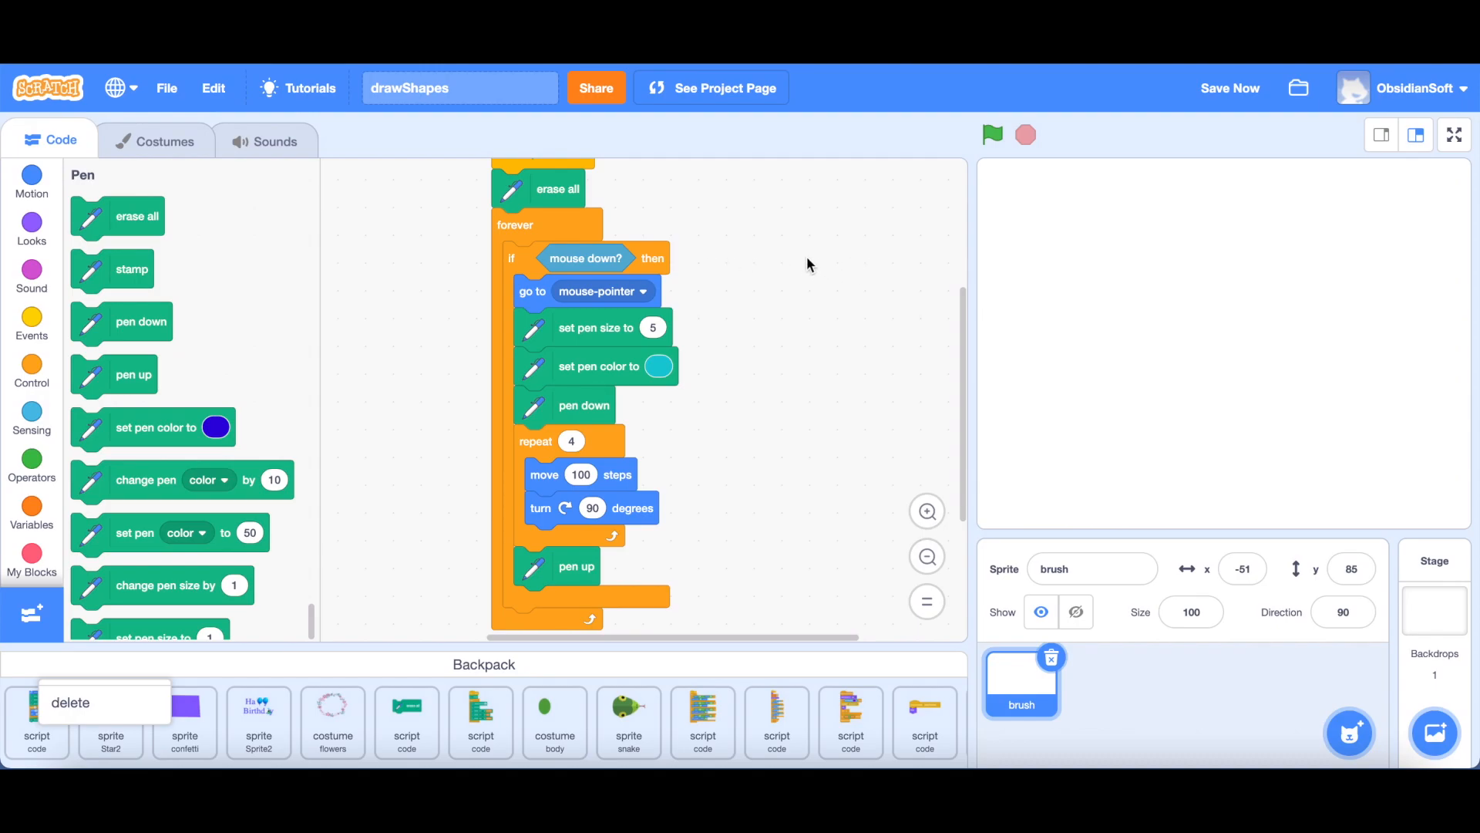
pyautogui.moveTo(605, 300)
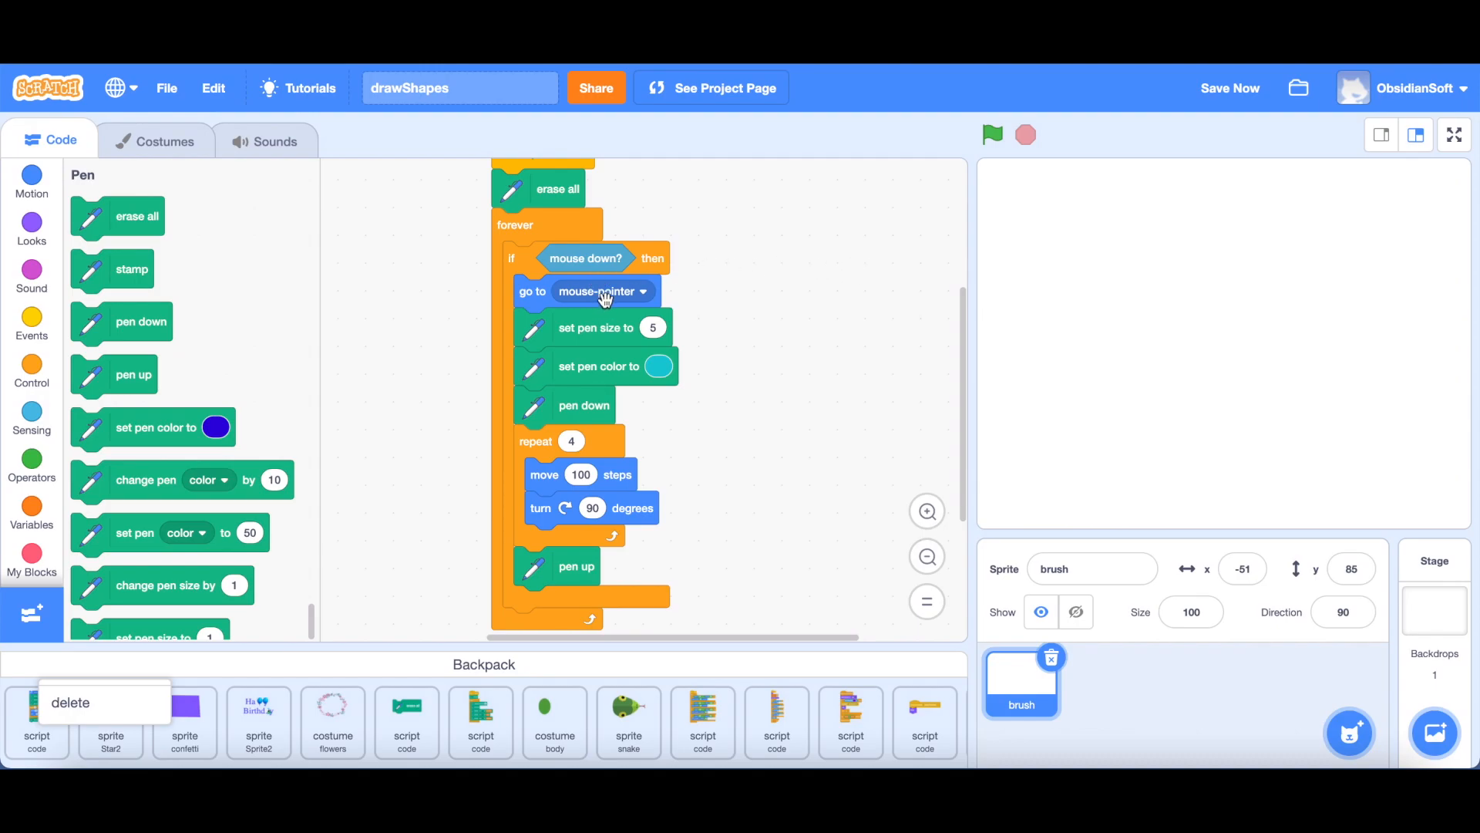
pyautogui.moveTo(546, 337)
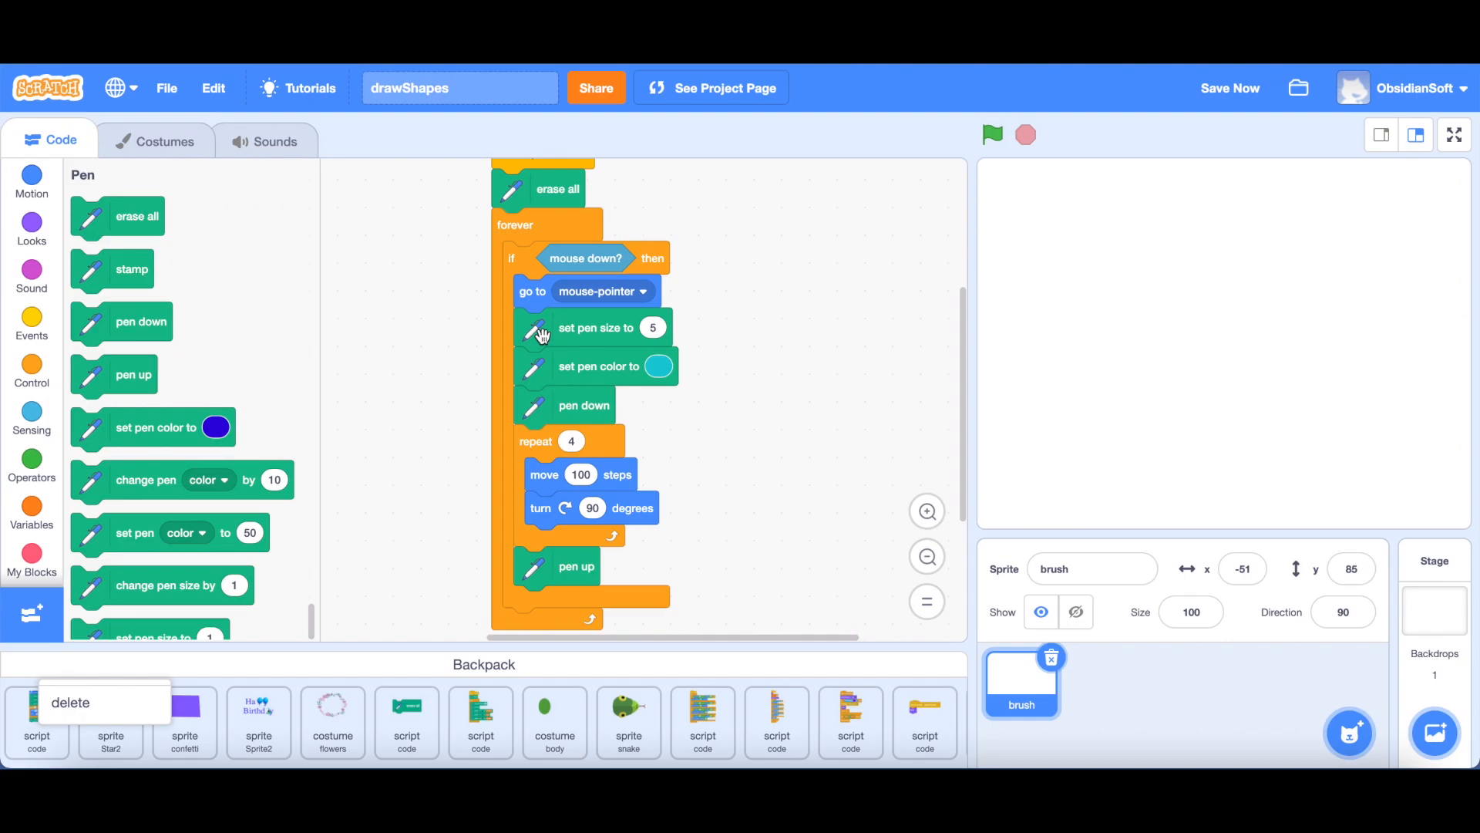
pyautogui.moveTo(640, 374)
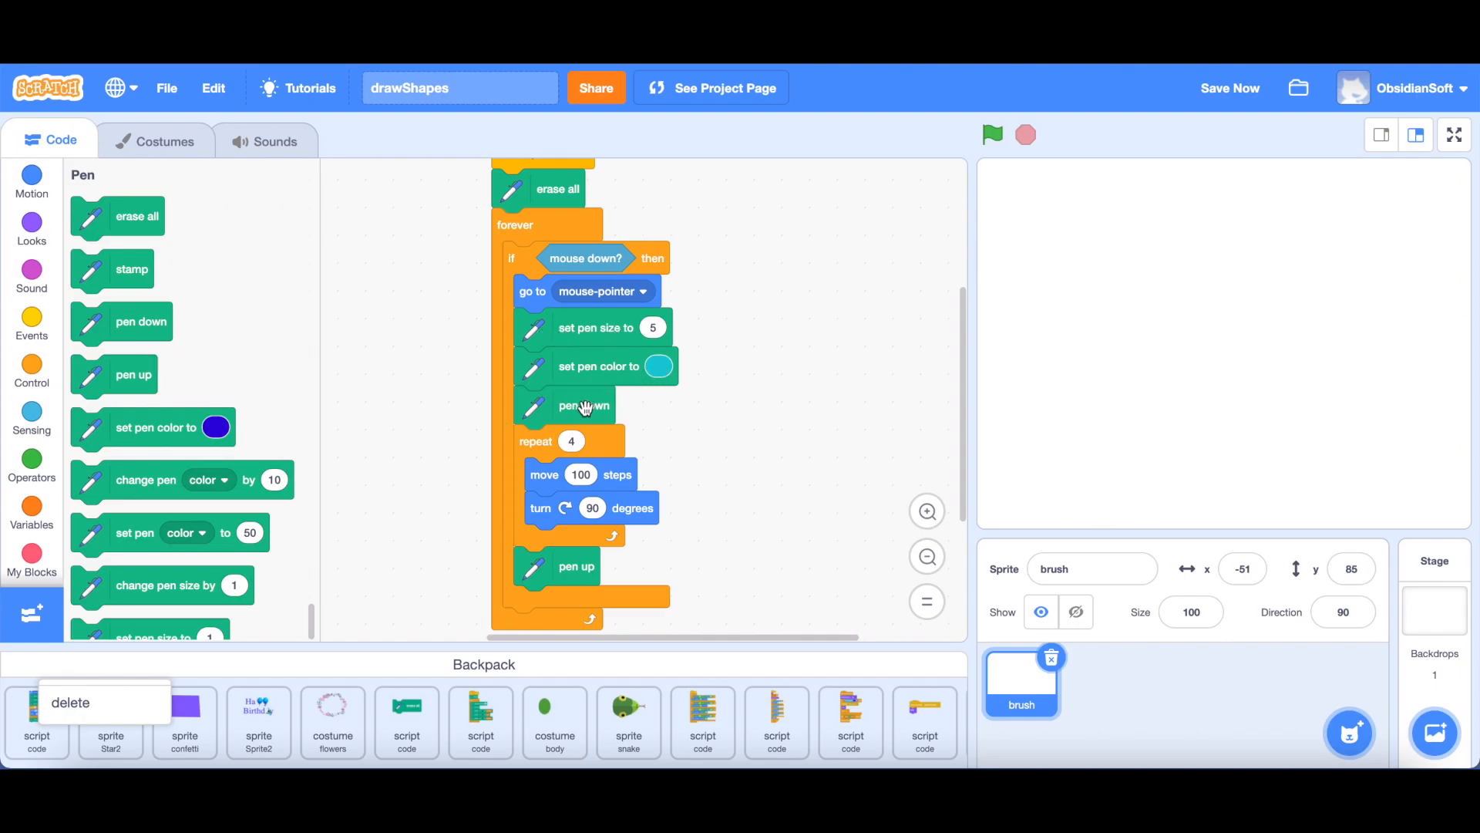
pyautogui.moveTo(534, 410)
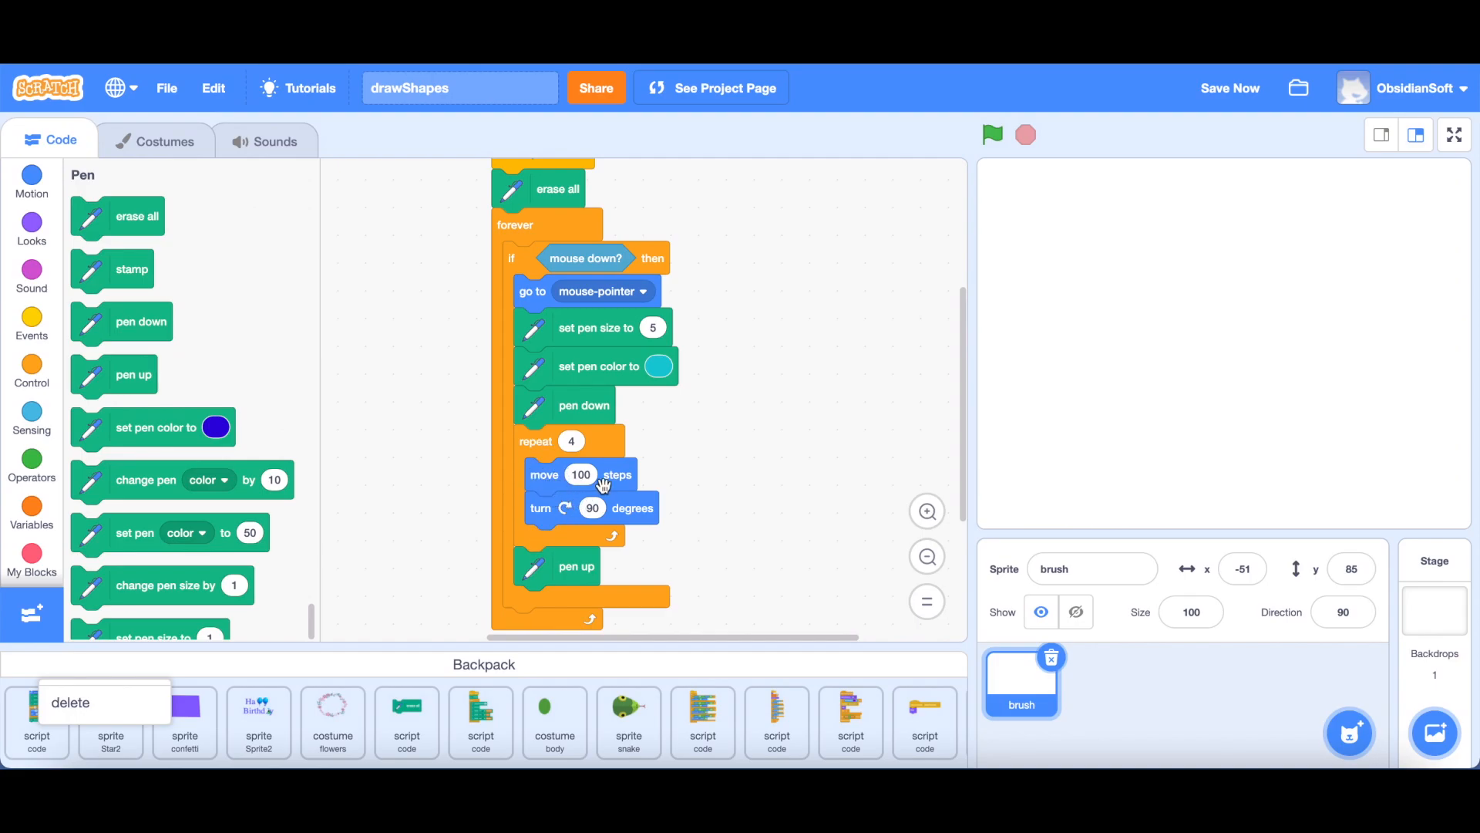
pyautogui.moveTo(549, 483)
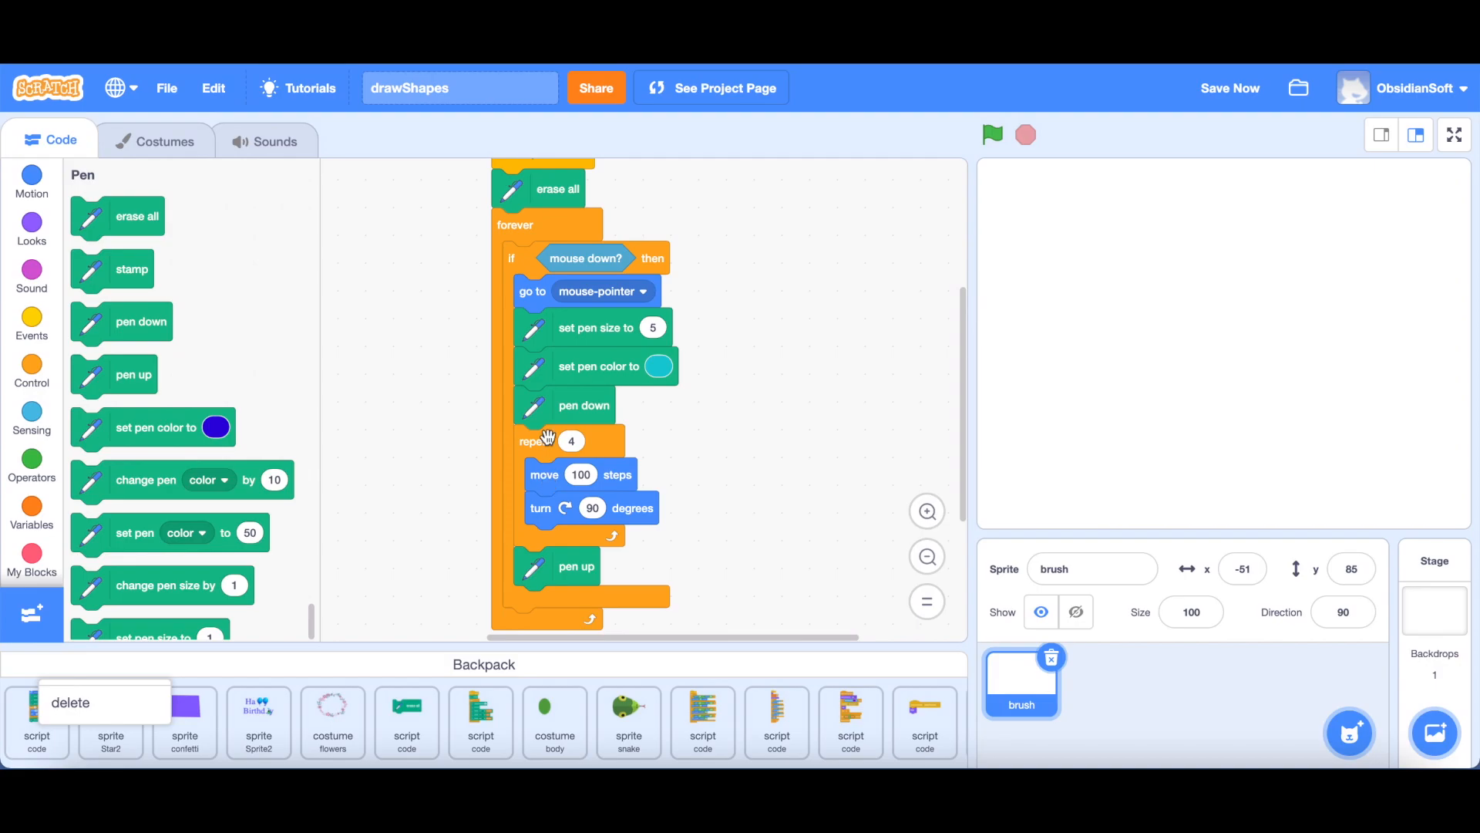
pyautogui.moveTo(613, 481)
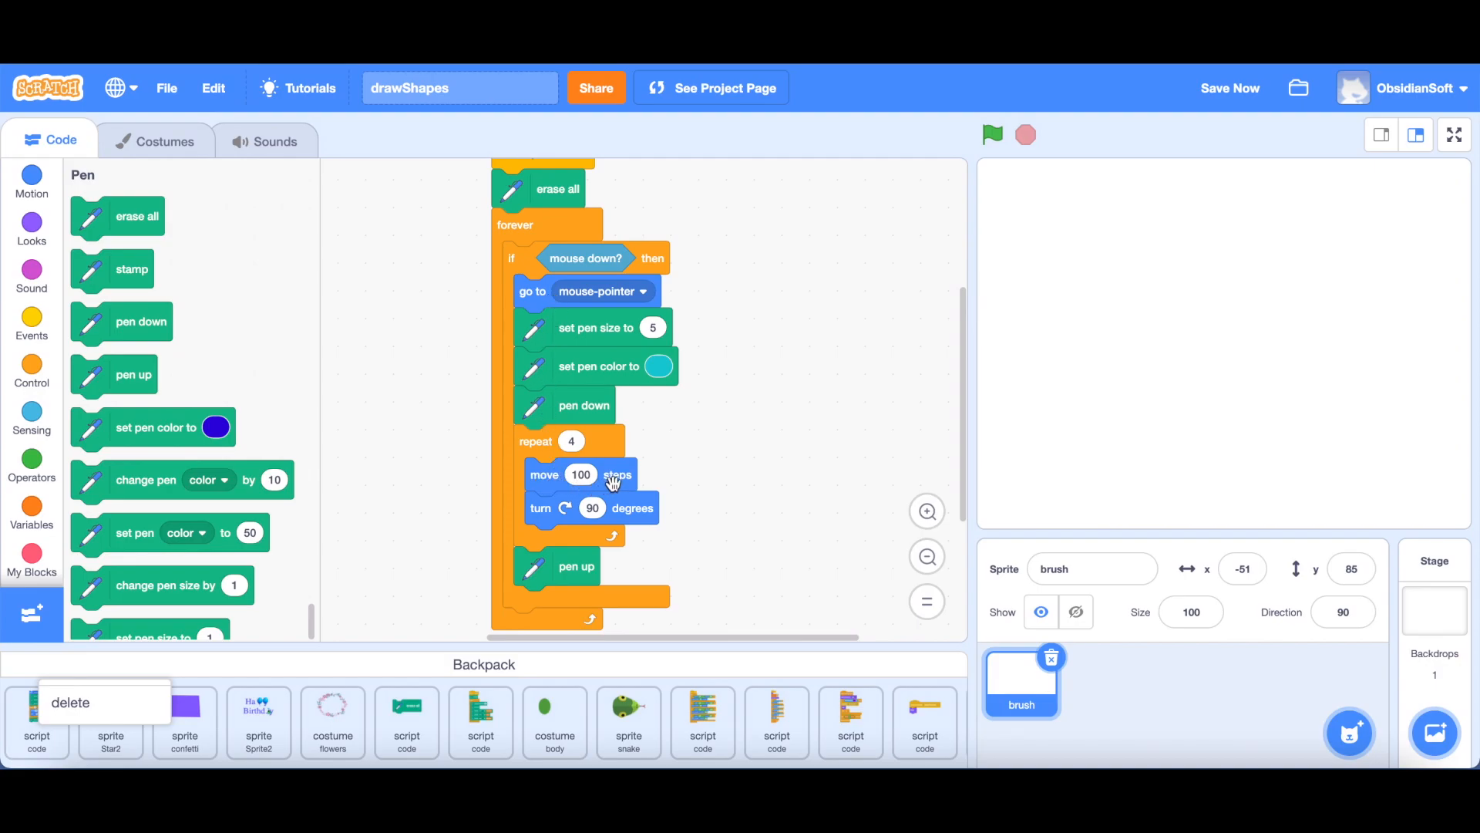
pyautogui.moveTo(534, 522)
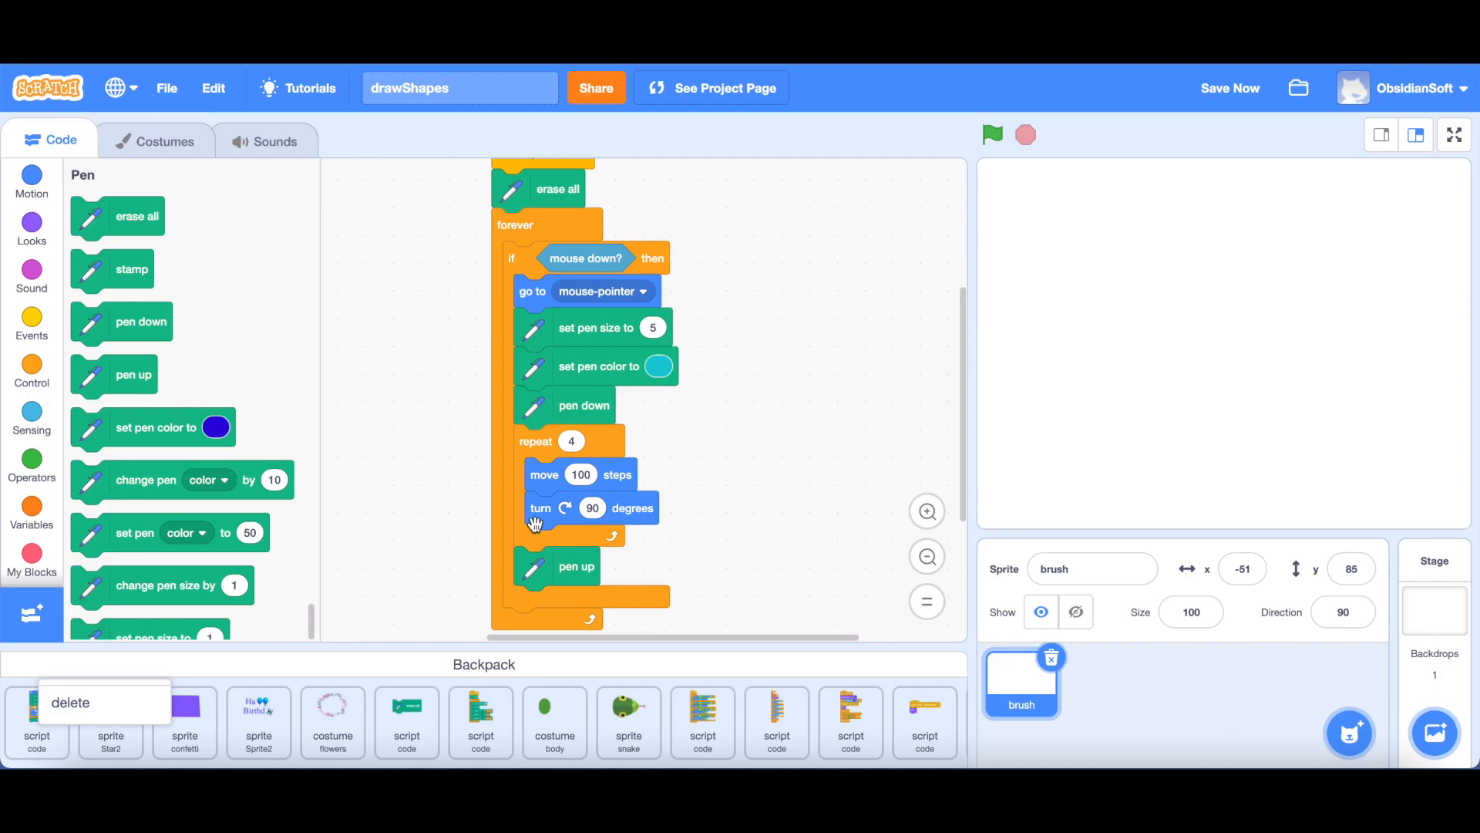
pyautogui.moveTo(592, 523)
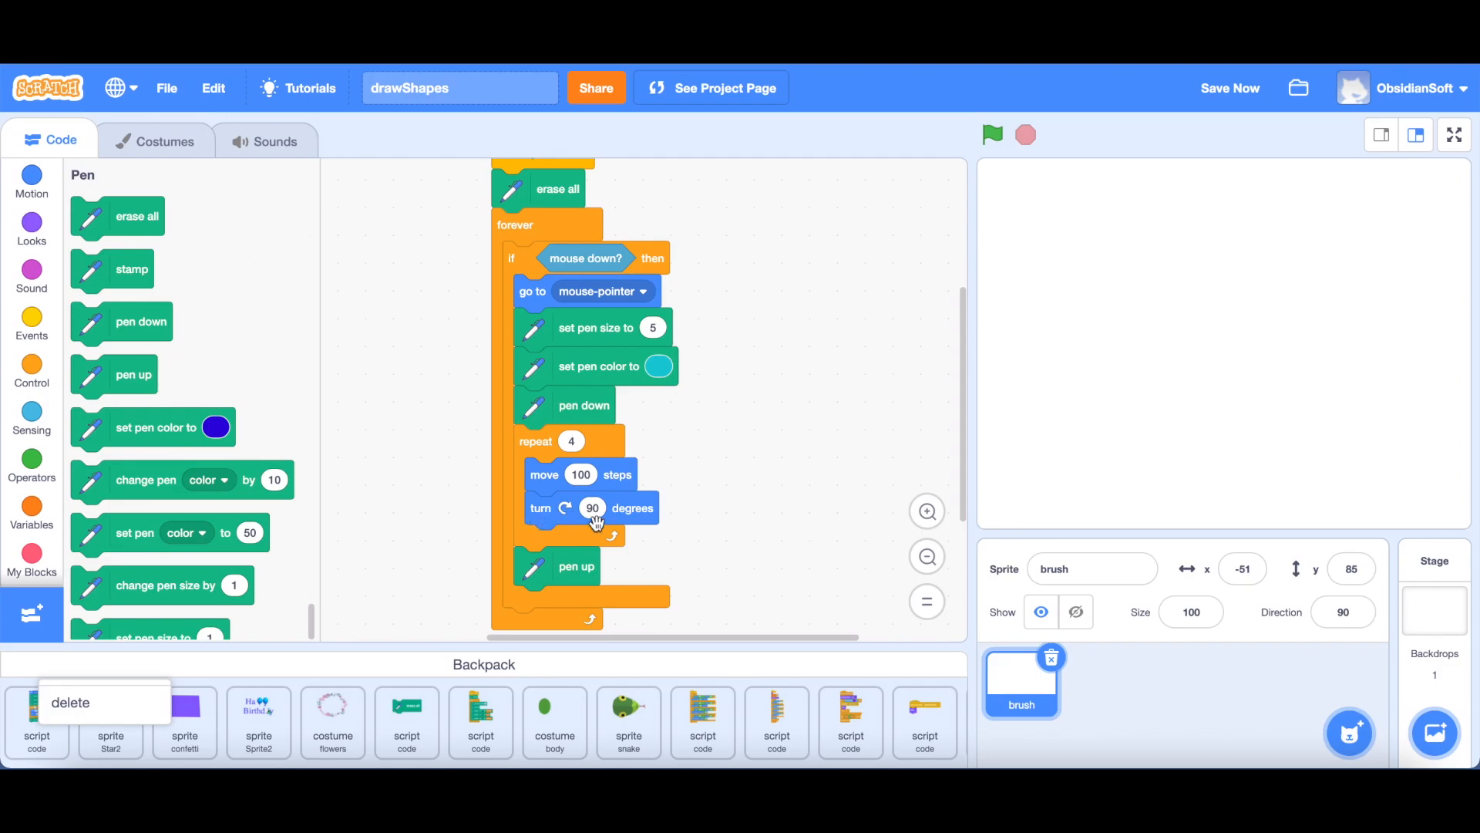
pyautogui.moveTo(565, 492)
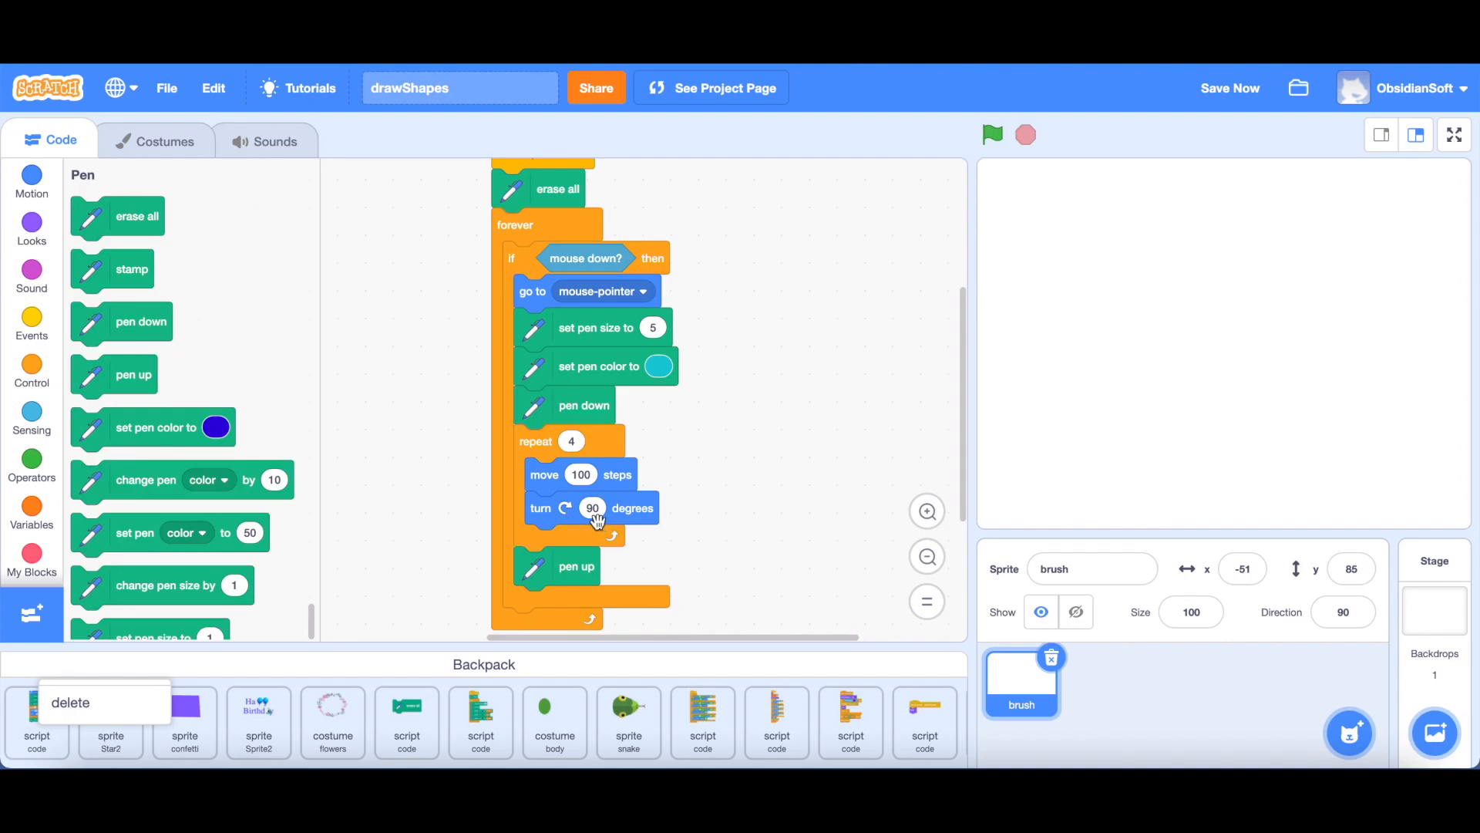
pyautogui.moveTo(552, 573)
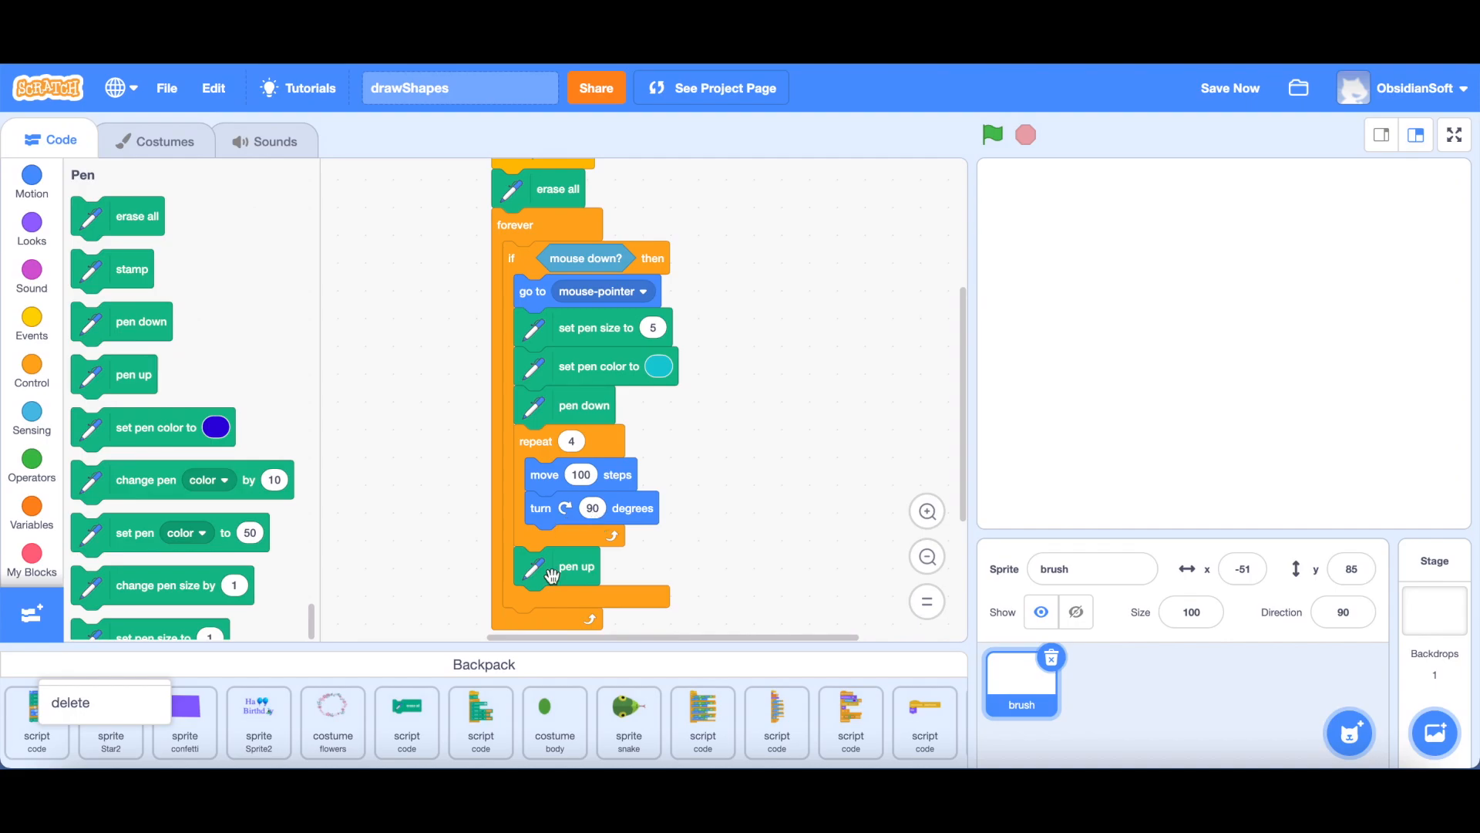
pyautogui.moveTo(569, 515)
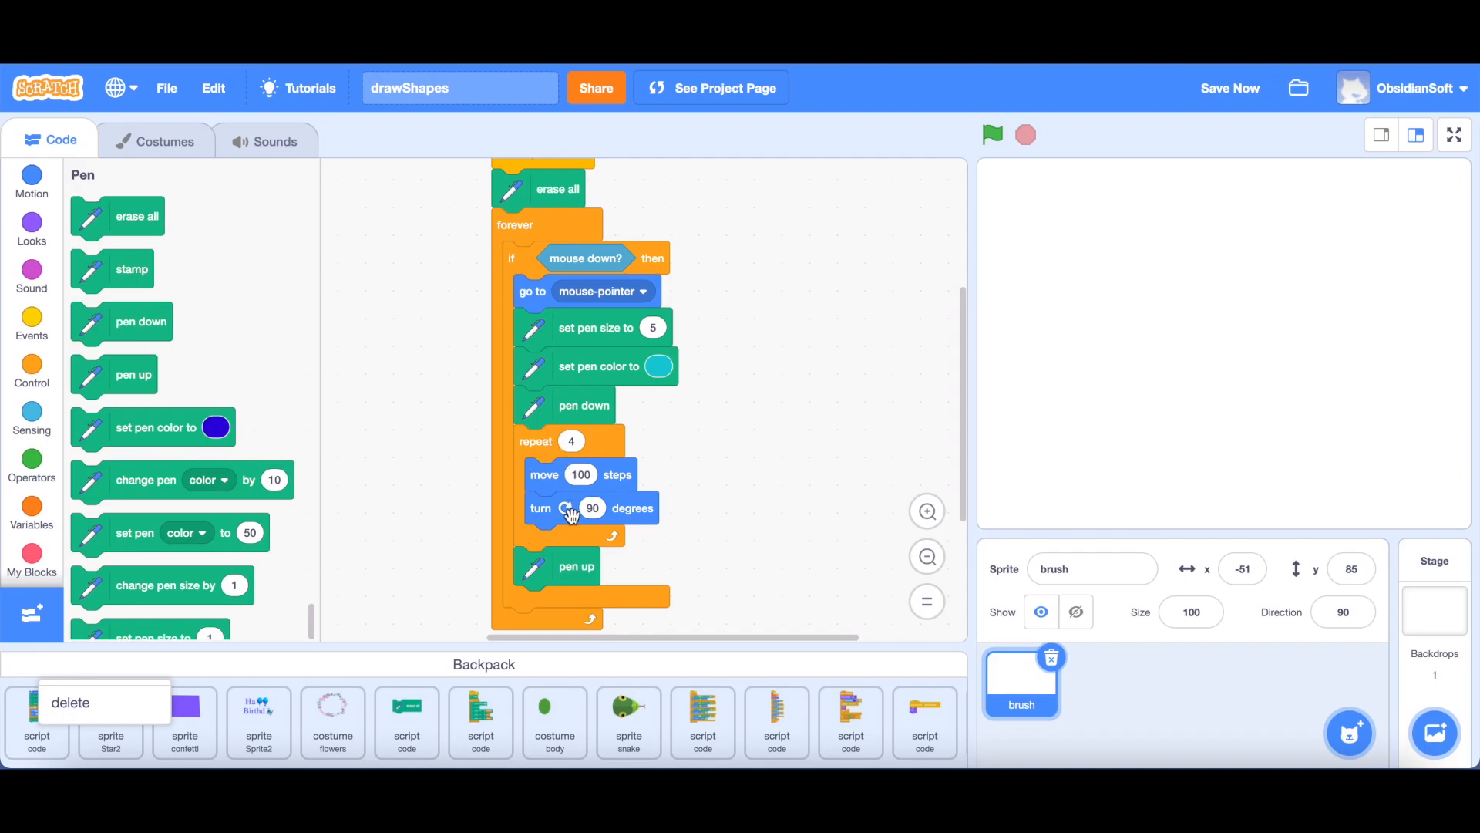
pyautogui.click(1228, 88)
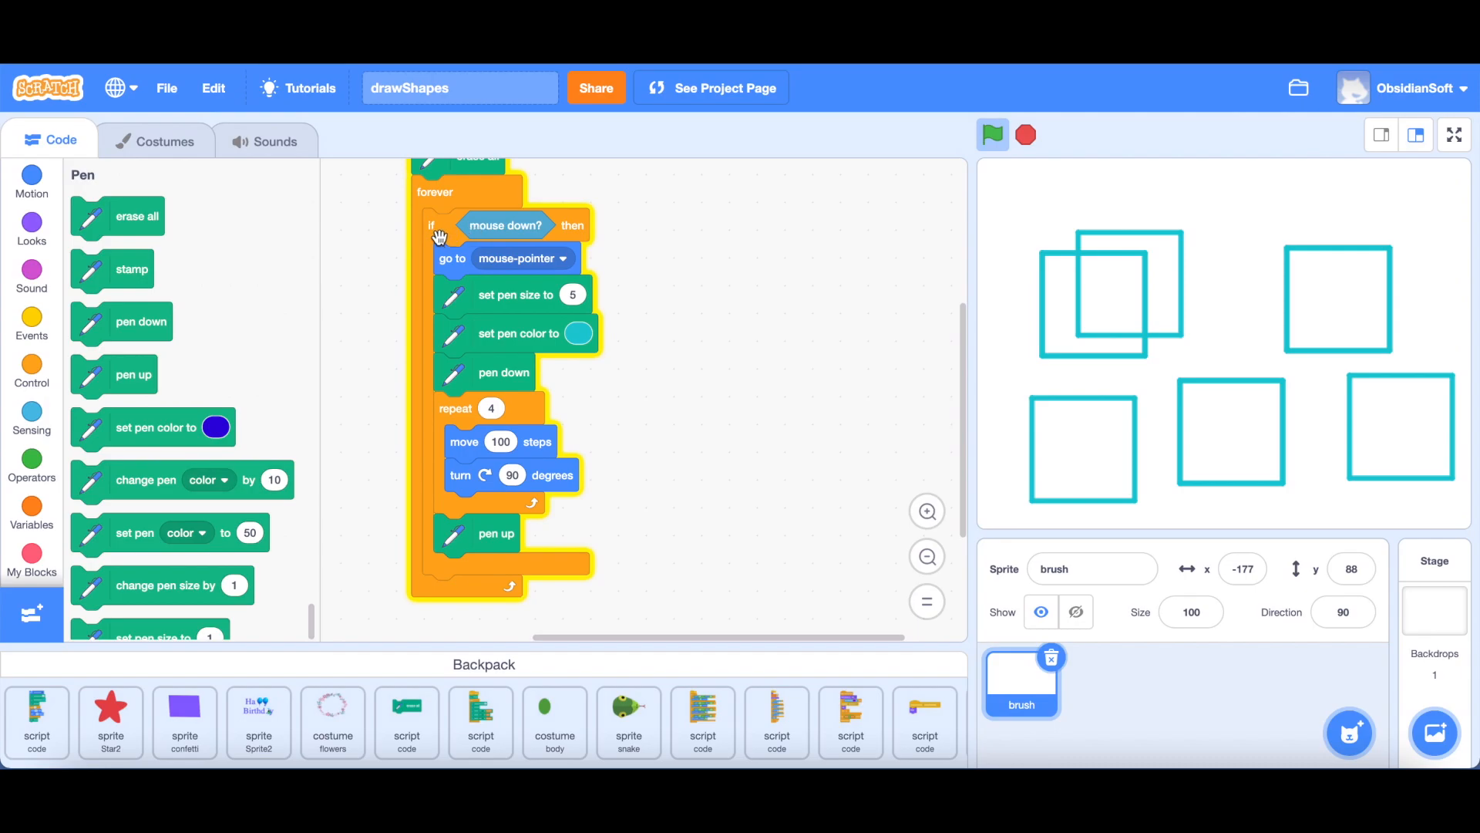
pyautogui.moveTo(444, 259)
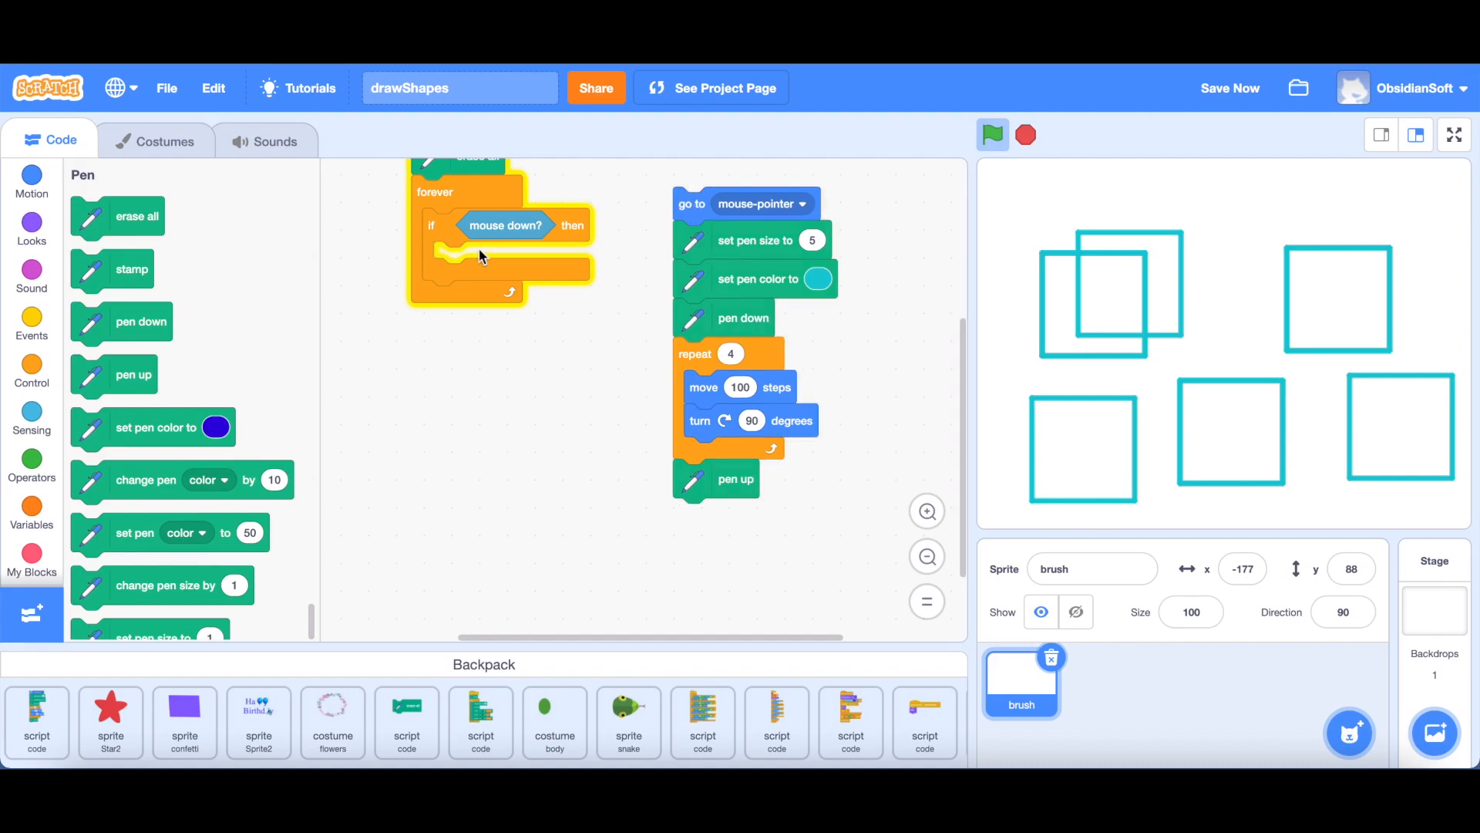
pyautogui.moveTo(751, 222)
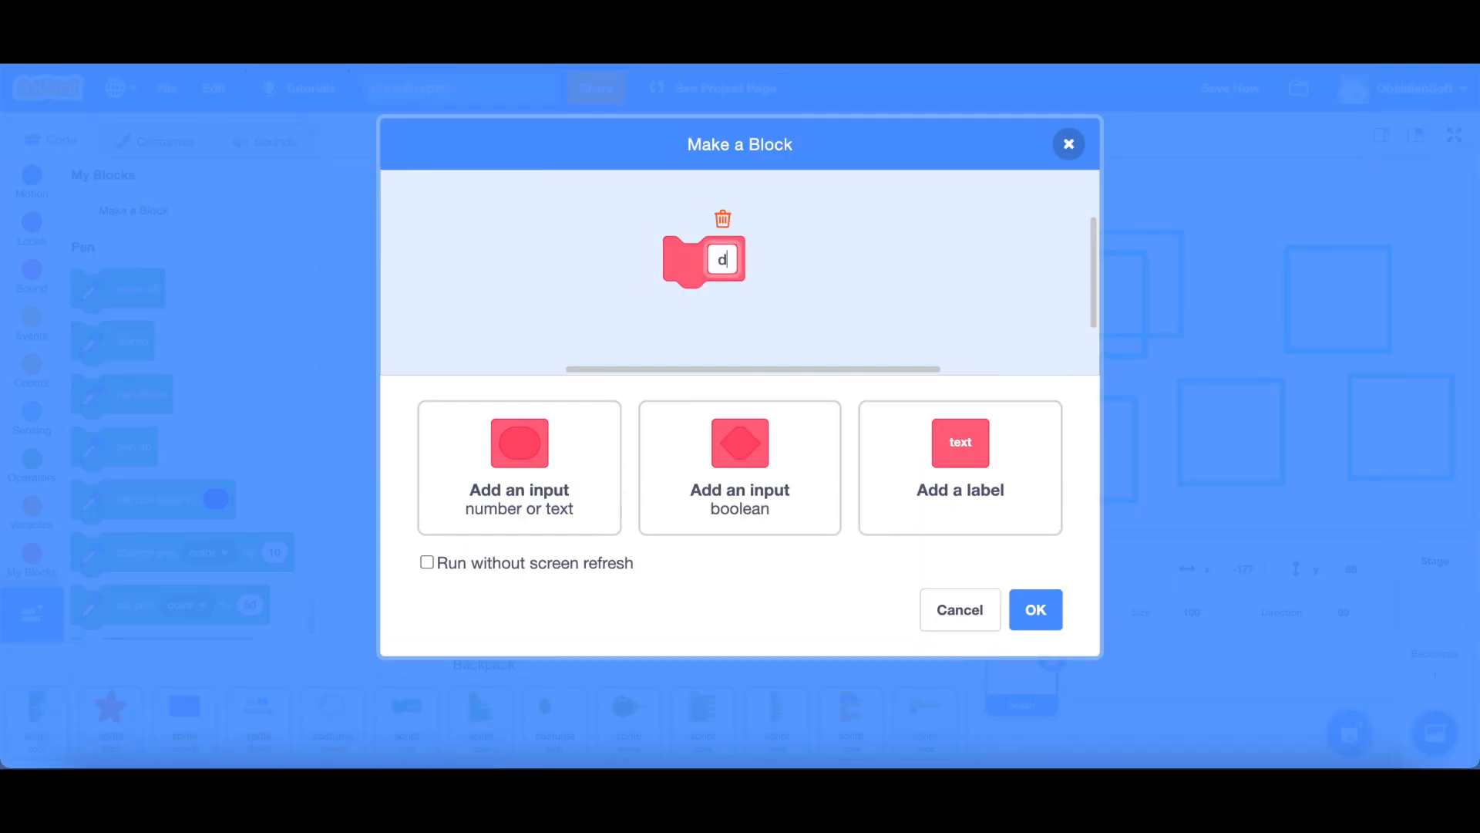
# Step: Create custom block 'drawSquare' holding the square-drawing blocks and call it in the mouse-down check
pyautogui.write('drawSquare')
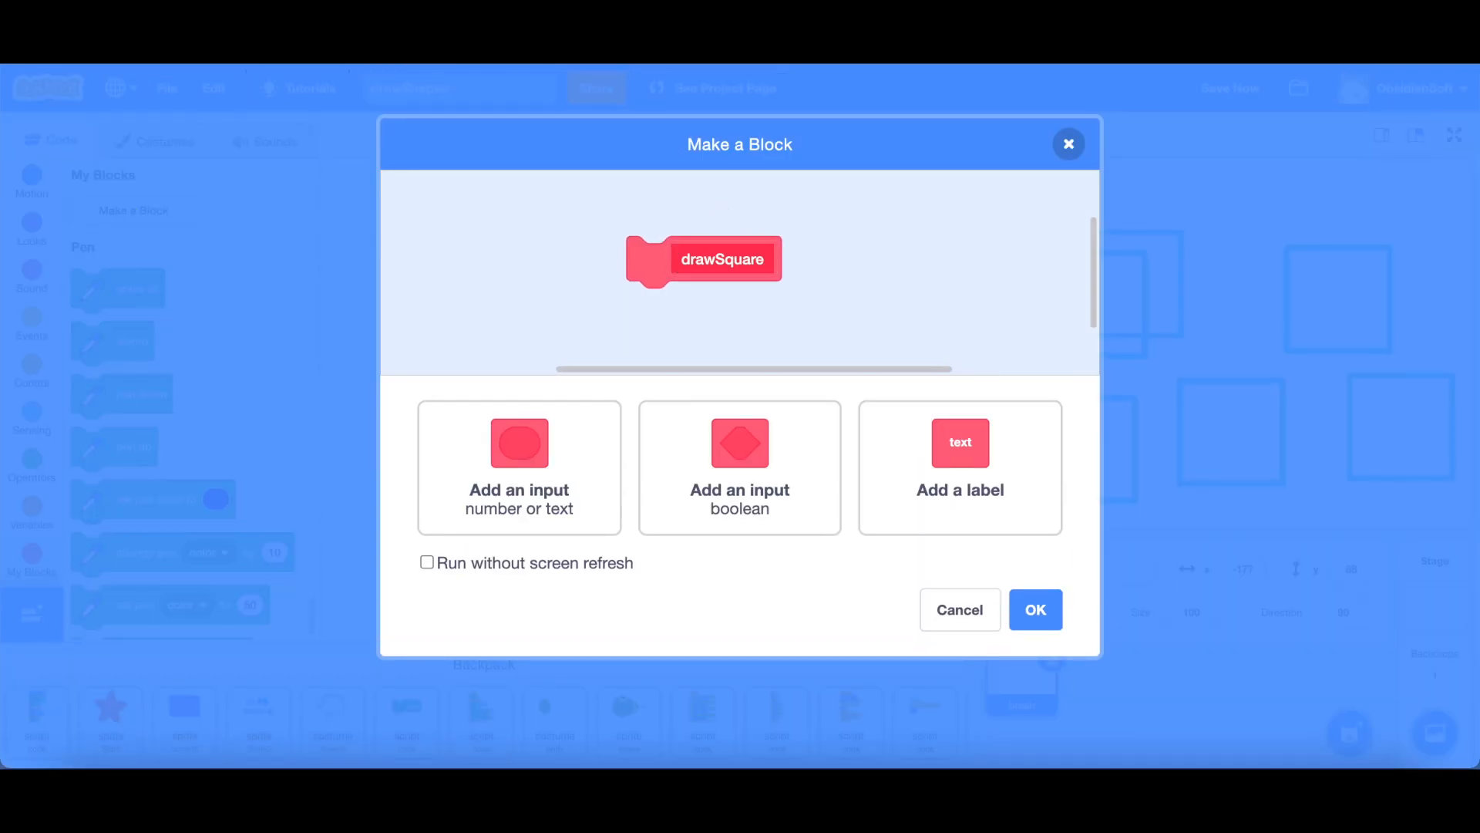
pyautogui.click(1034, 609)
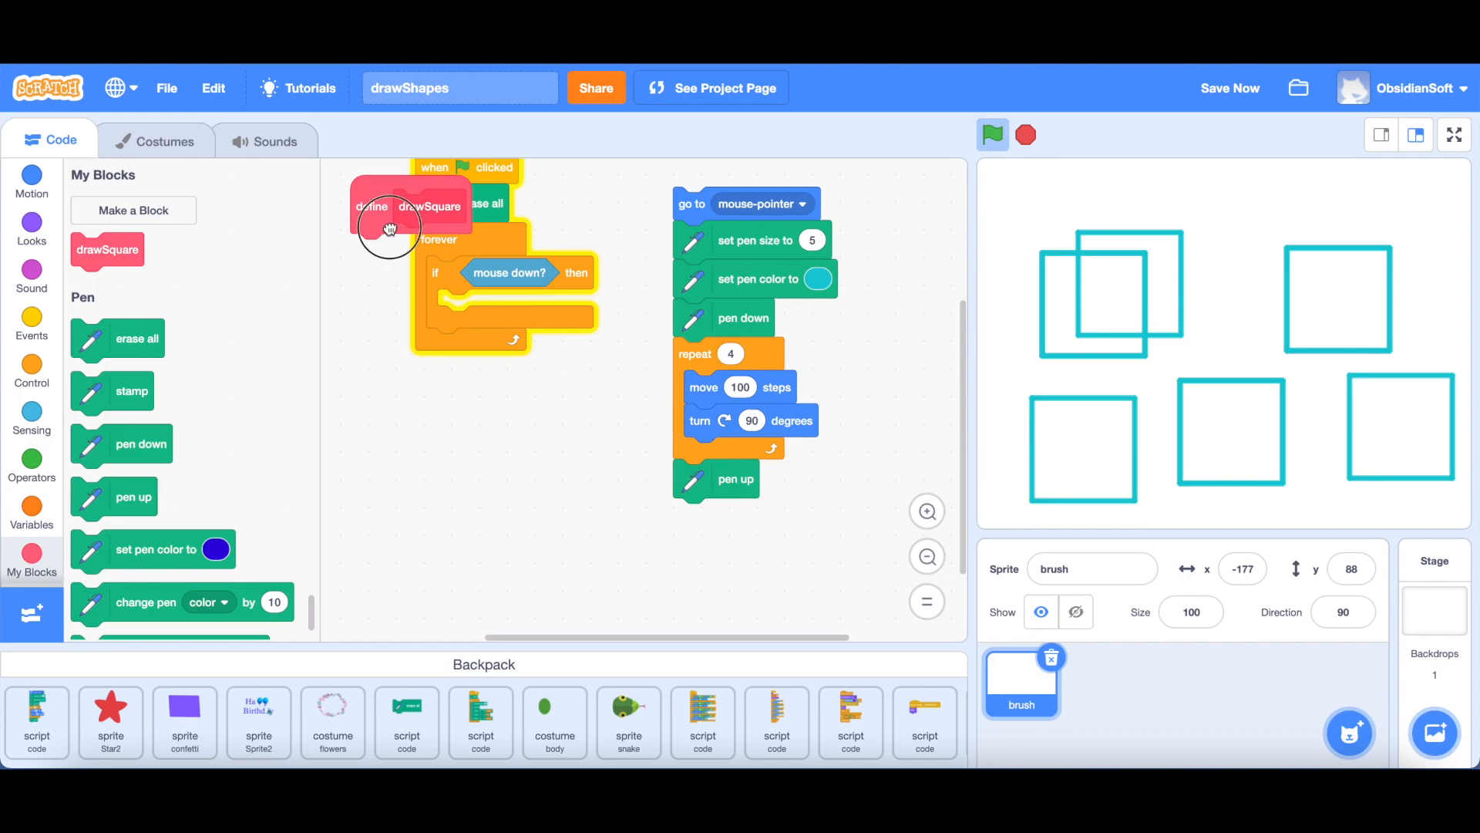
pyautogui.moveTo(387, 230); pyautogui.dragTo(406, 415)
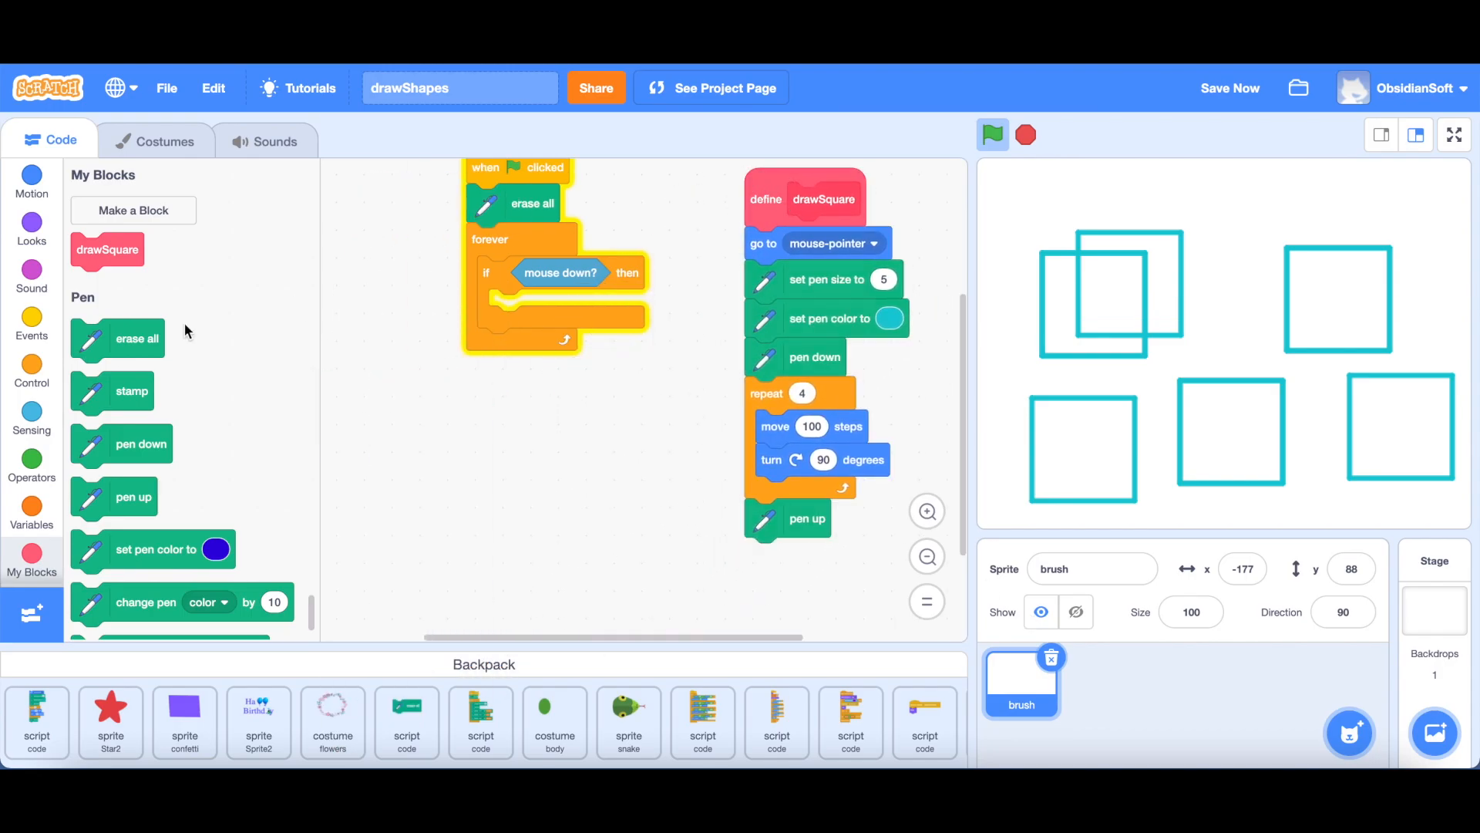
pyautogui.moveTo(108, 250); pyautogui.dragTo(522, 308)
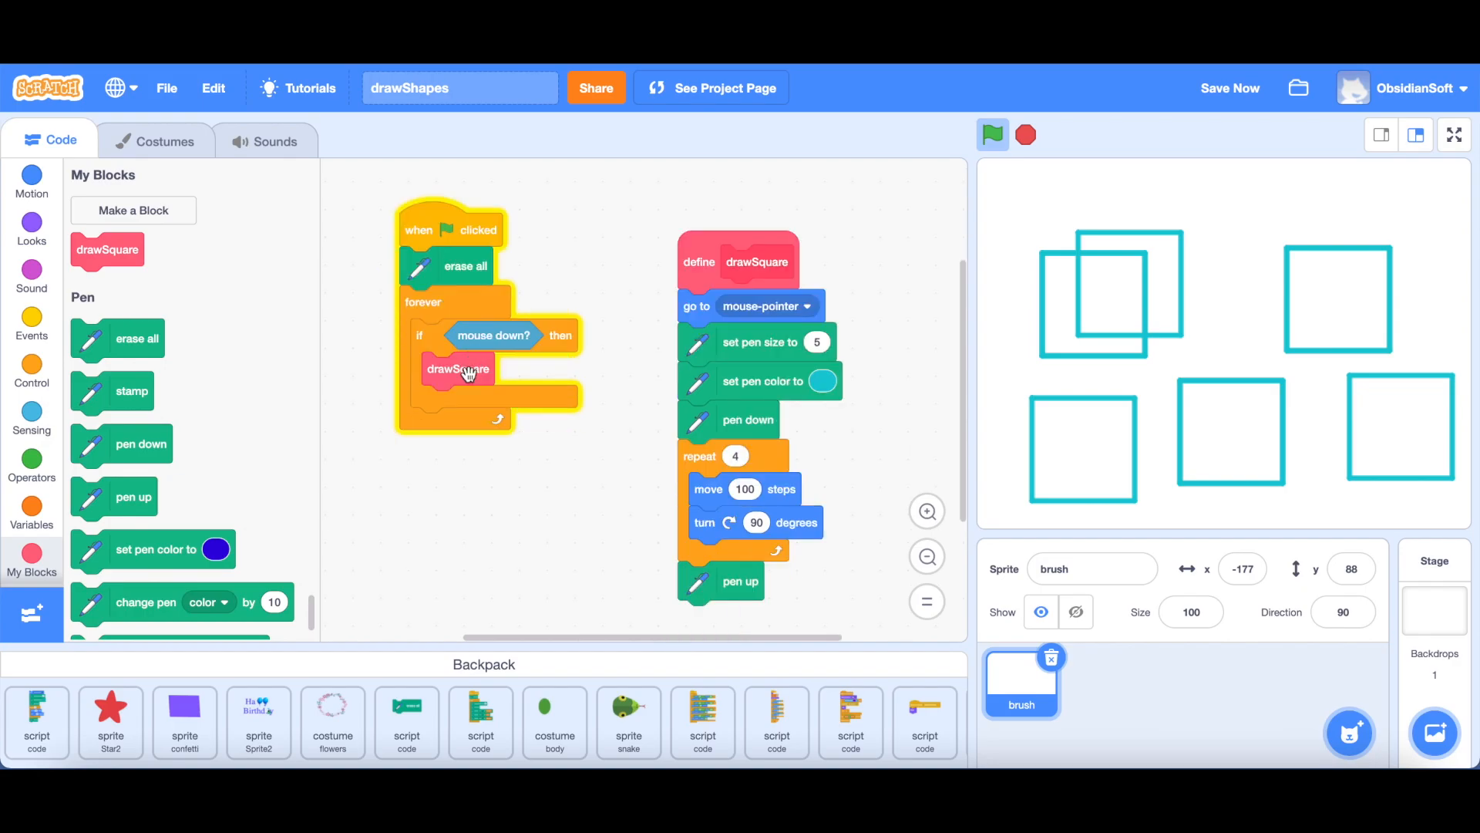
pyautogui.moveTo(734, 508)
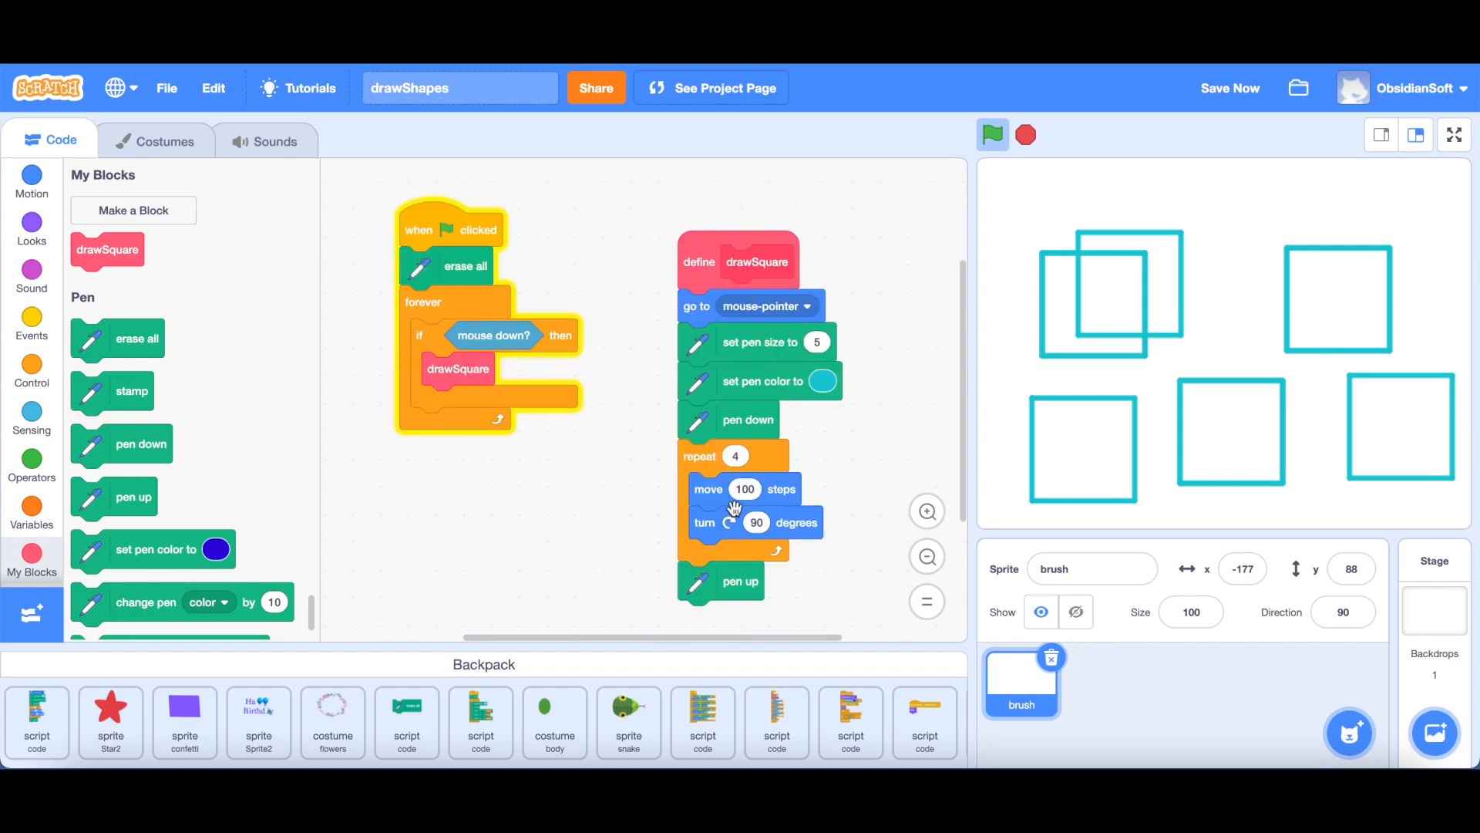
# Step: Start the project with the green flag so the stage clears and clicks draw squares via drawSquare
pyautogui.click(991, 134)
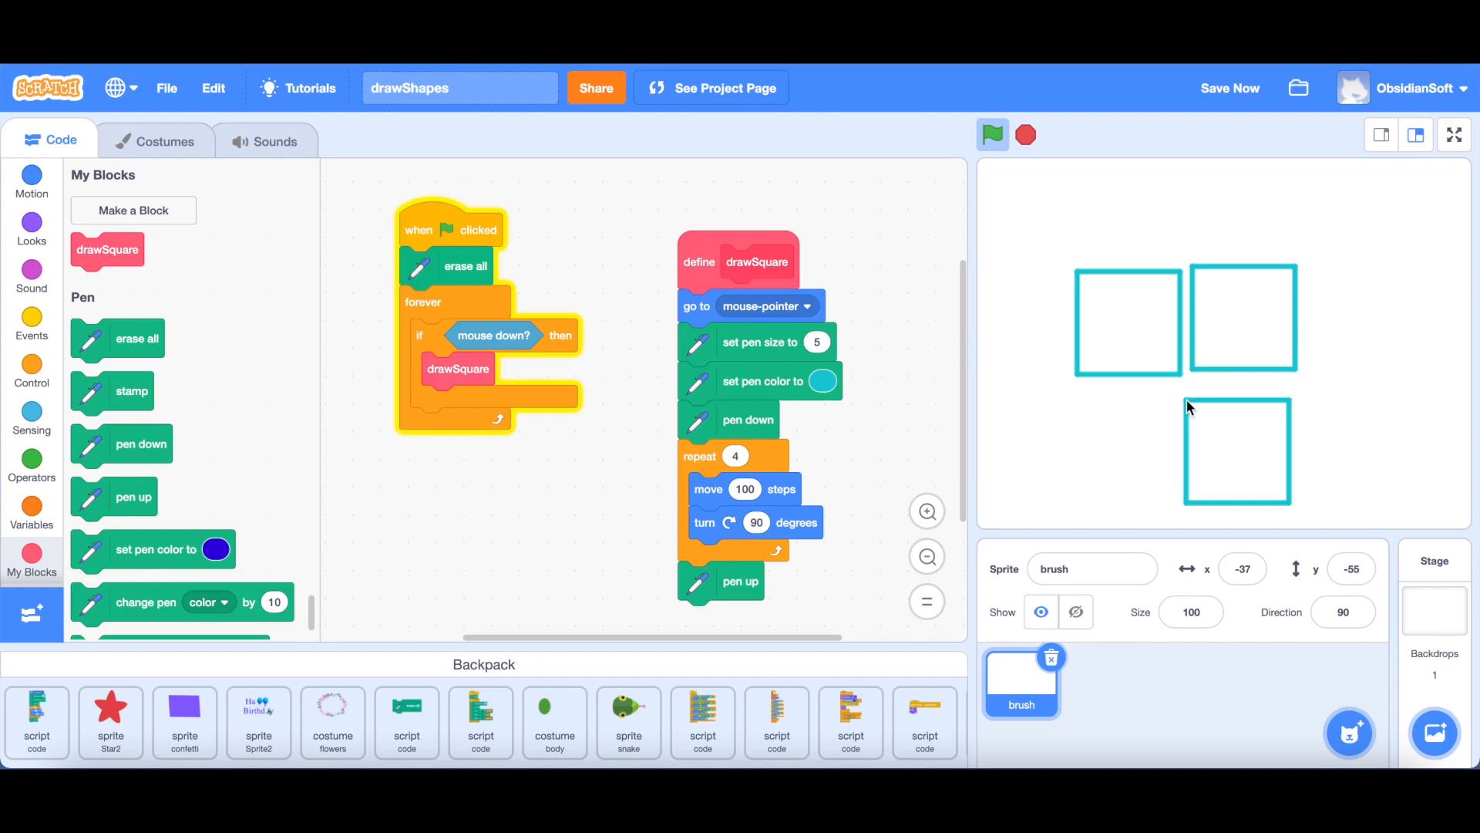
pyautogui.moveTo(1010, 235)
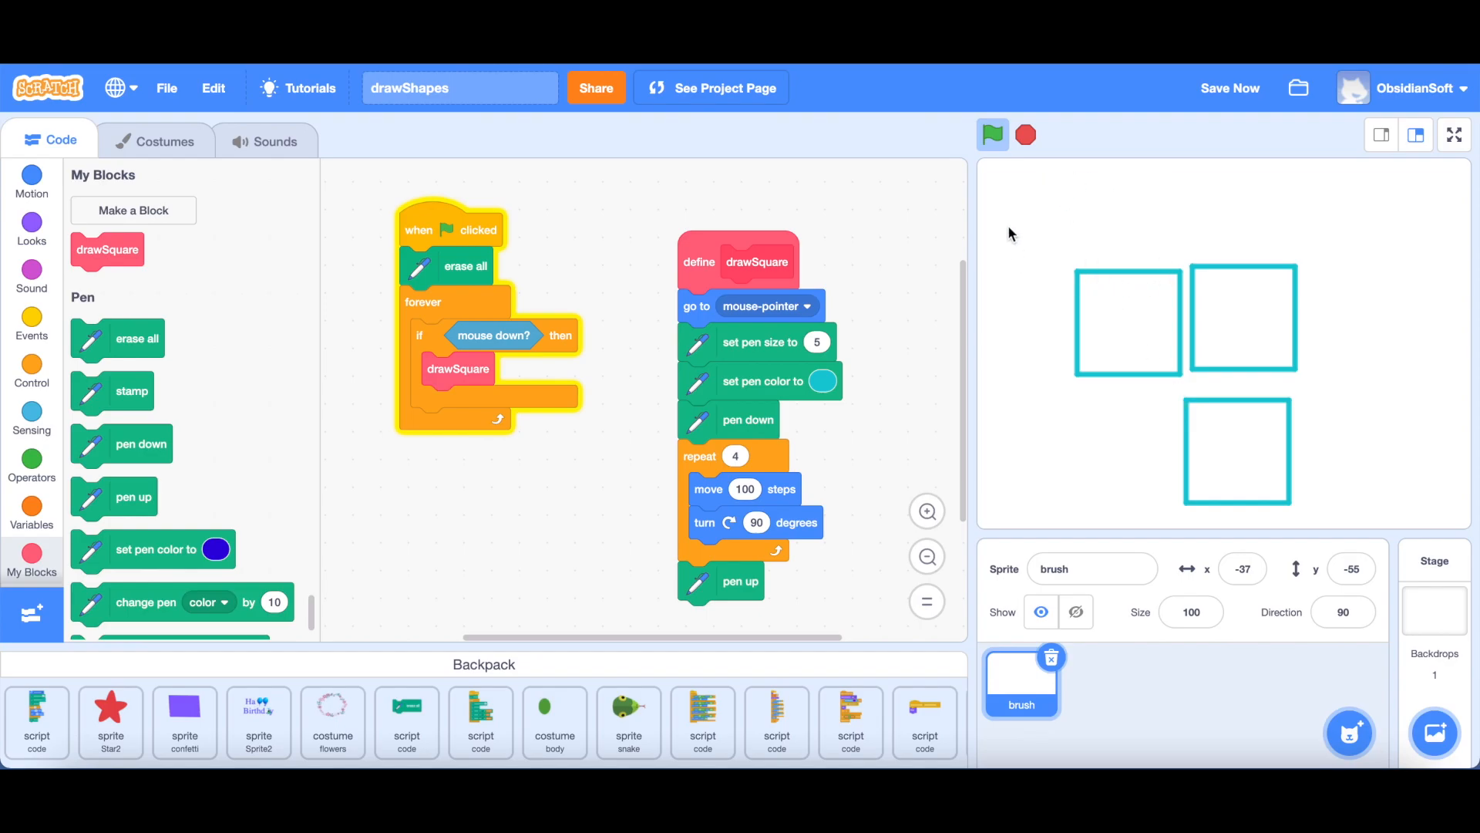
pyautogui.moveTo(1013, 238)
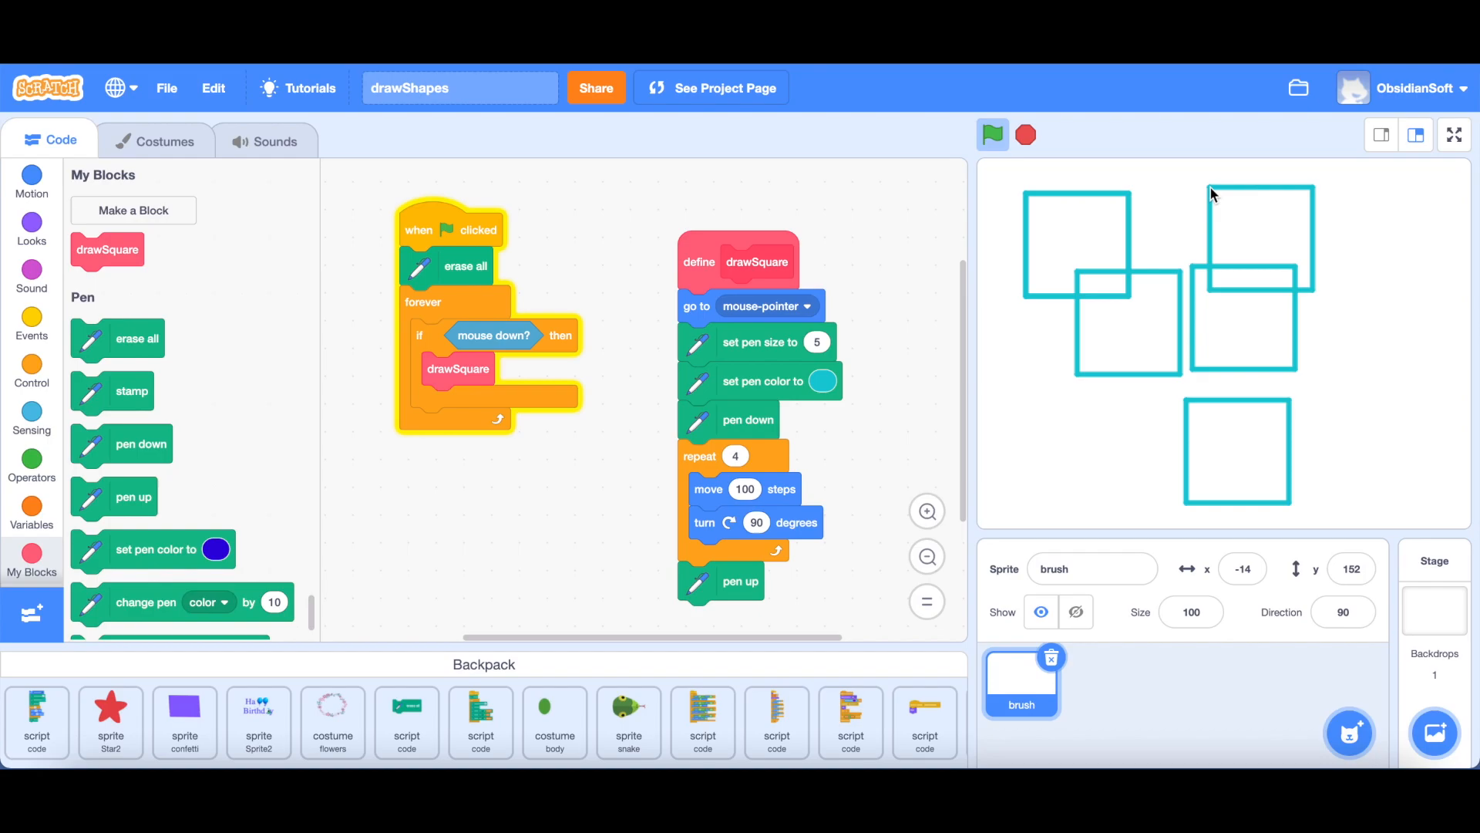
pyautogui.moveTo(933, 169)
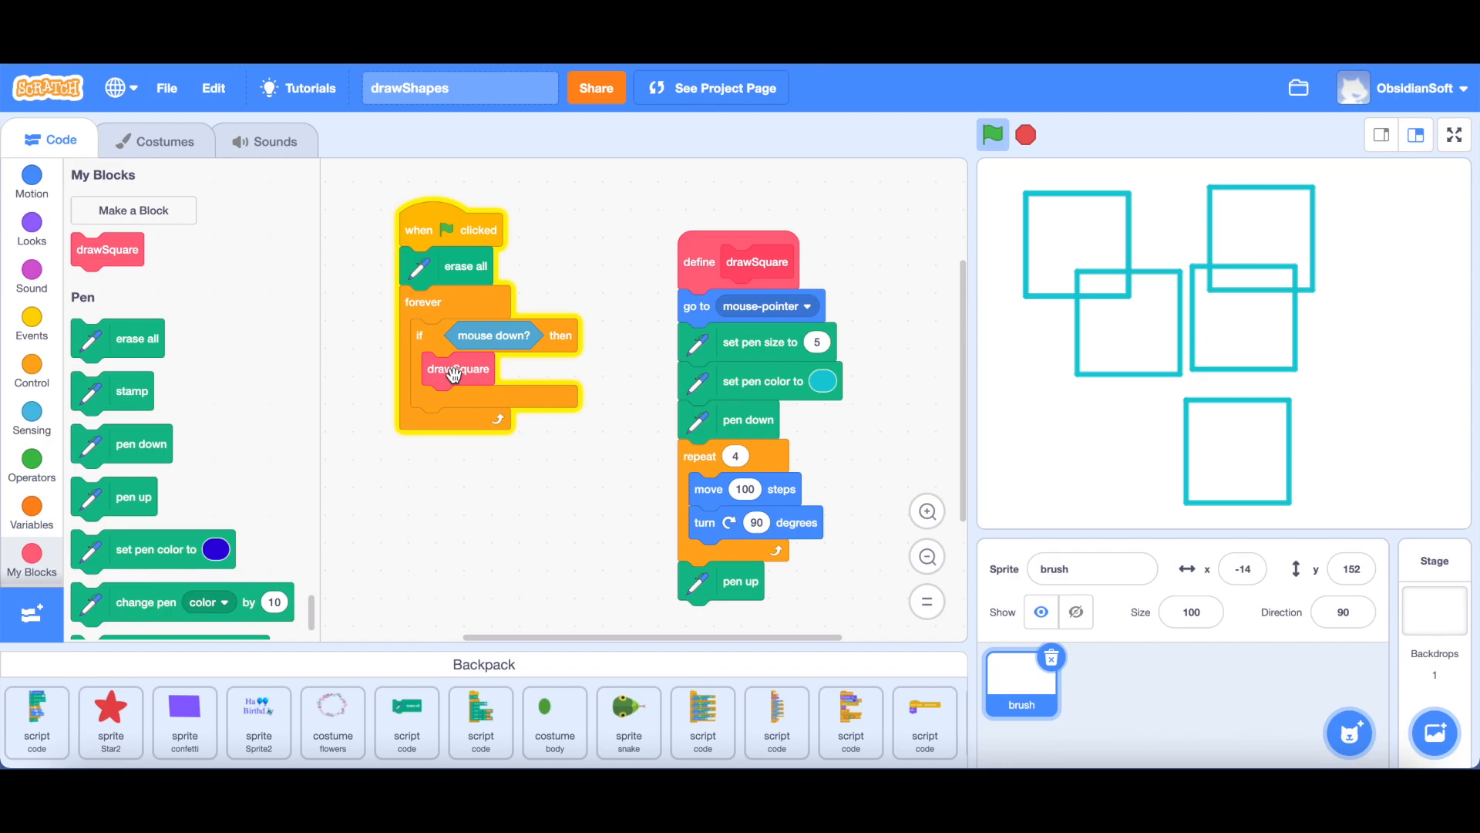
pyautogui.moveTo(481, 366)
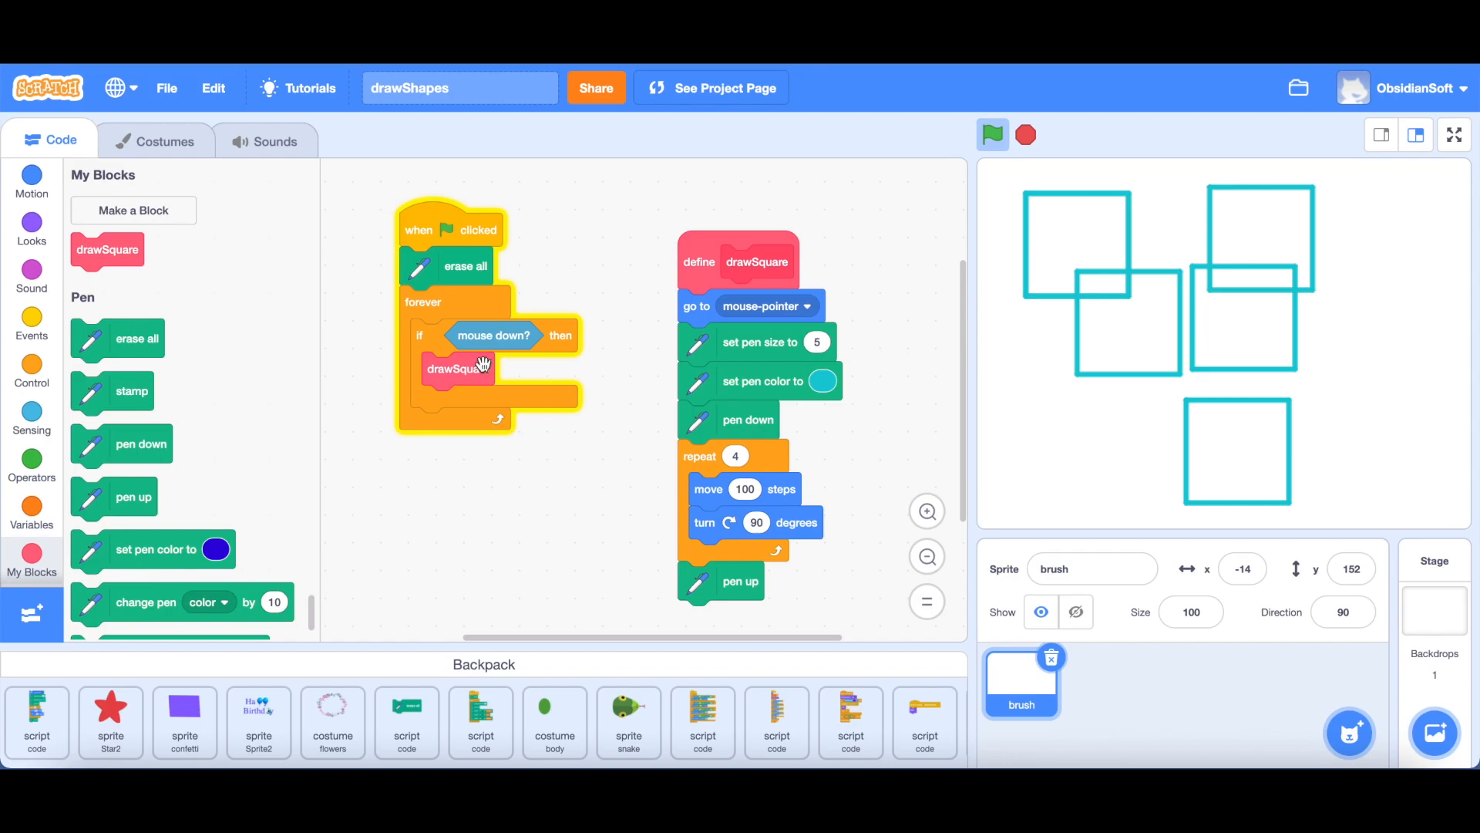
# Step: Edit drawSquare to run without screen refresh, then test that squares appear instantly on the stage
pyautogui.rightClick(738, 263)
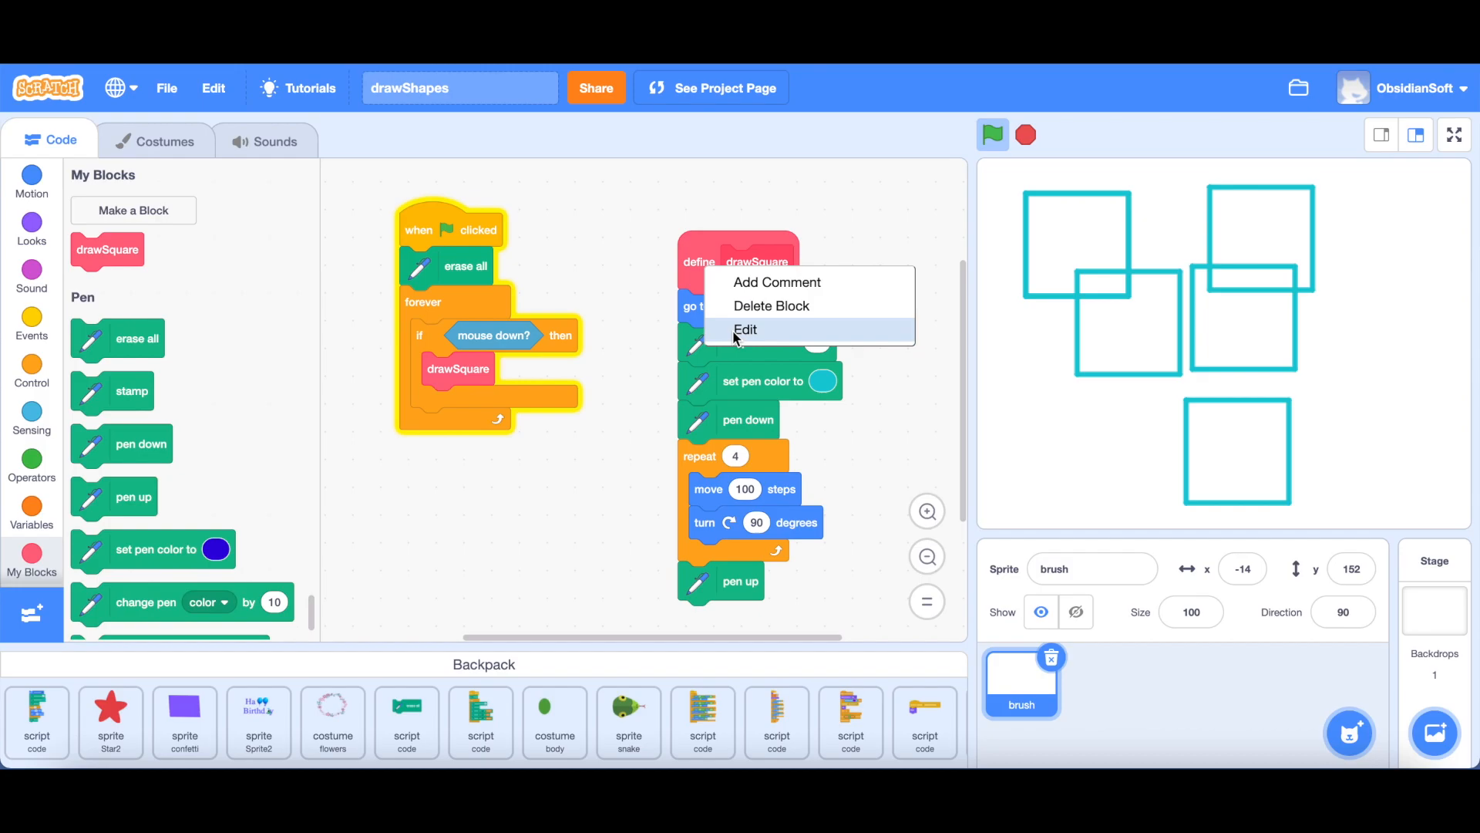
pyautogui.click(745, 330)
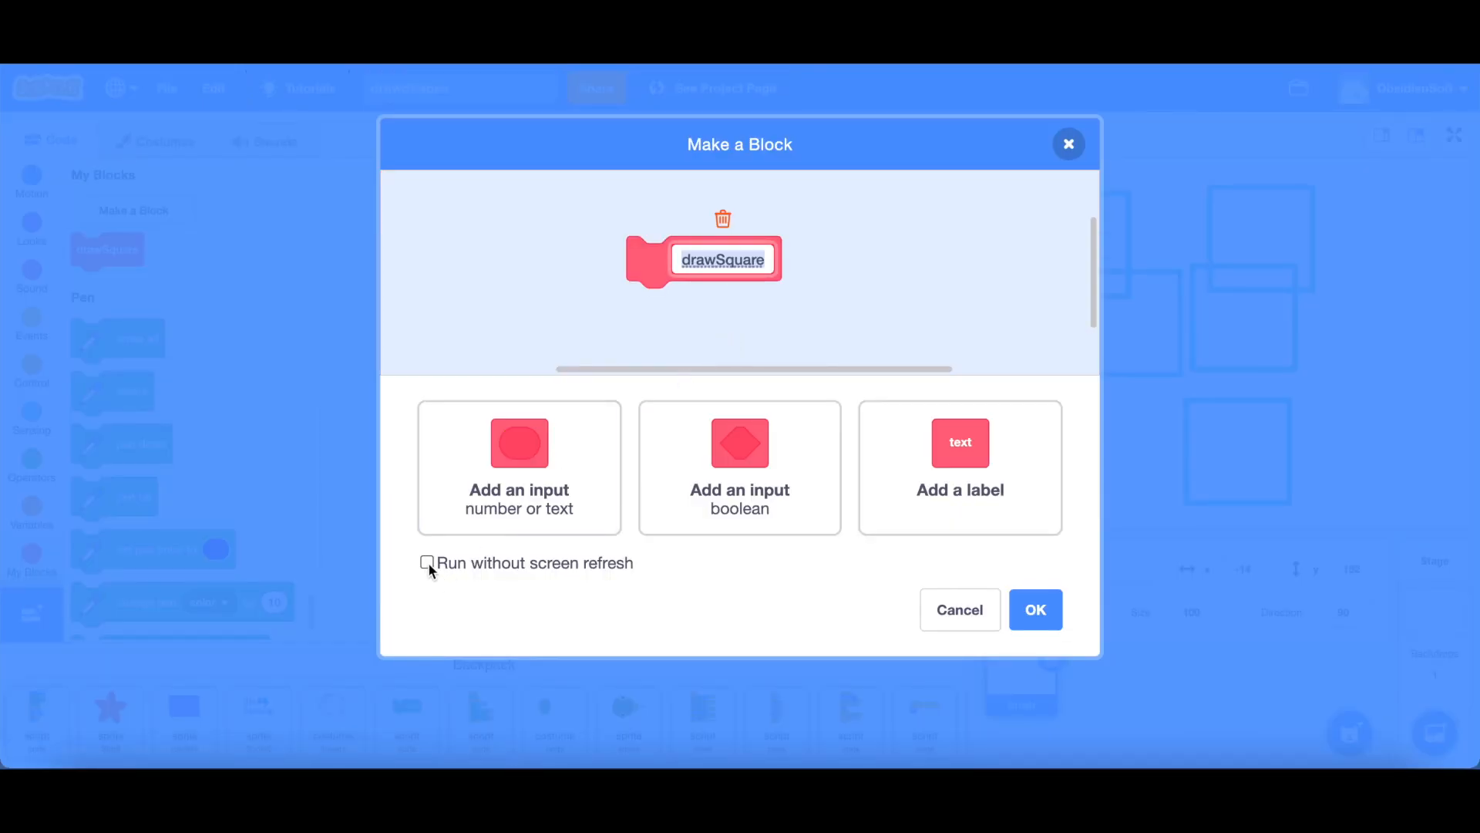
pyautogui.click(428, 562)
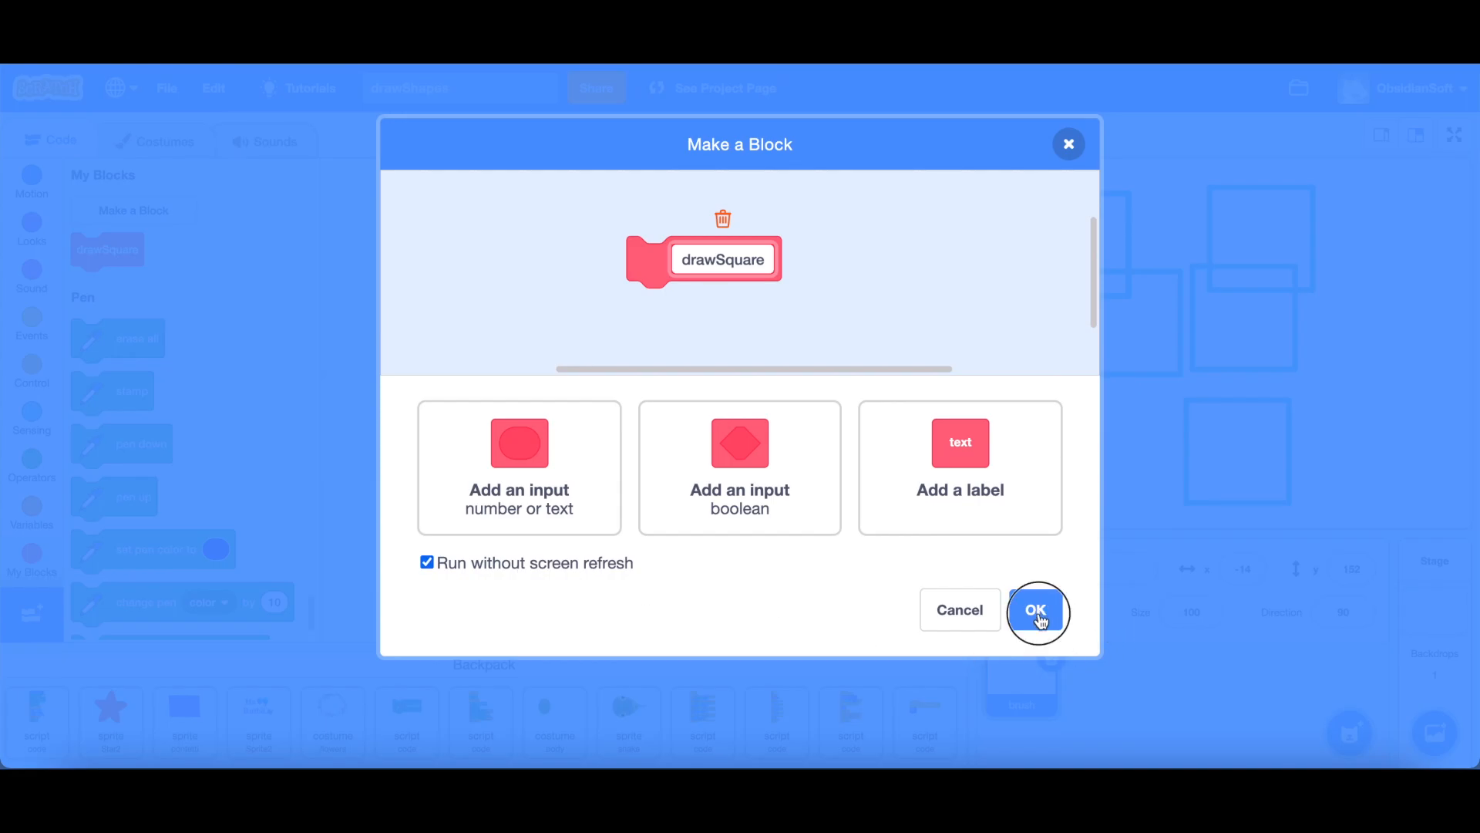
pyautogui.click(1036, 611)
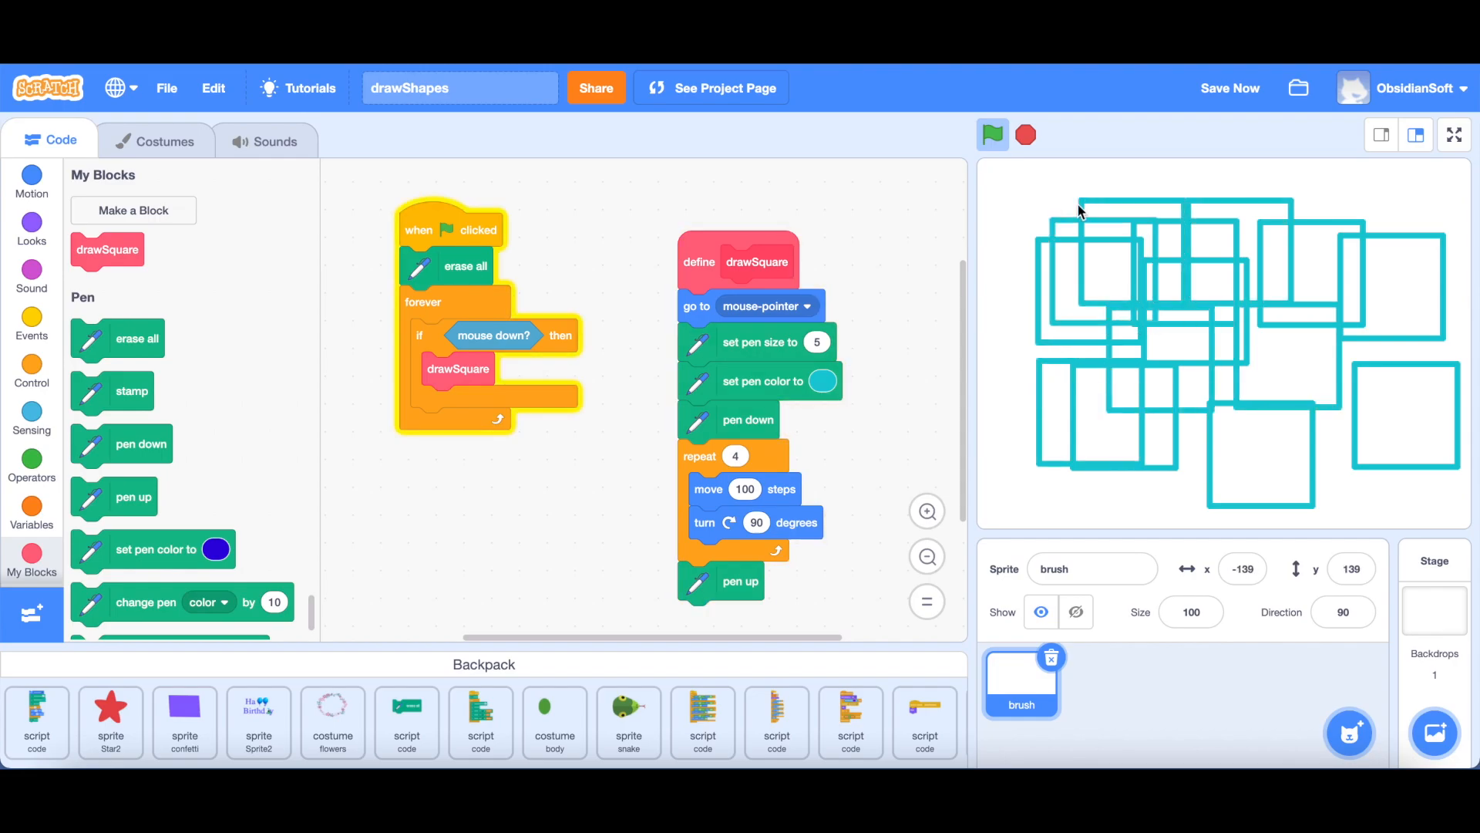
pyautogui.moveTo(1146, 318)
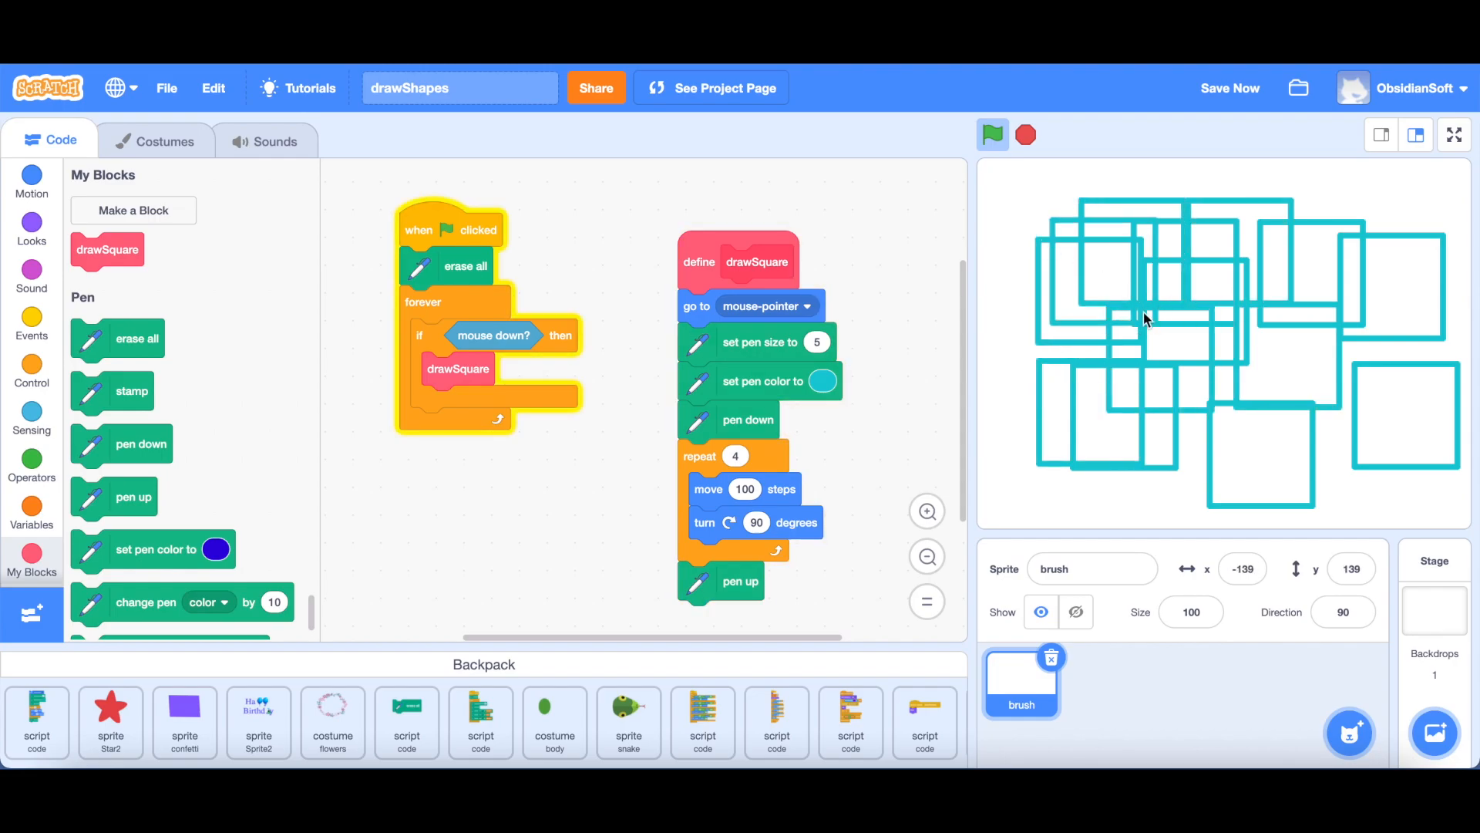
pyautogui.moveTo(1303, 212)
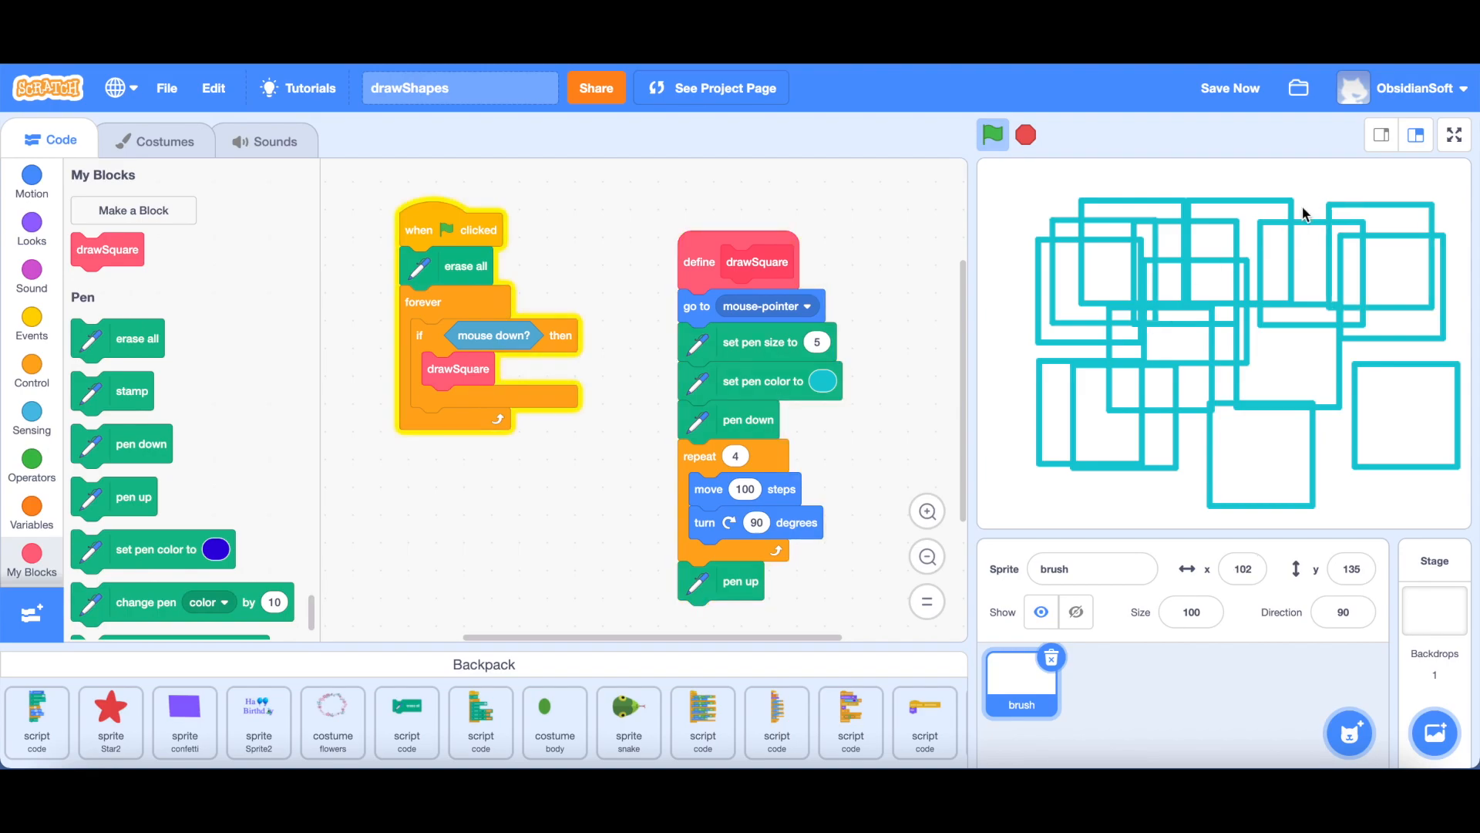
pyautogui.moveTo(1216, 381)
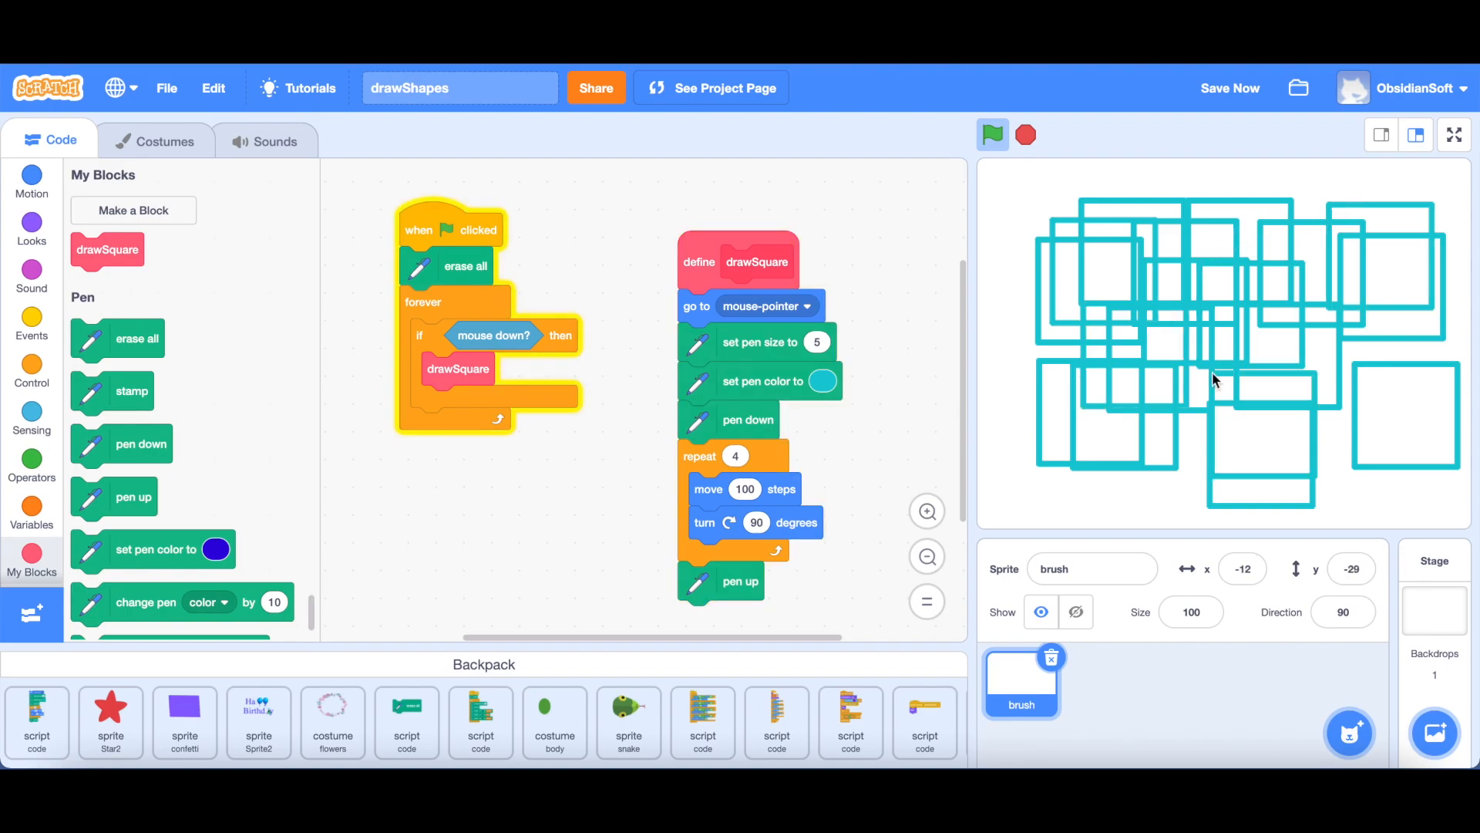
pyautogui.click(31, 179)
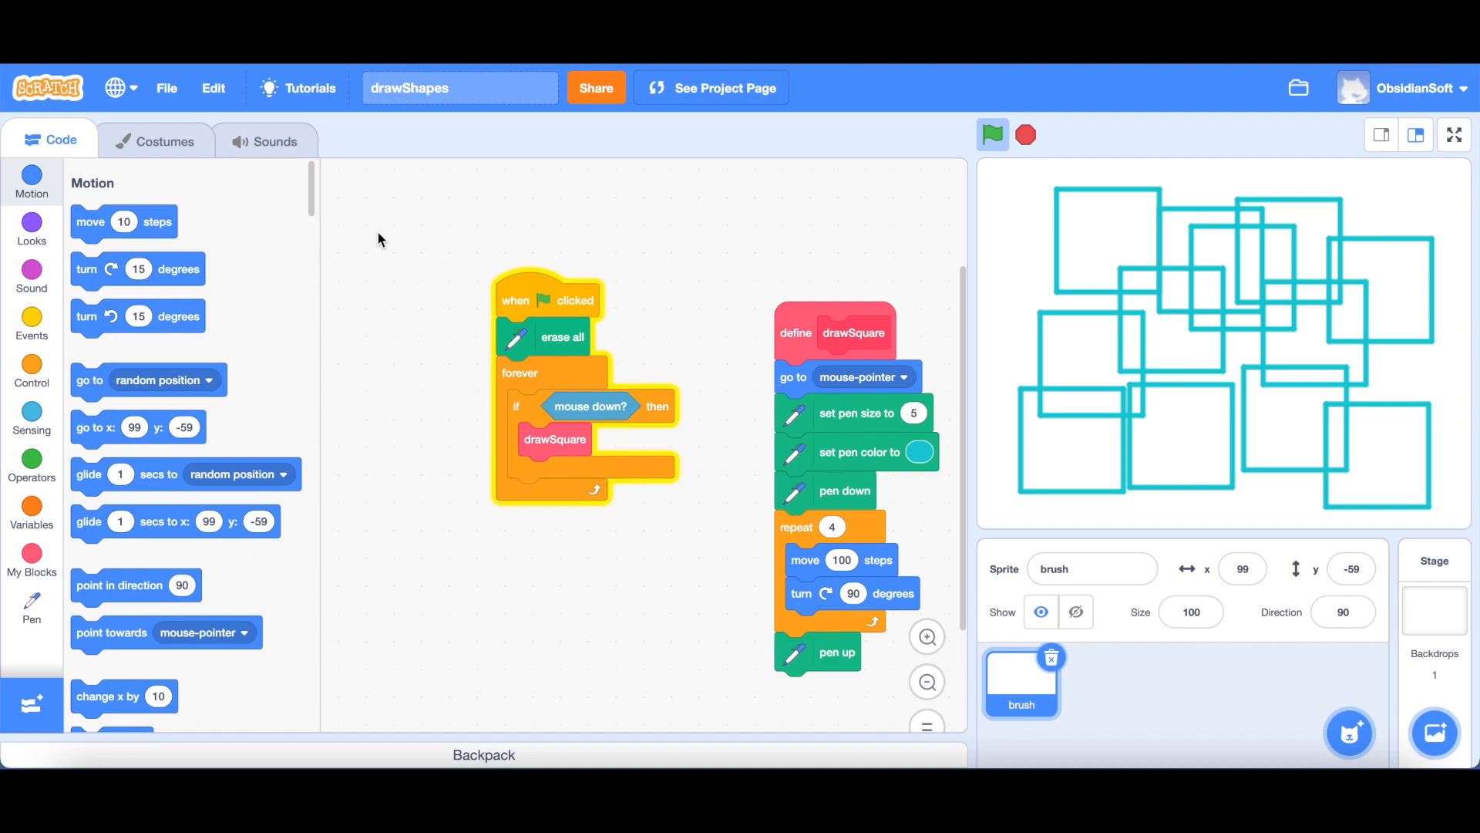
pyautogui.moveTo(475, 217)
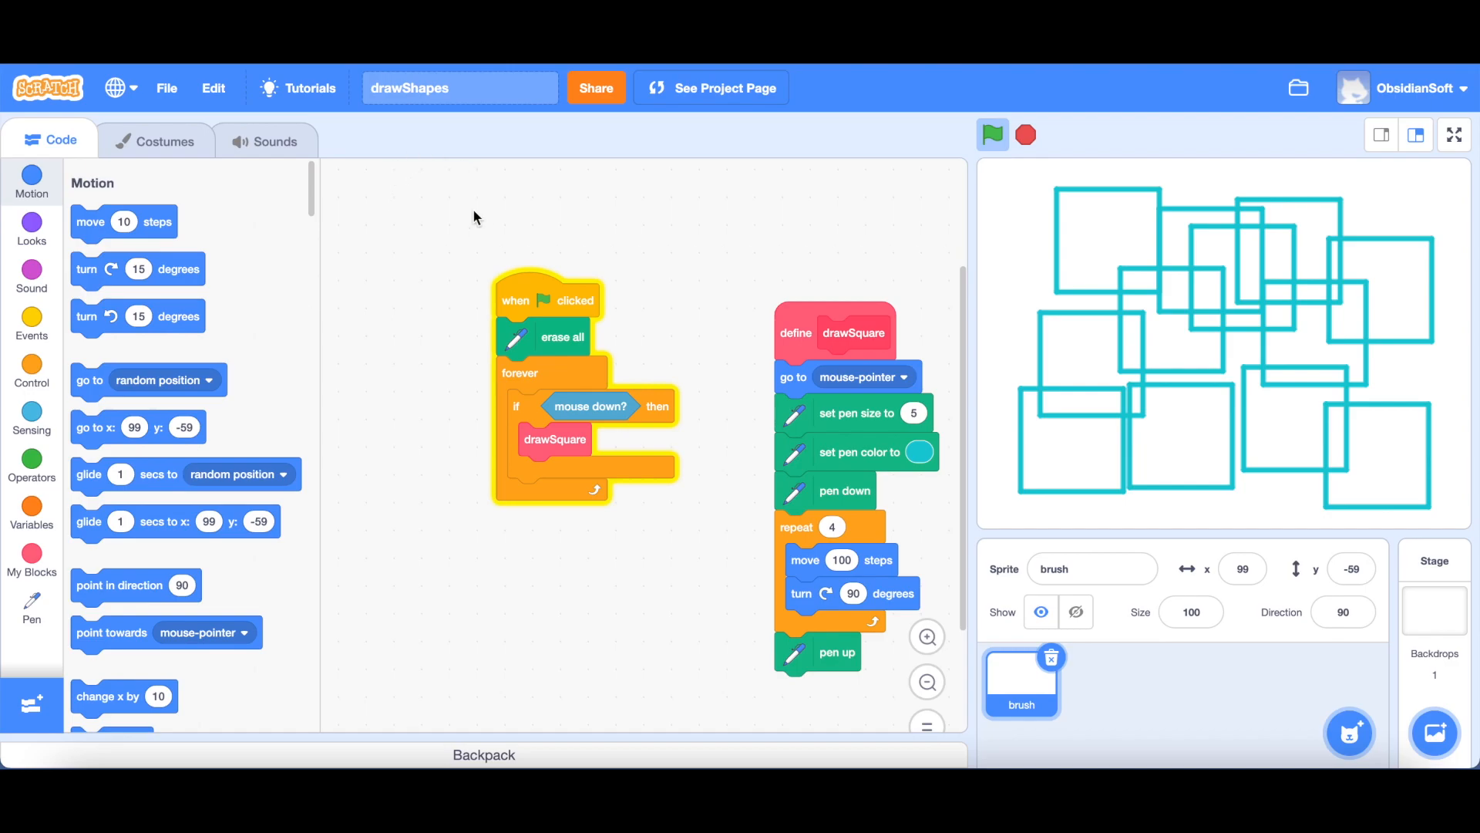
pyautogui.moveTo(213, 88)
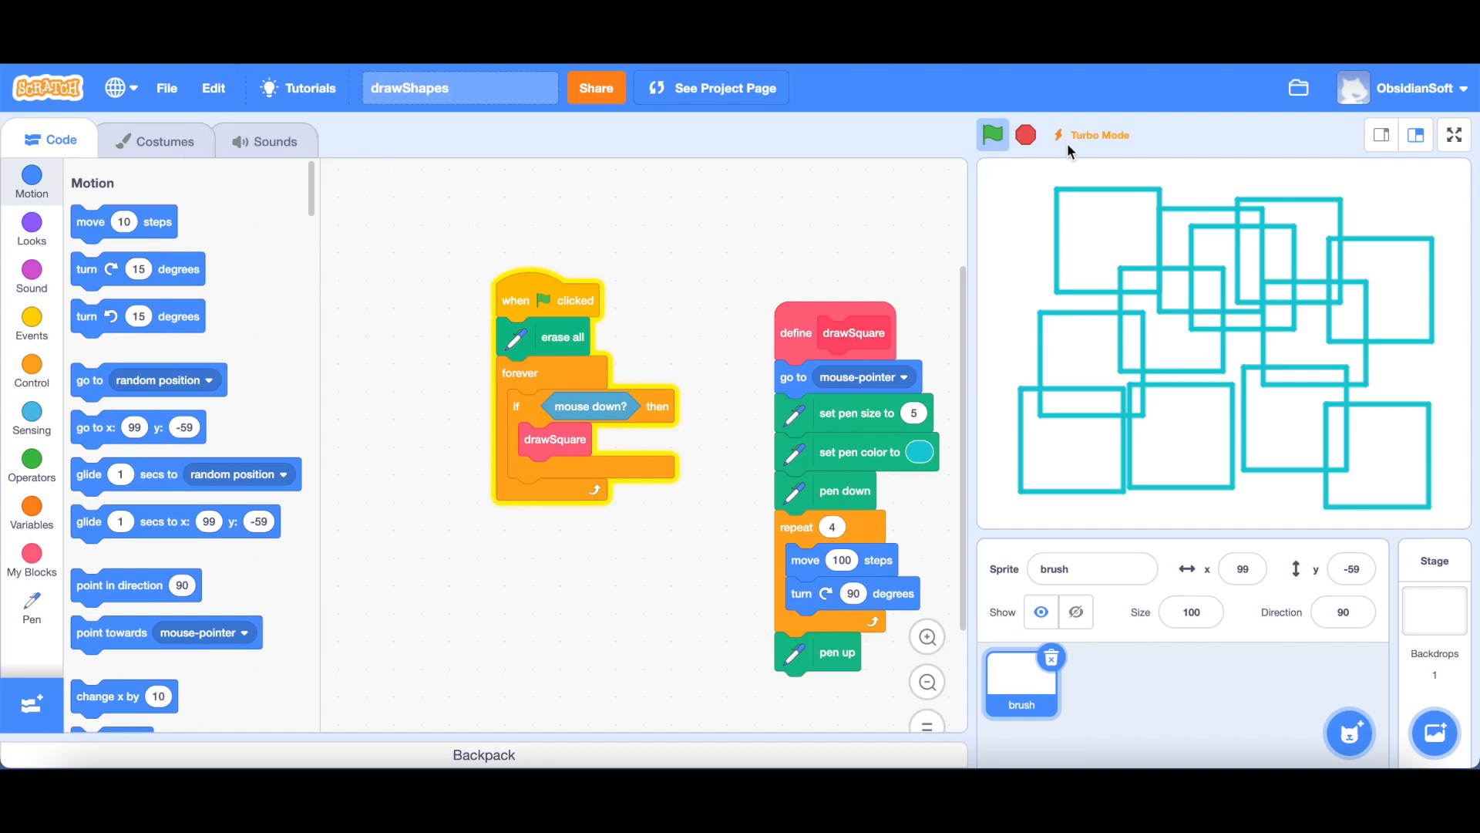
pyautogui.moveTo(1061, 151)
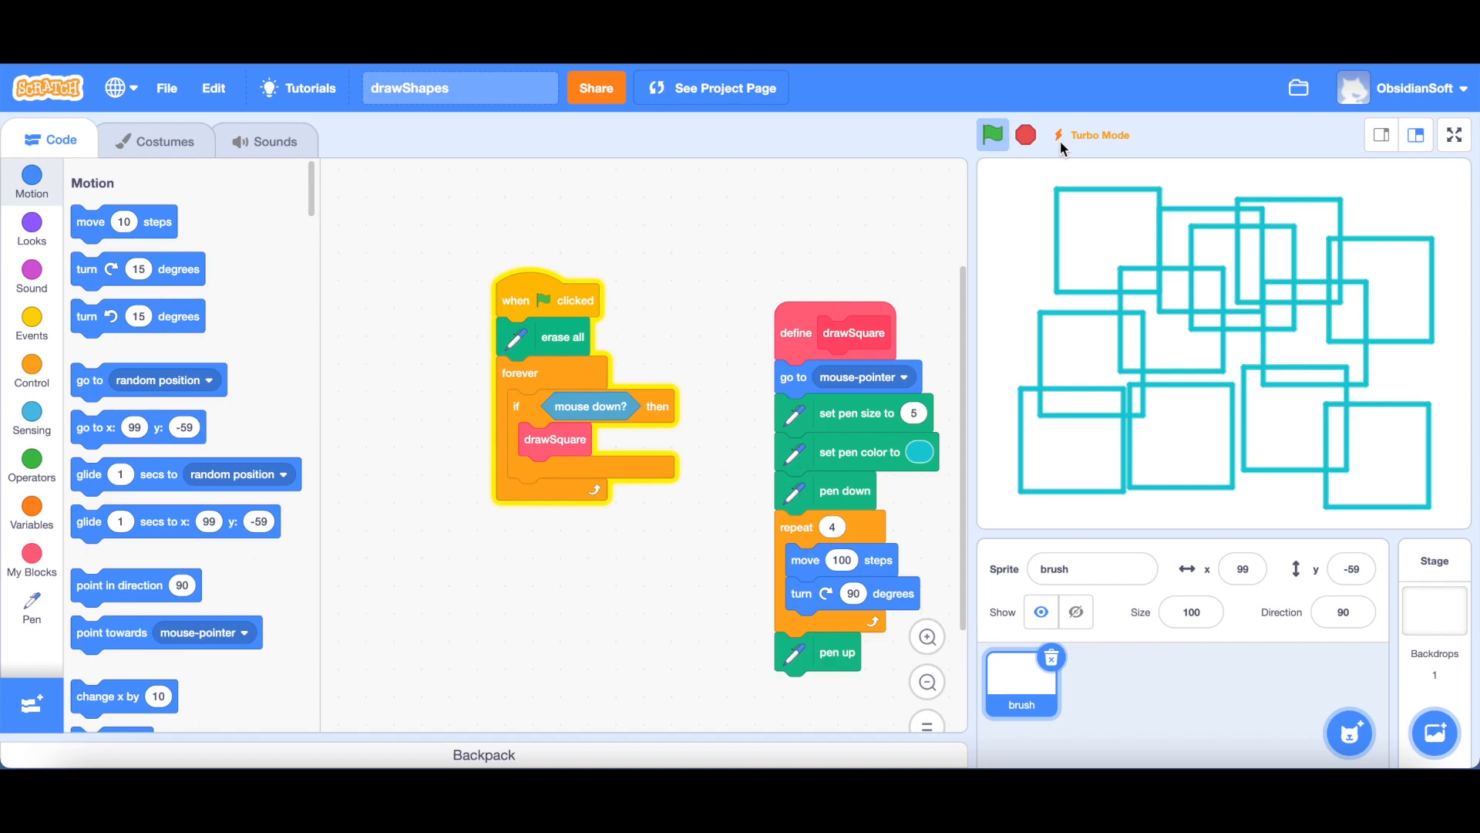
pyautogui.moveTo(1116, 148)
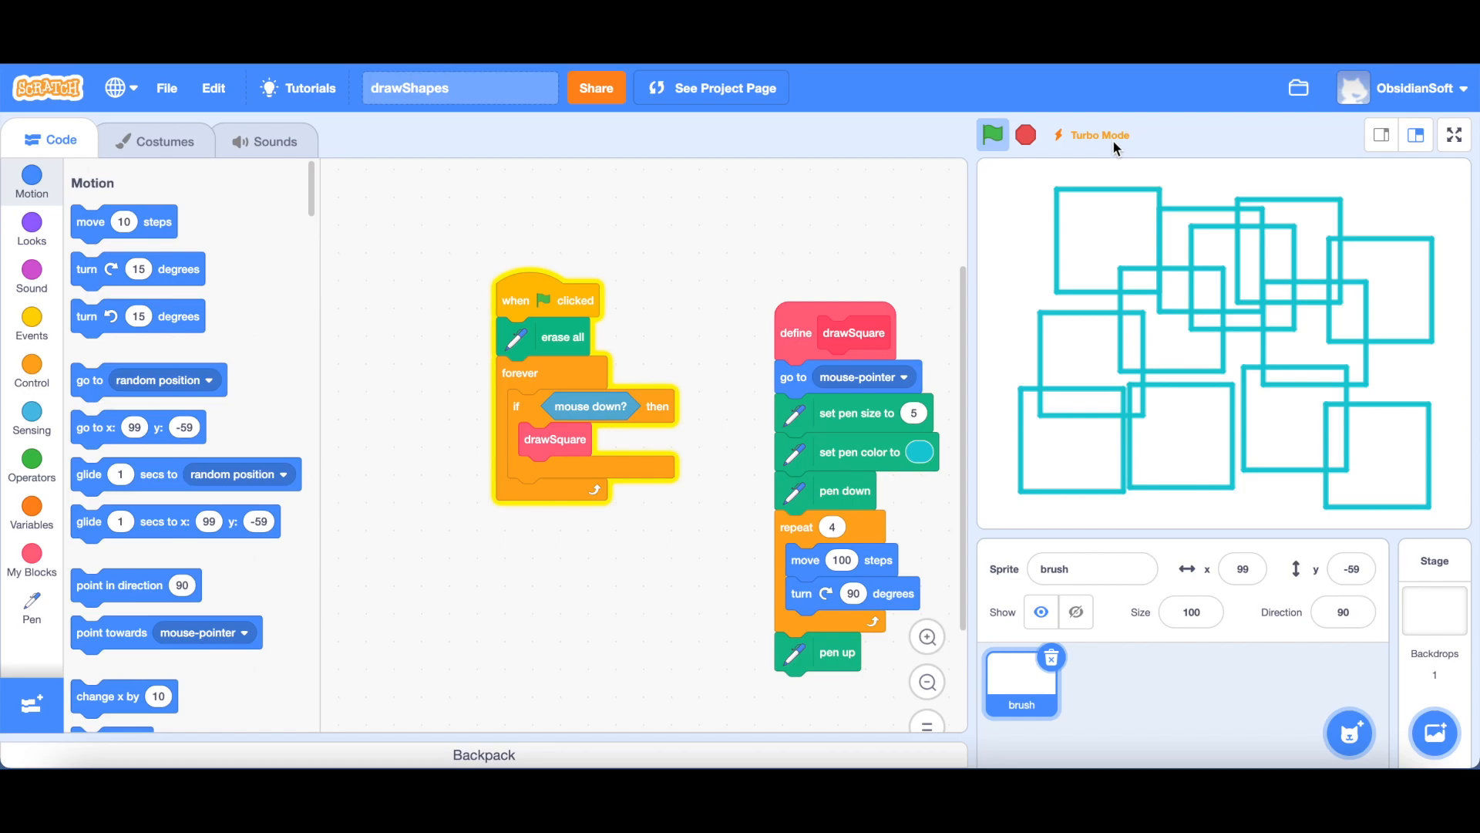
pyautogui.moveTo(803, 258)
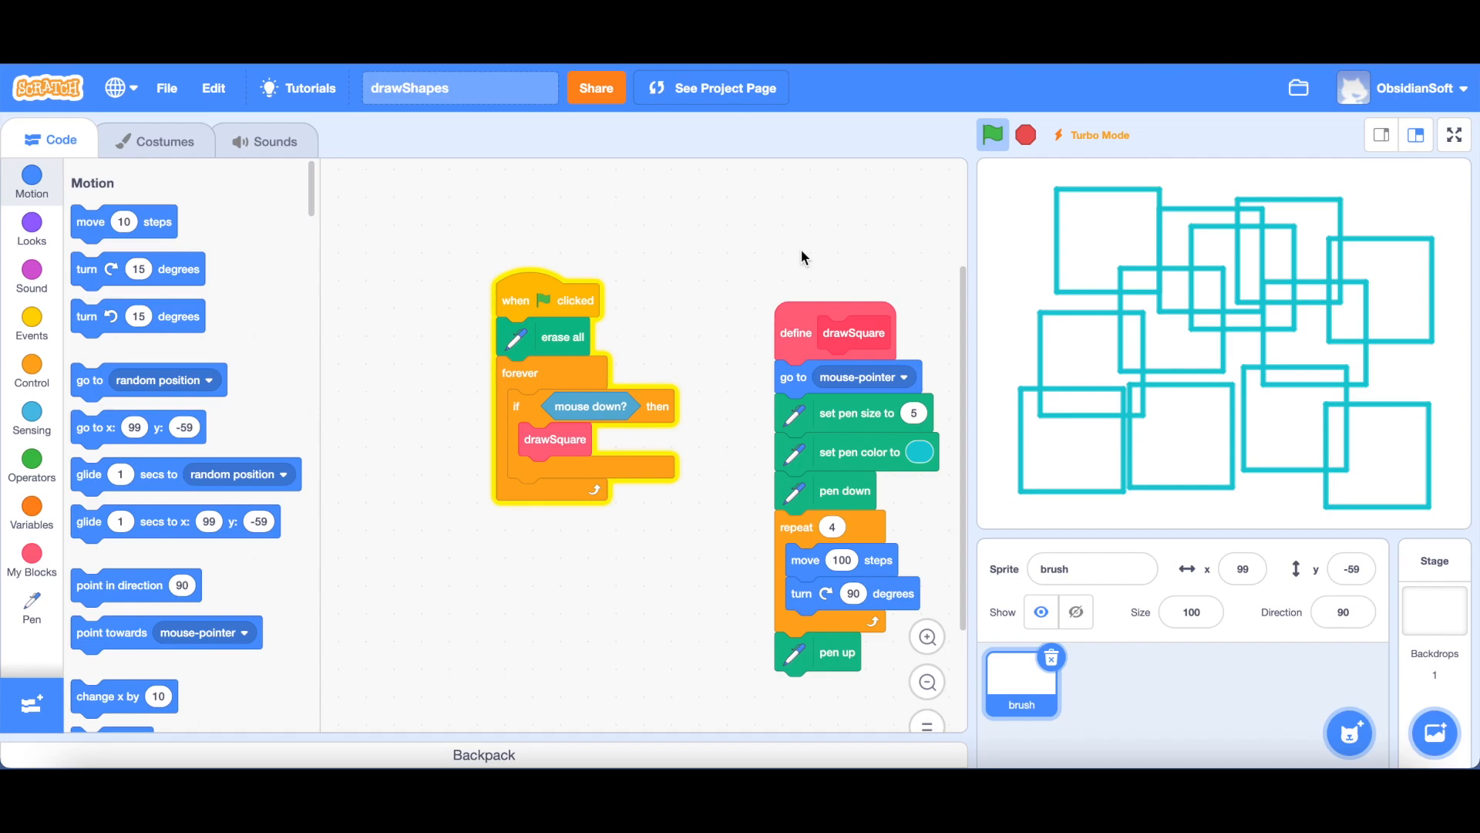
pyautogui.moveTo(686, 347)
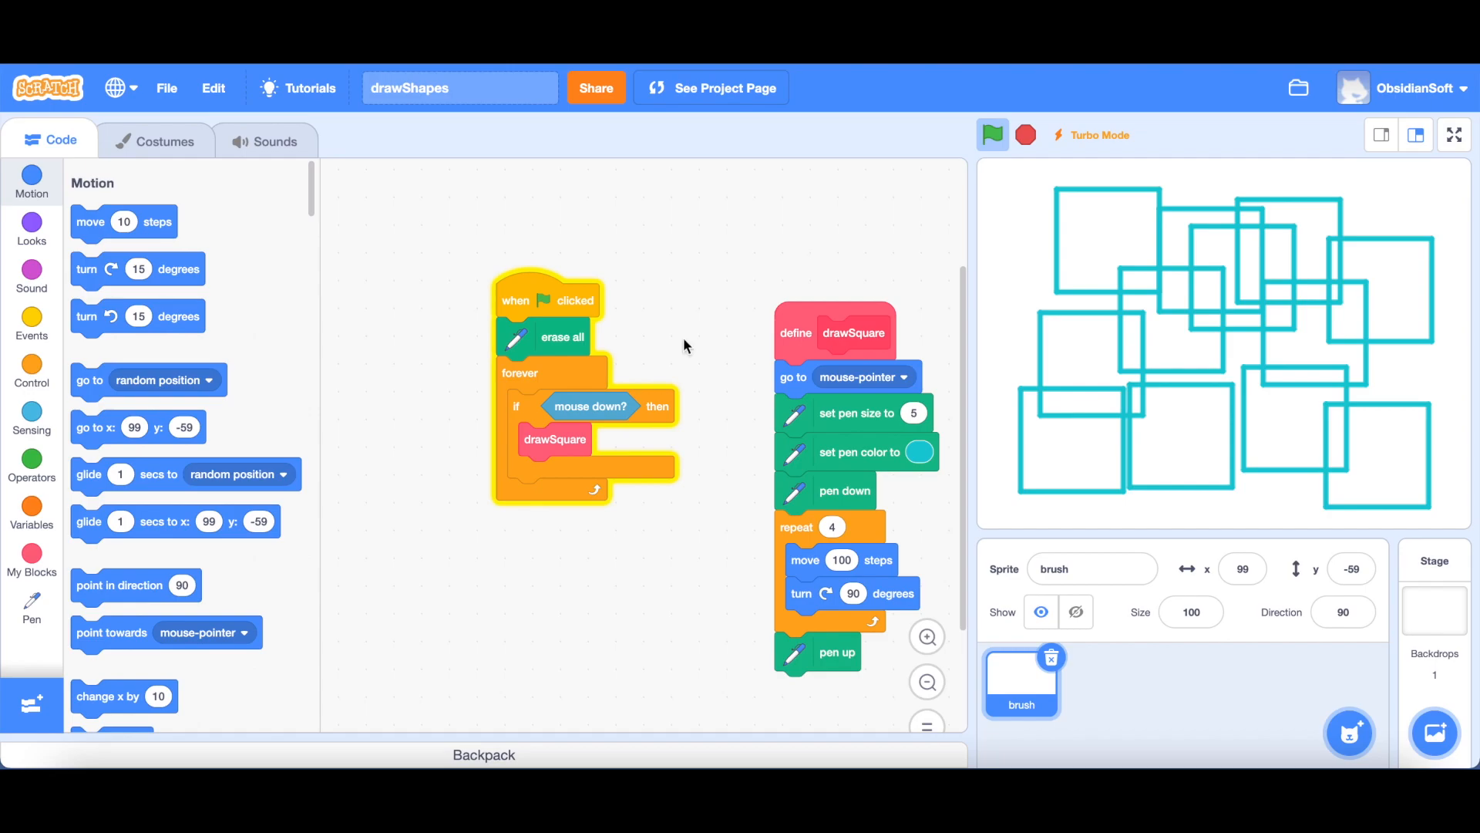